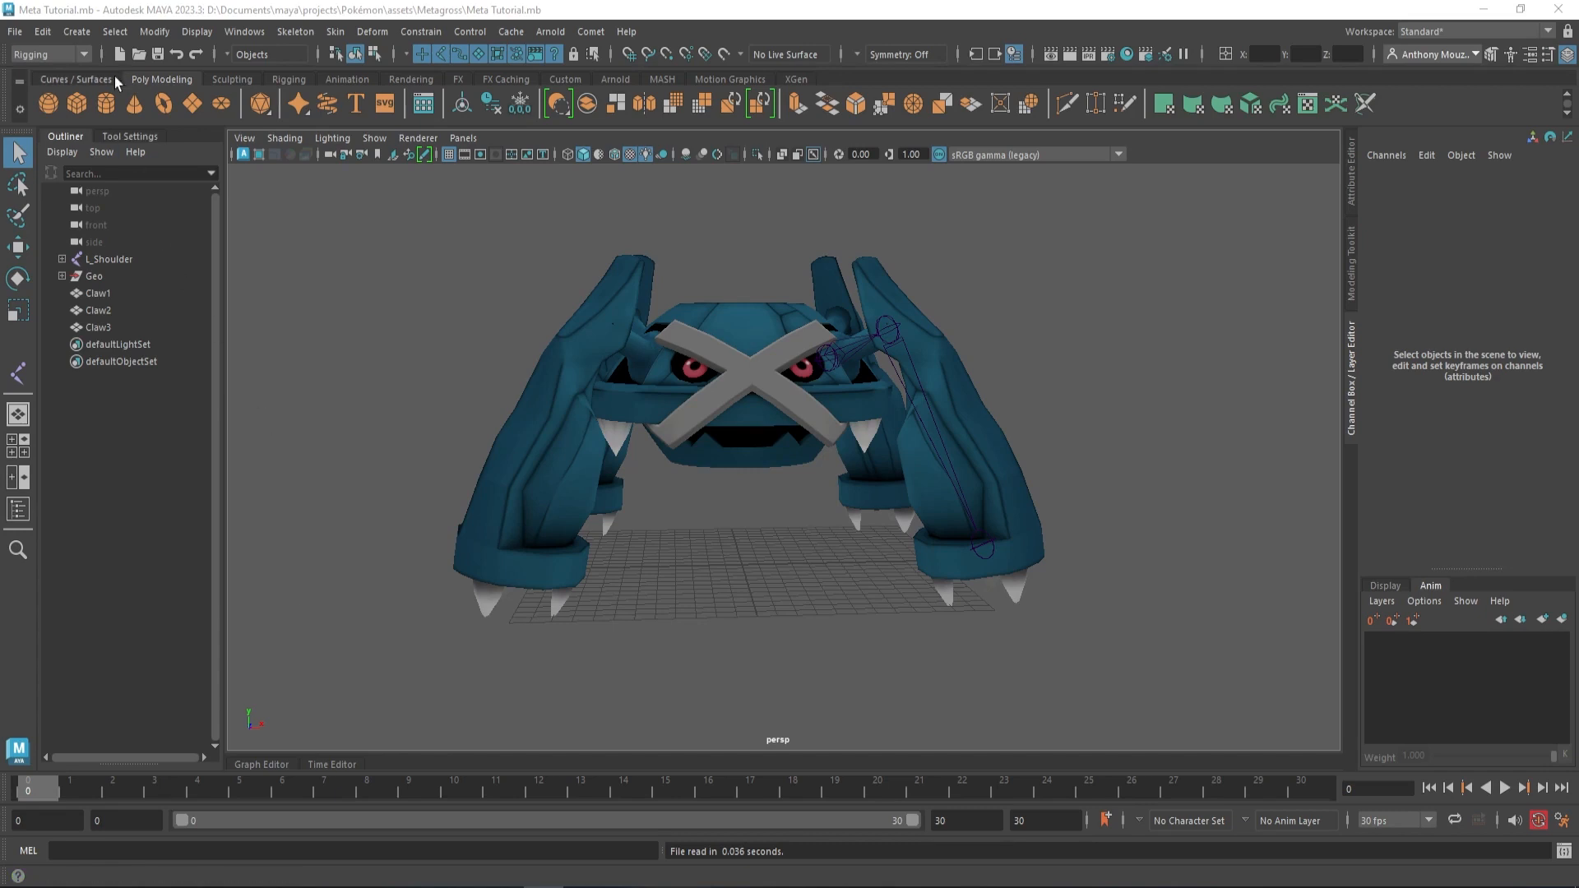
Move the circle's pivot and rotate the arm joint to test the skeleton.
{"action": "left_click", "coordinate": [45, 103]}
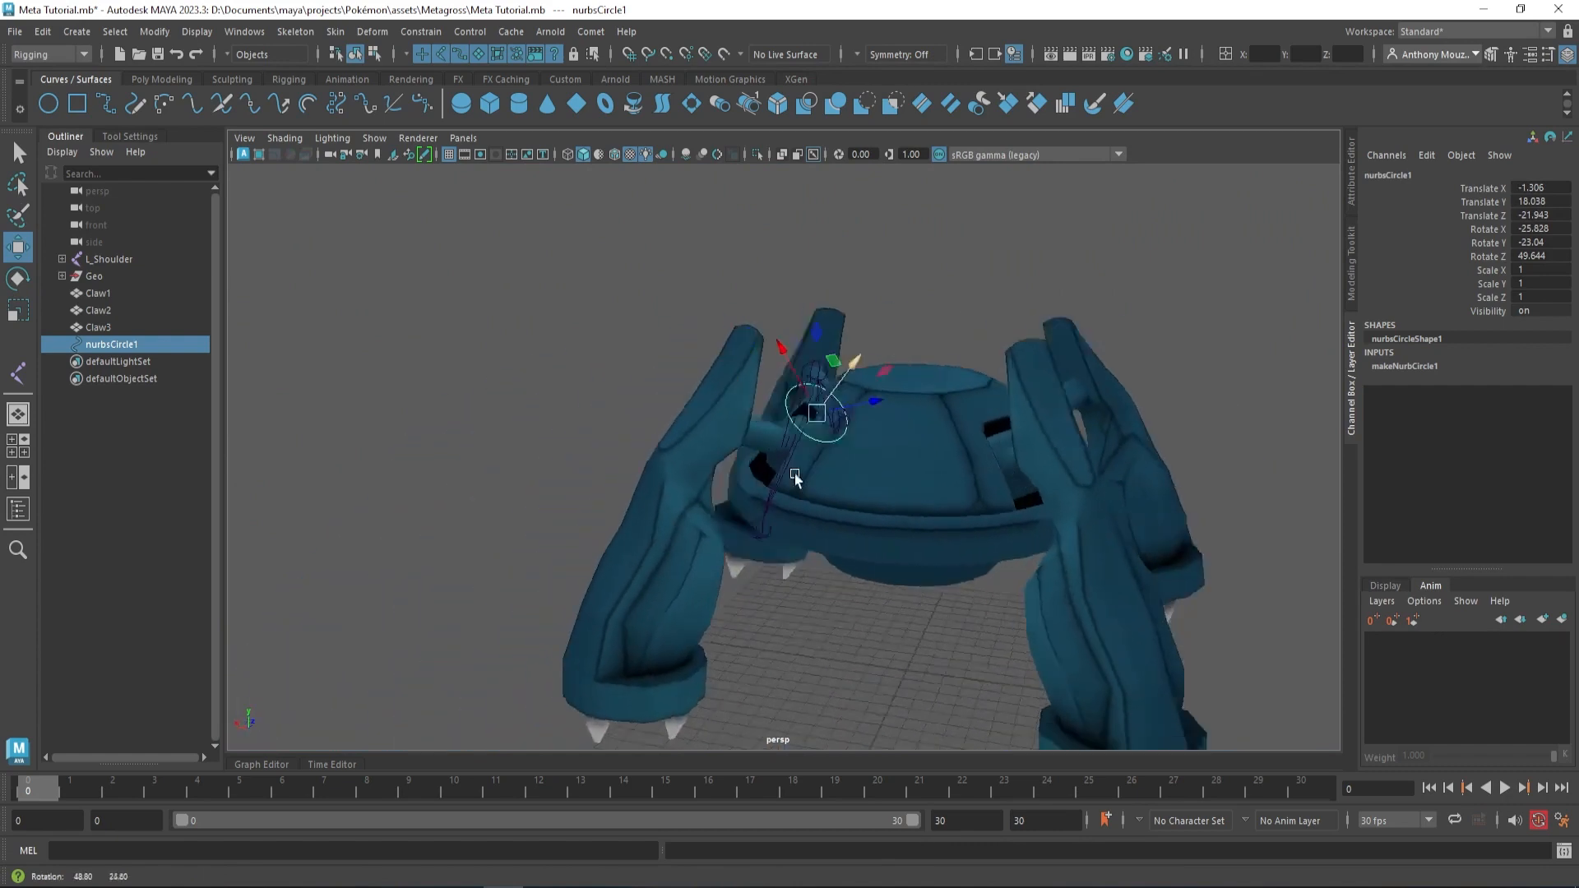
{"action": "left_click", "coordinate": [161, 79]}
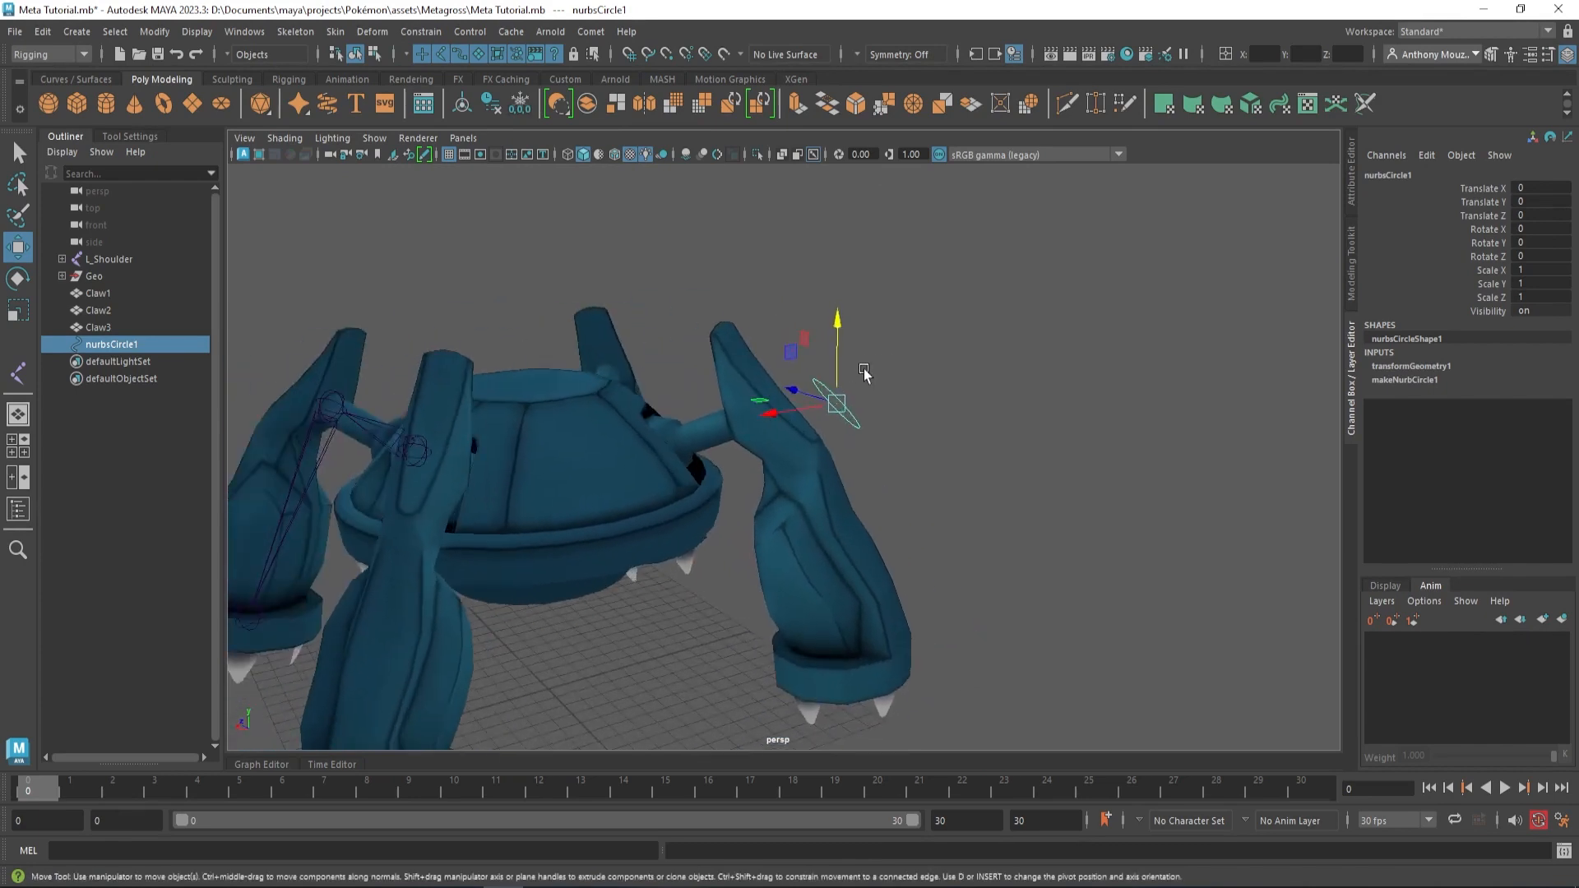
{"action": "mouse_move", "coordinate": [820, 372]}
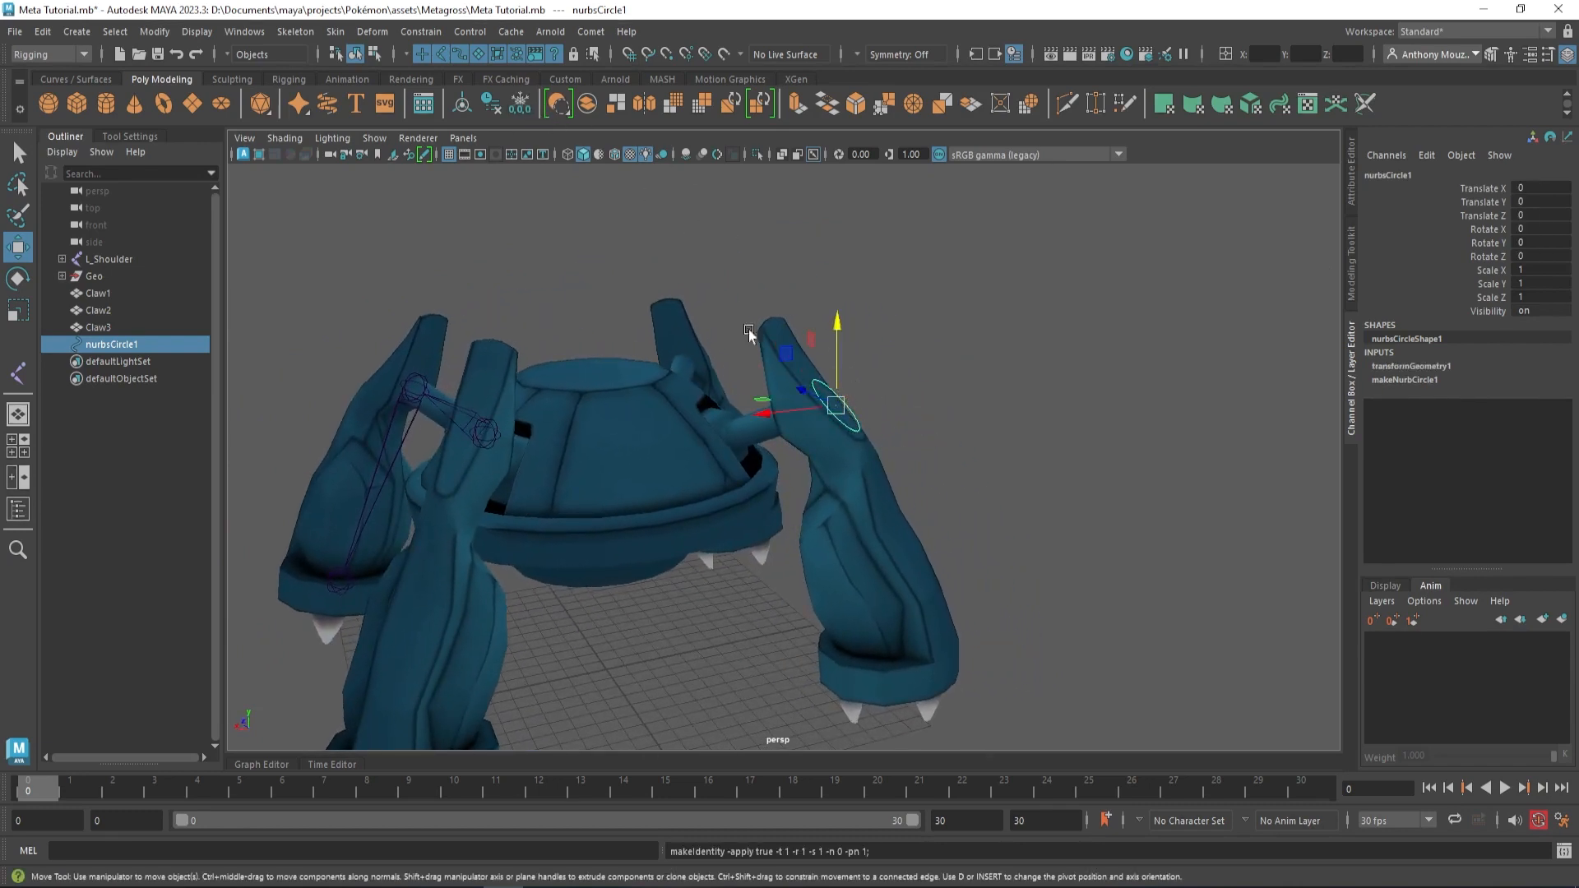
{"action": "mouse_move", "coordinate": [518, 103]}
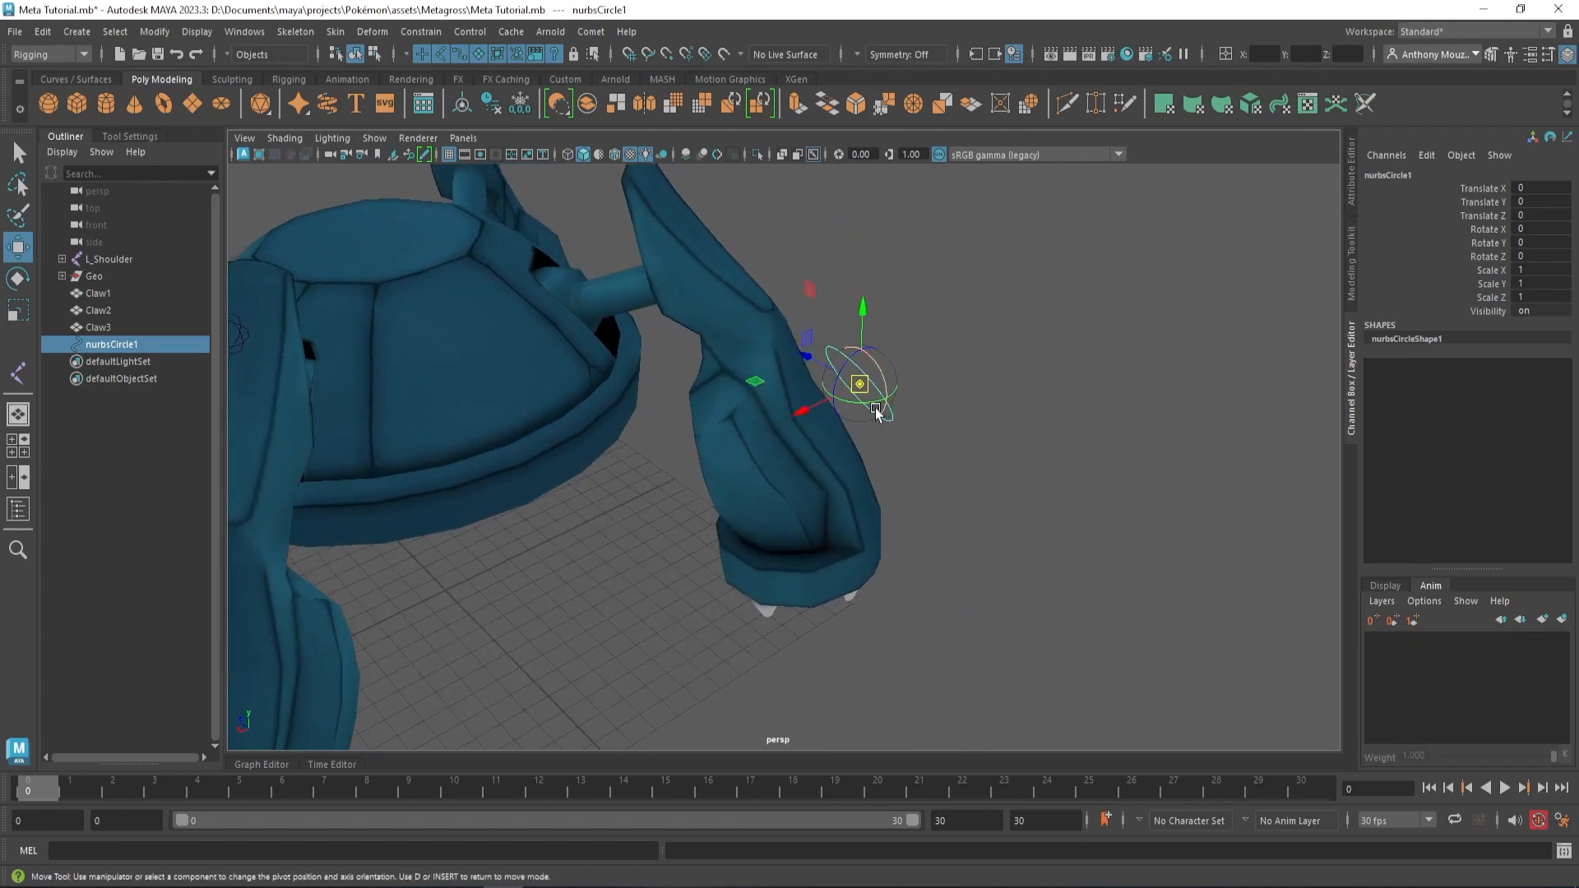
{"action": "left_click_drag", "start_coordinate": [861, 423], "coordinate": [871, 398]}
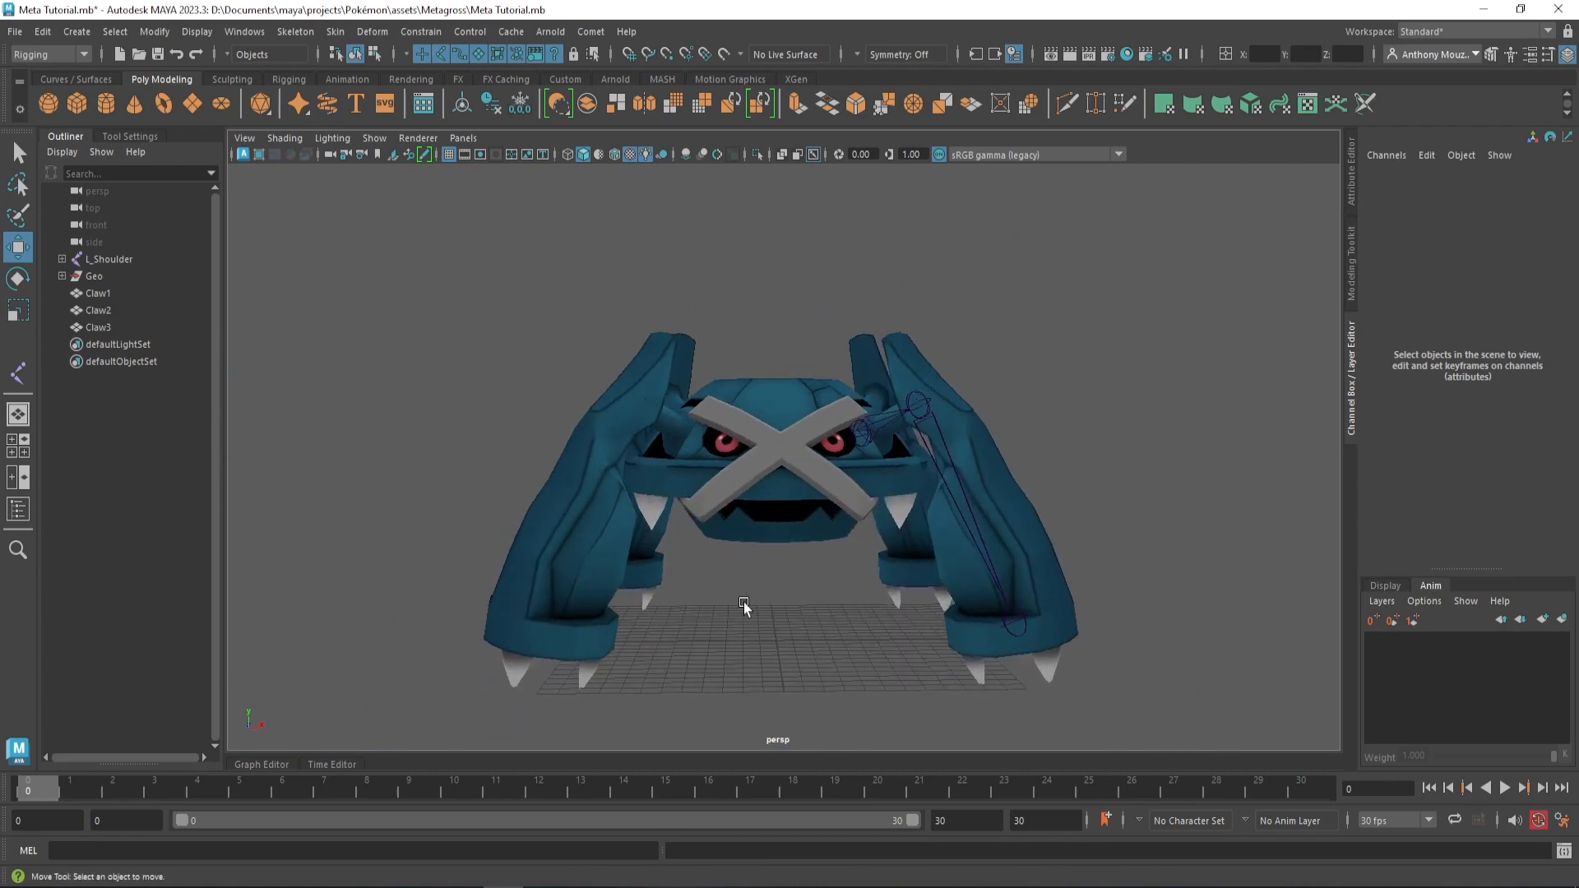
{"action": "left_click", "coordinate": [93, 274]}
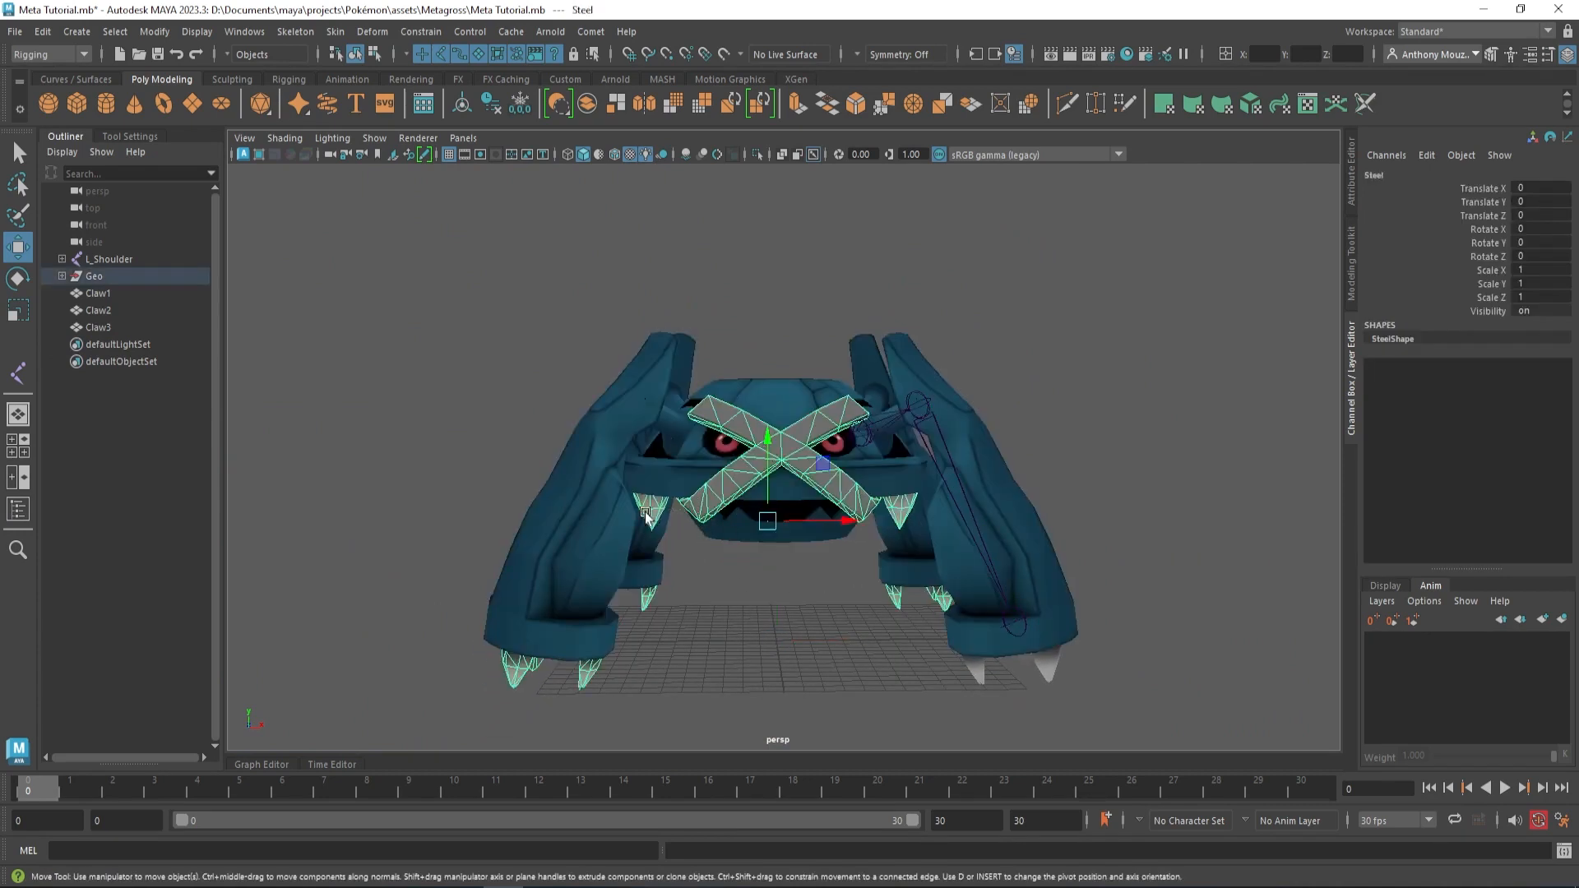
{"action": "left_click", "coordinate": [62, 275]}
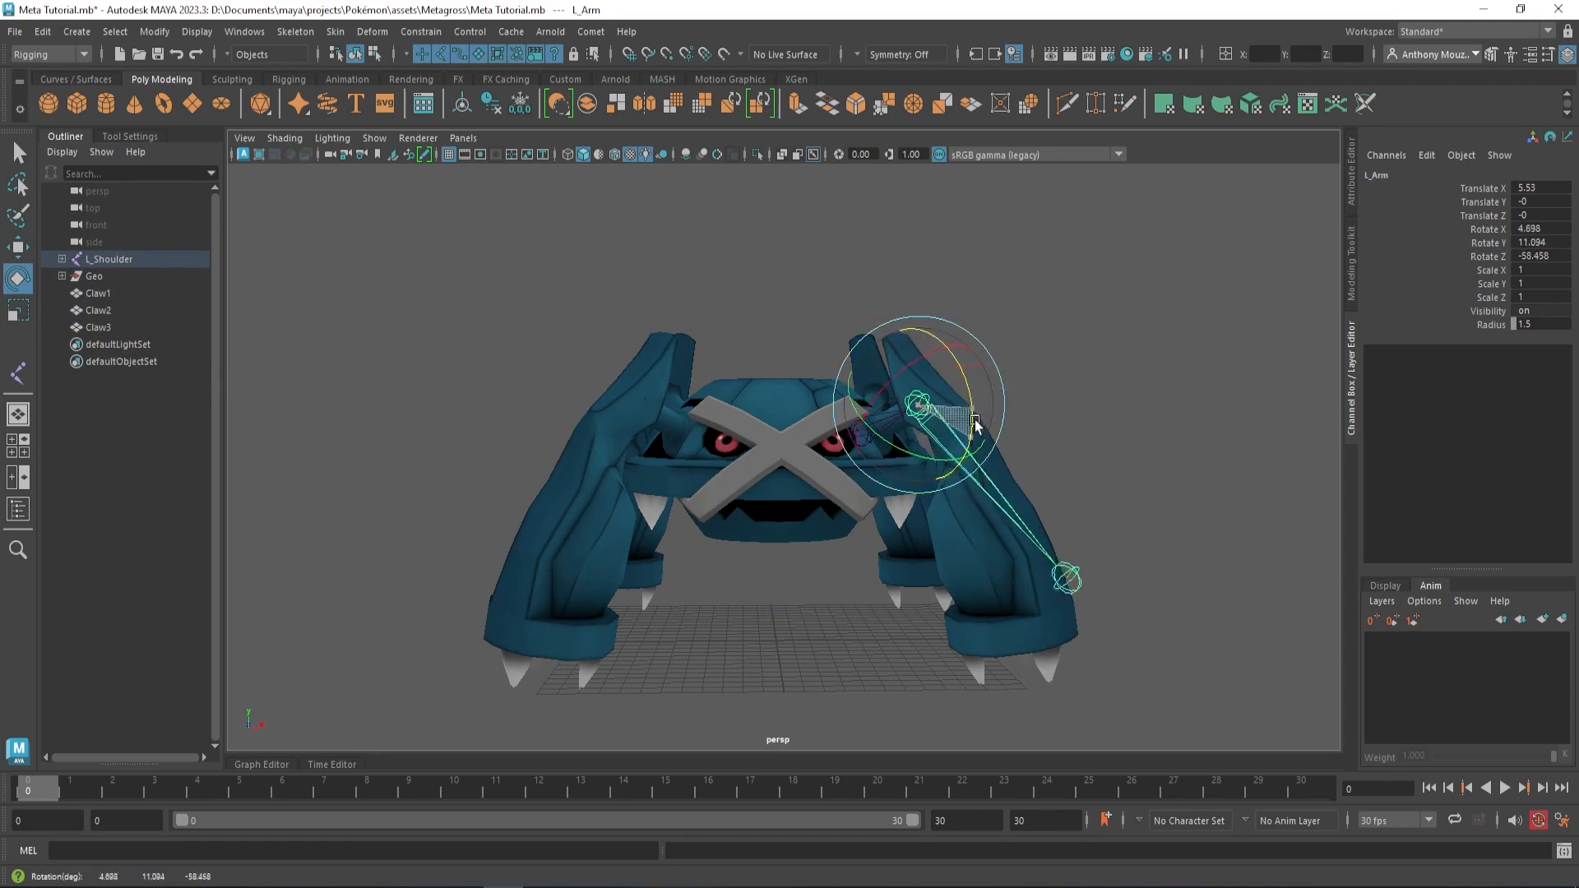
{"action": "left_click_drag", "start_coordinate": [972, 422], "coordinate": [992, 411]}
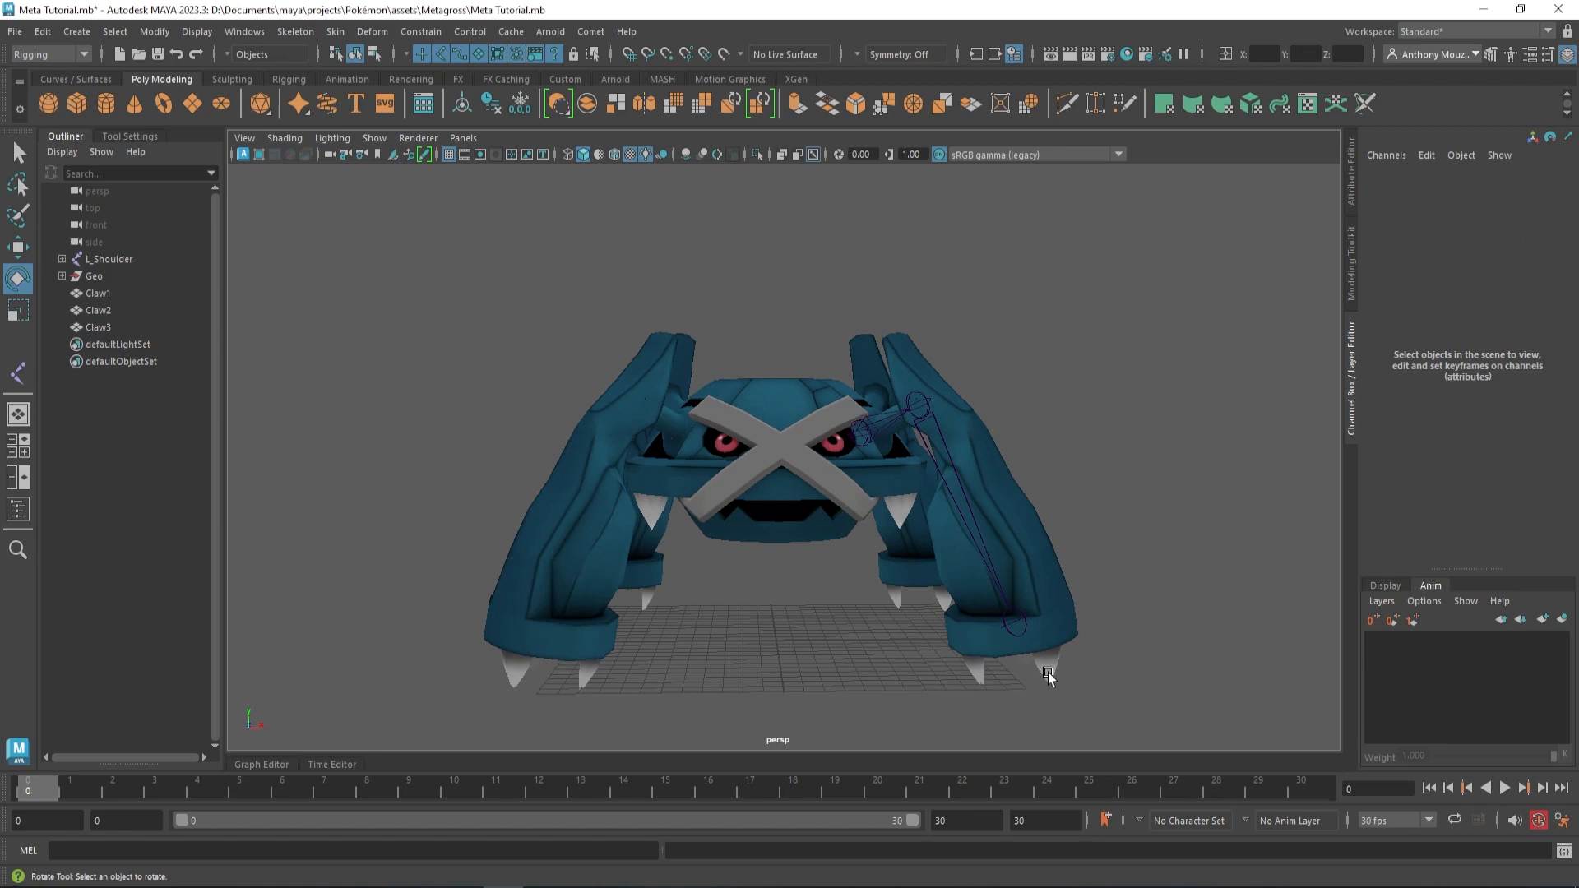
{"action": "mouse_move", "coordinate": [975, 673]}
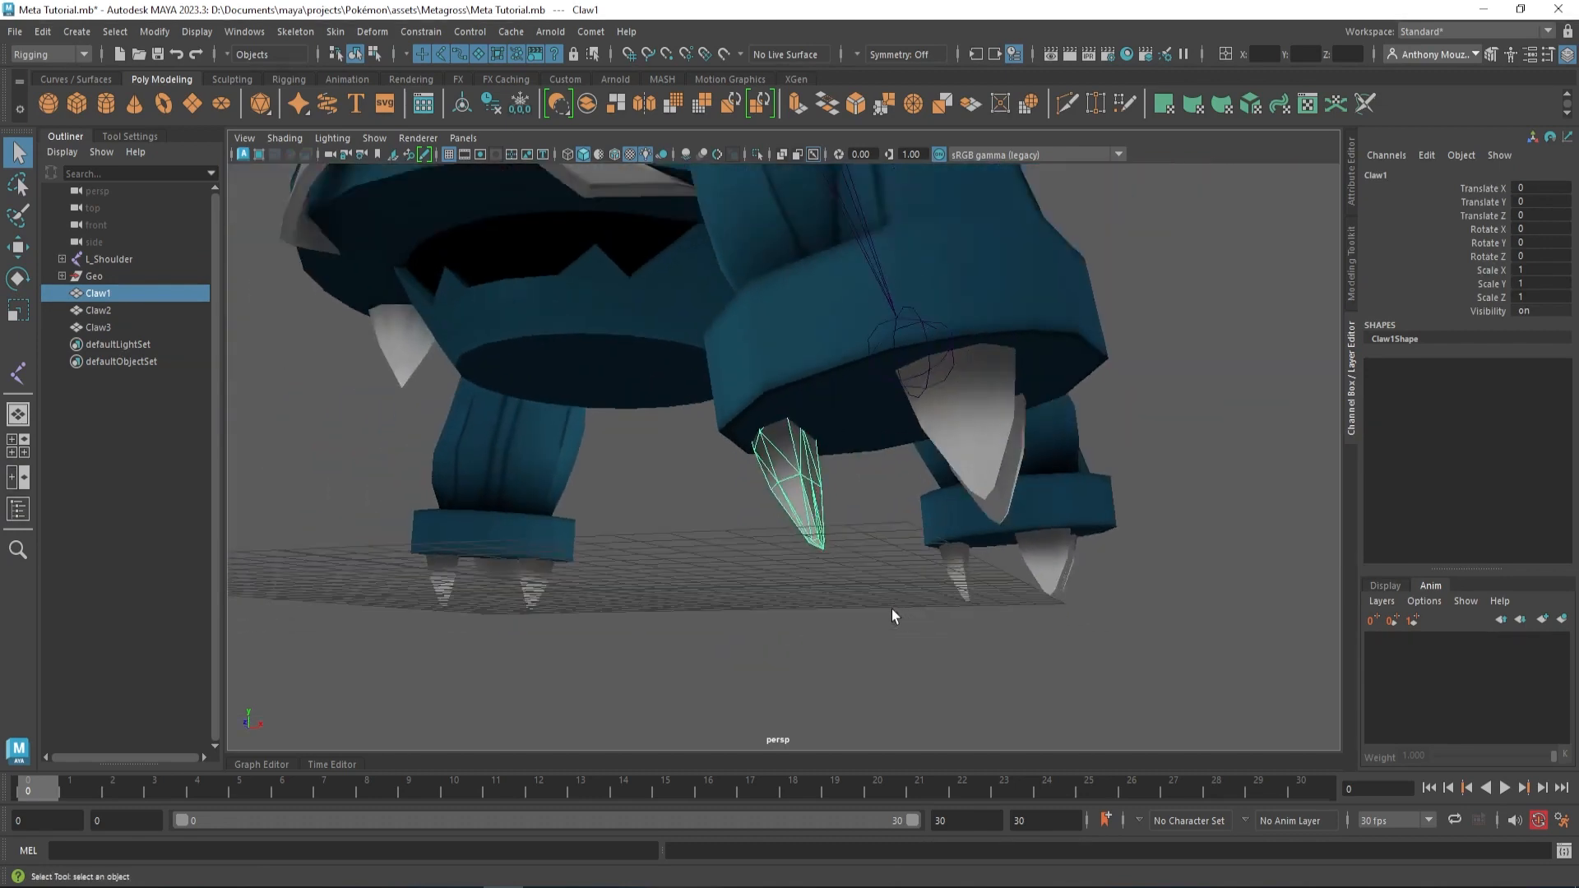
Hide the body geometry and place a joint at the top of each of the three claws.
{"action": "left_click_drag", "start_coordinate": [891, 614], "coordinate": [697, 608]}
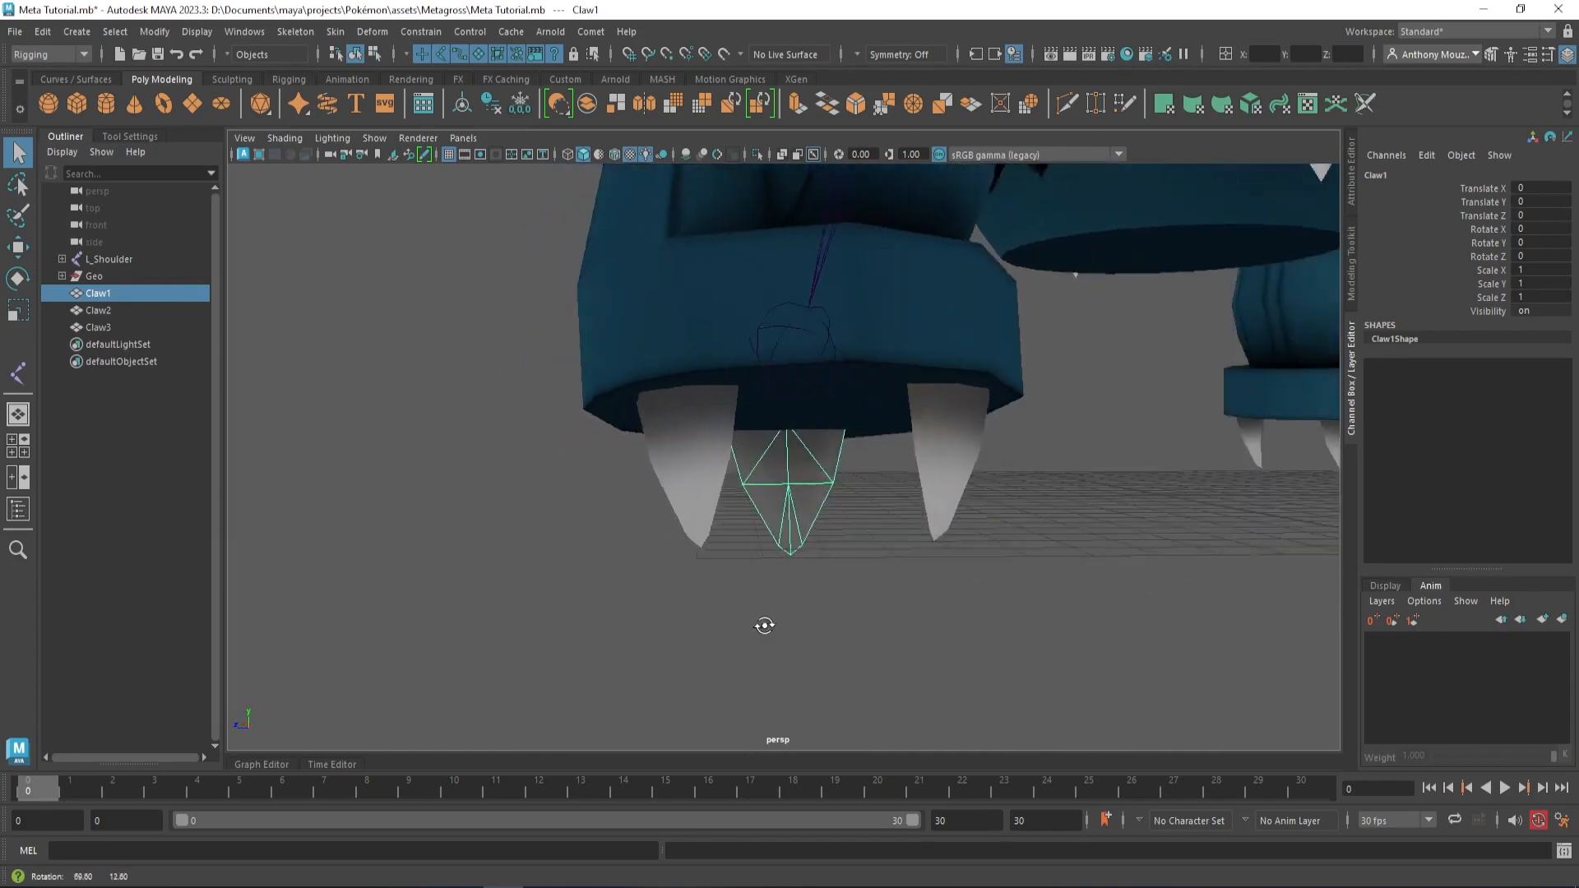
{"action": "left_click_drag", "start_coordinate": [766, 625], "coordinate": [1023, 622]}
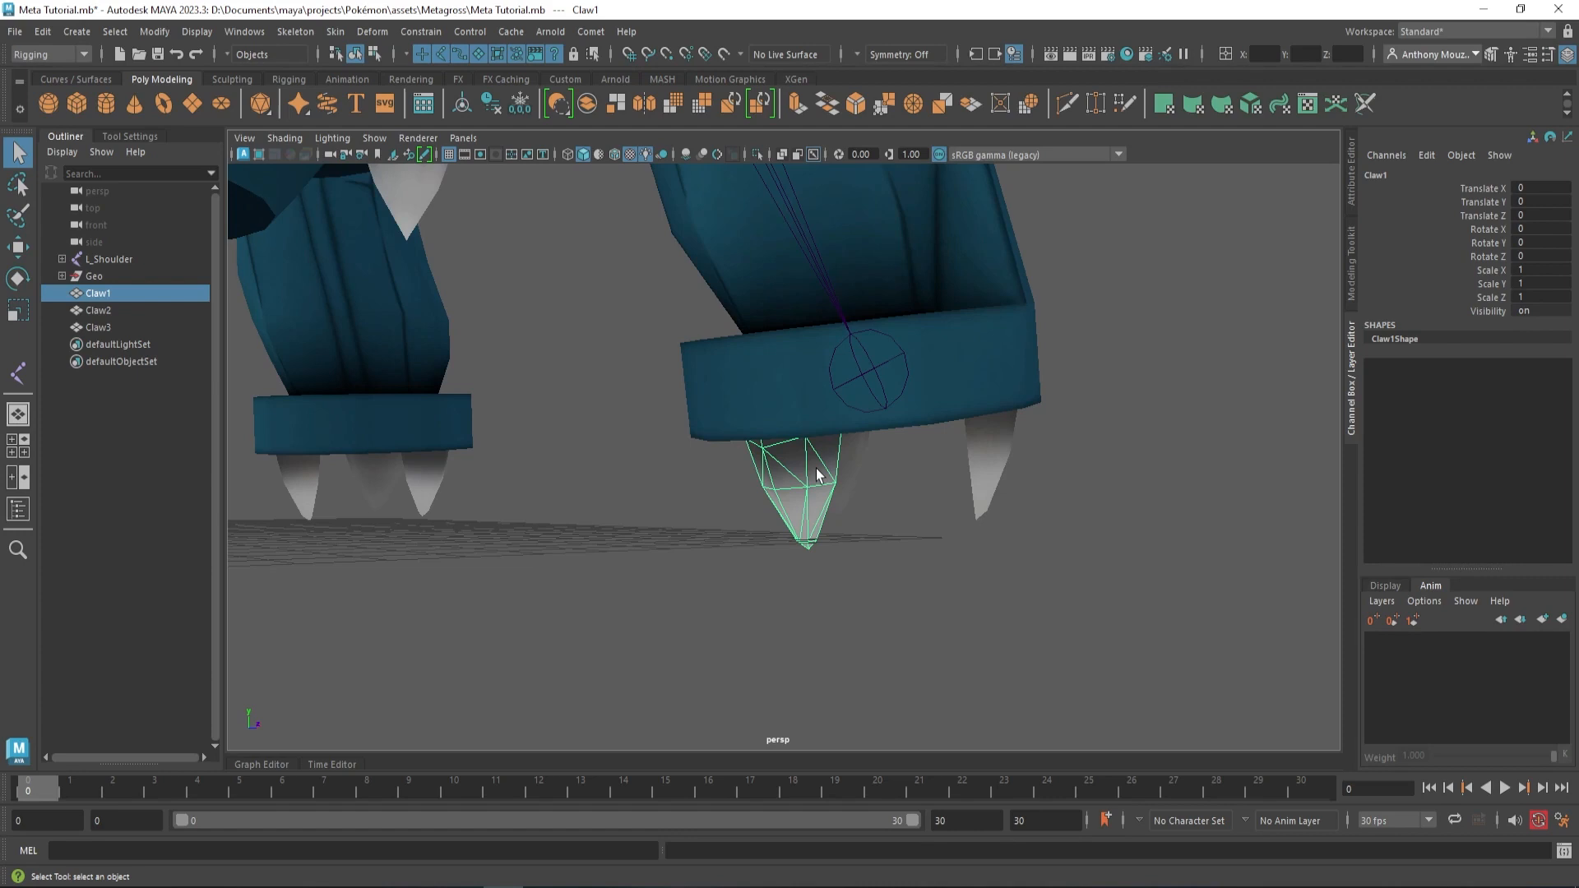
{"action": "left_click_drag", "start_coordinate": [815, 474], "coordinate": [836, 490]}
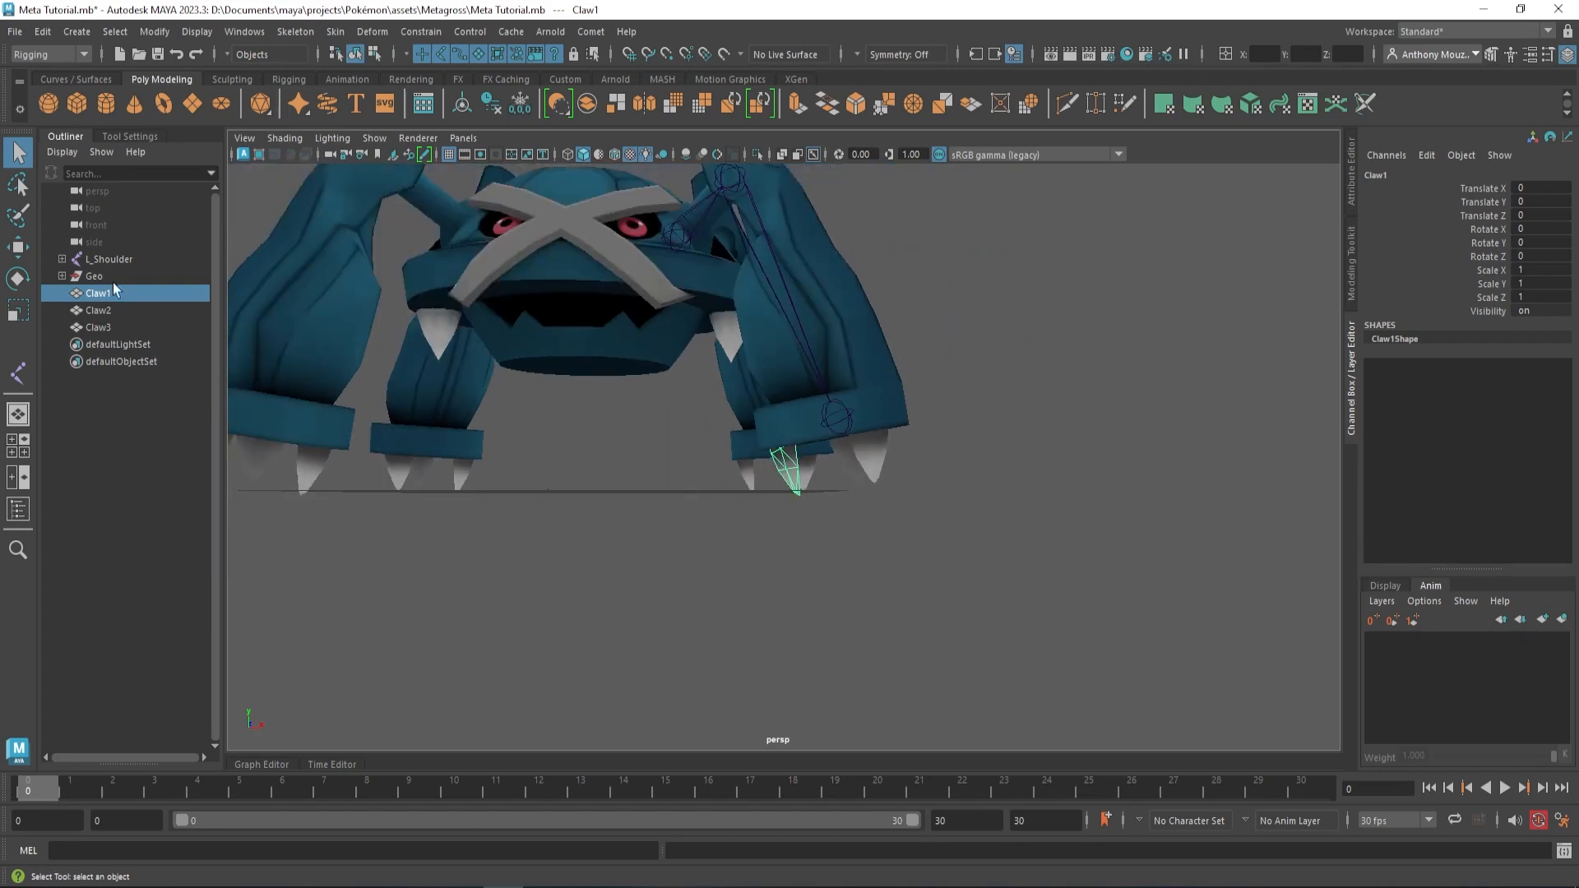
{"action": "left_click", "coordinate": [94, 277]}
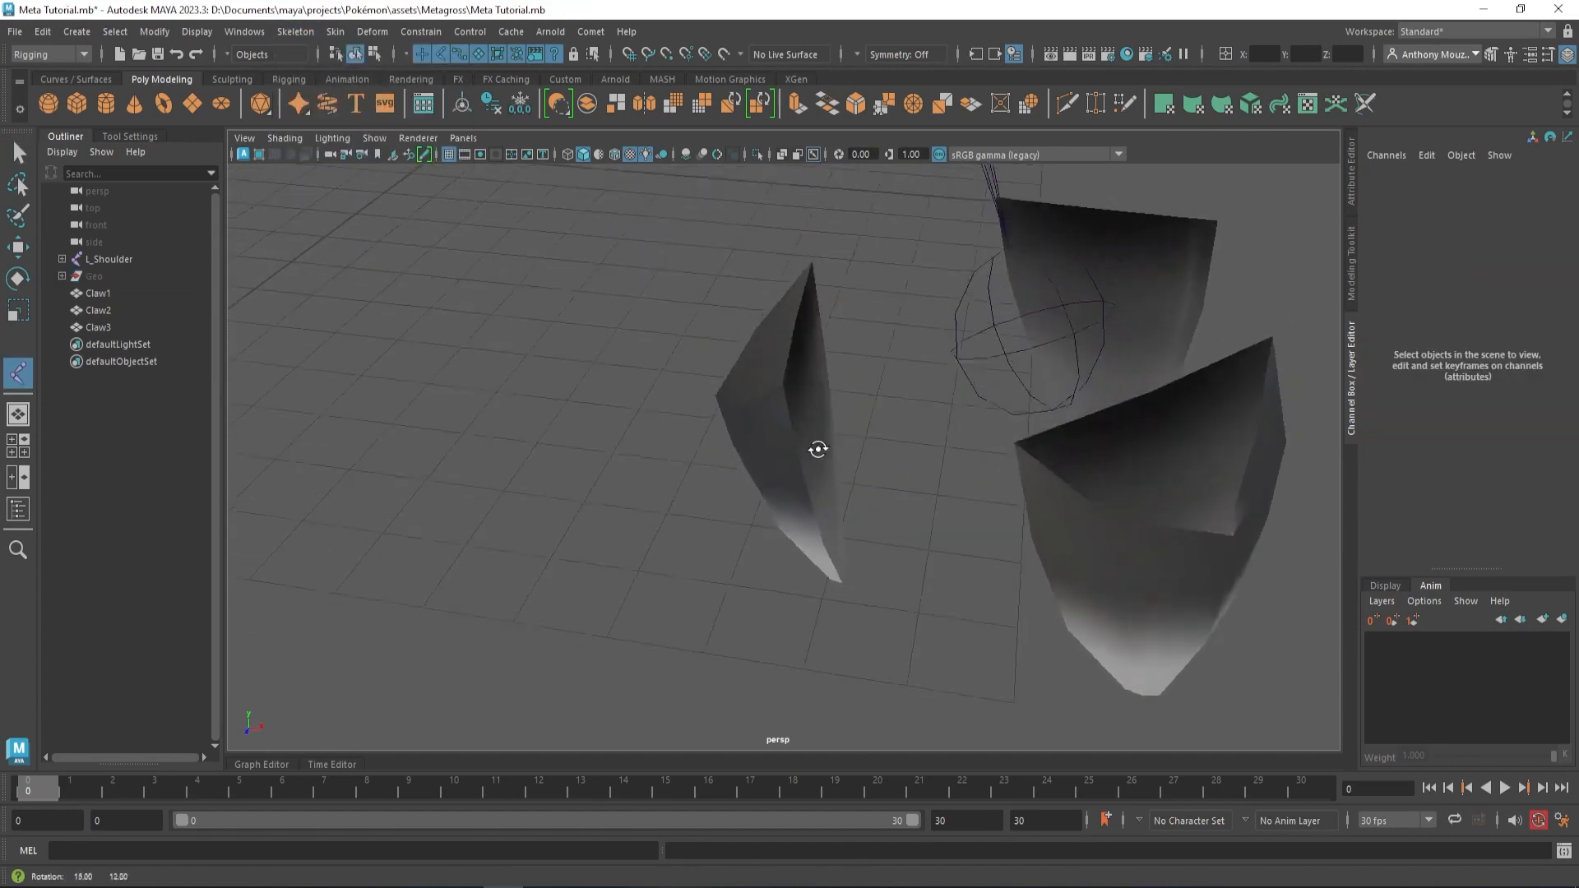
{"action": "left_click", "coordinate": [793, 341]}
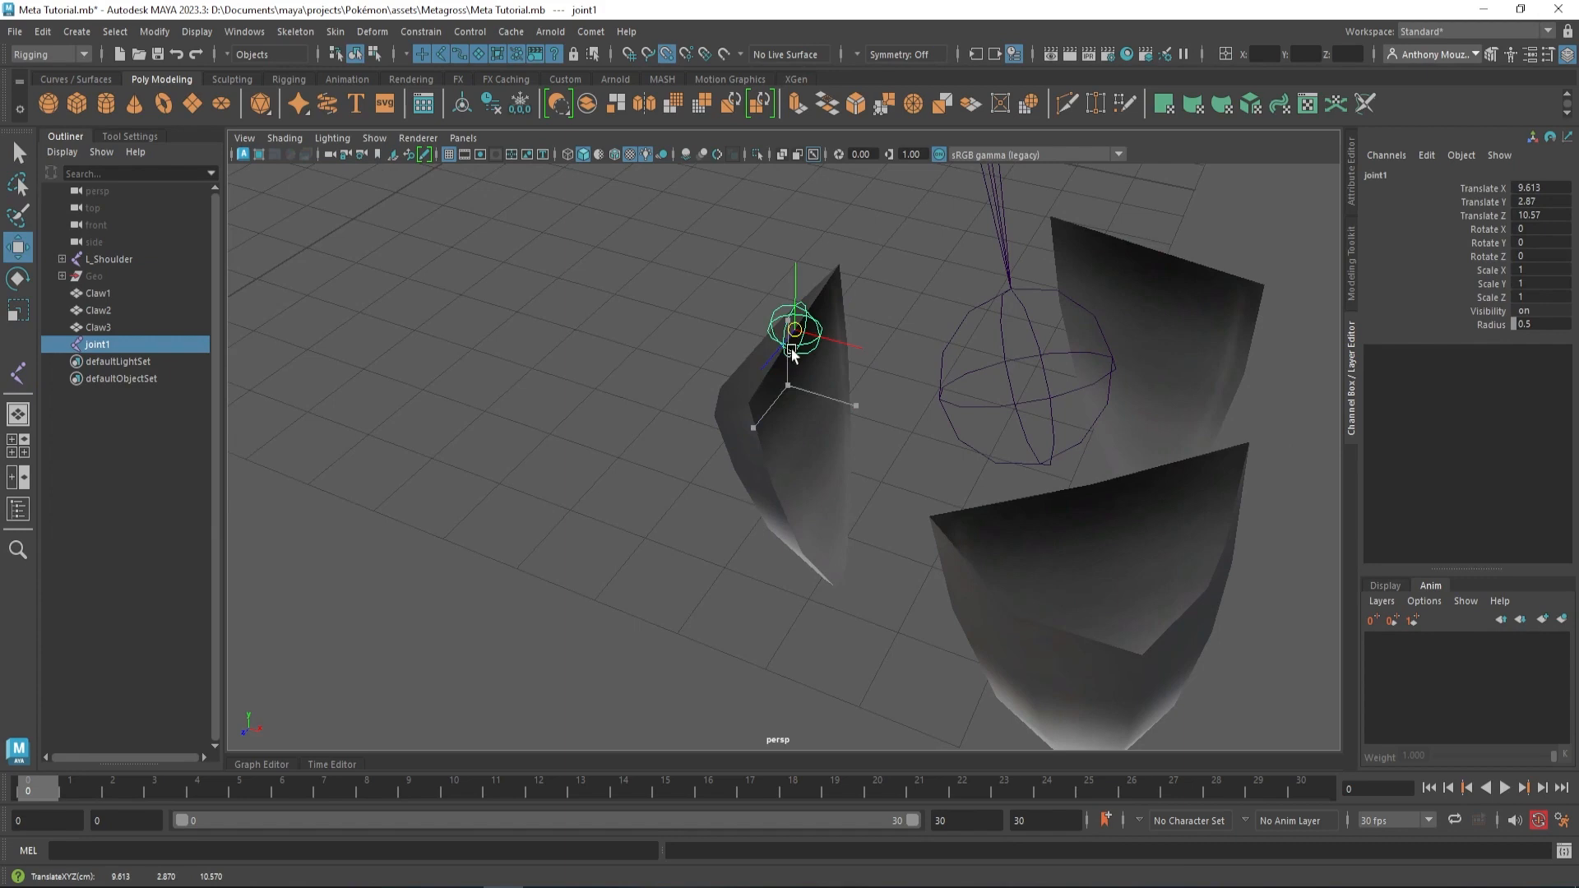
{"action": "left_click", "coordinate": [97, 293]}
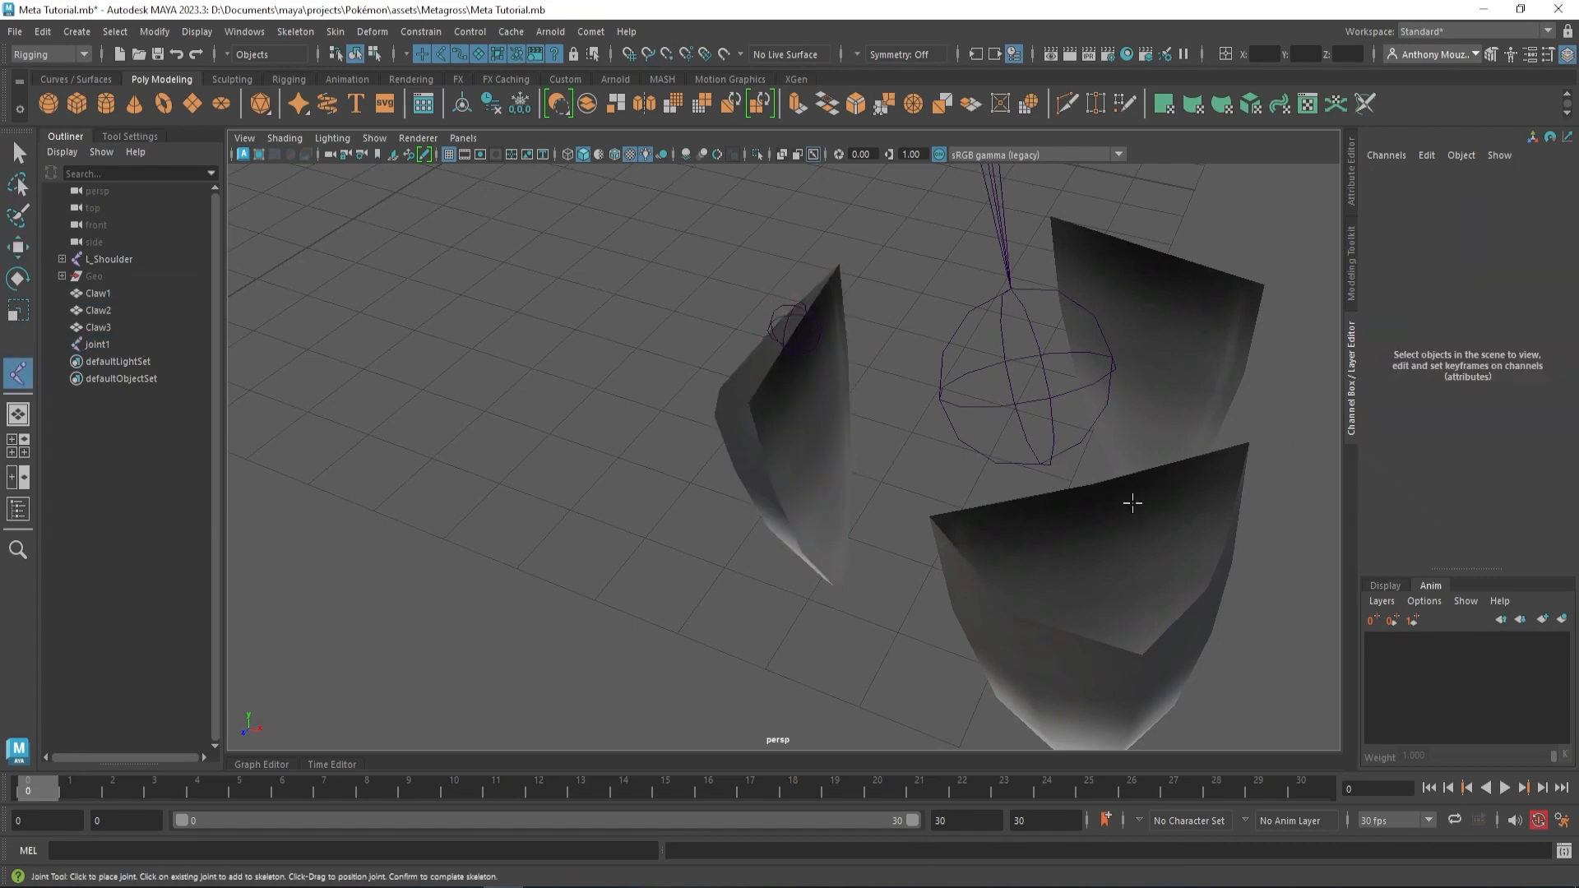
{"action": "left_click", "coordinate": [1091, 484]}
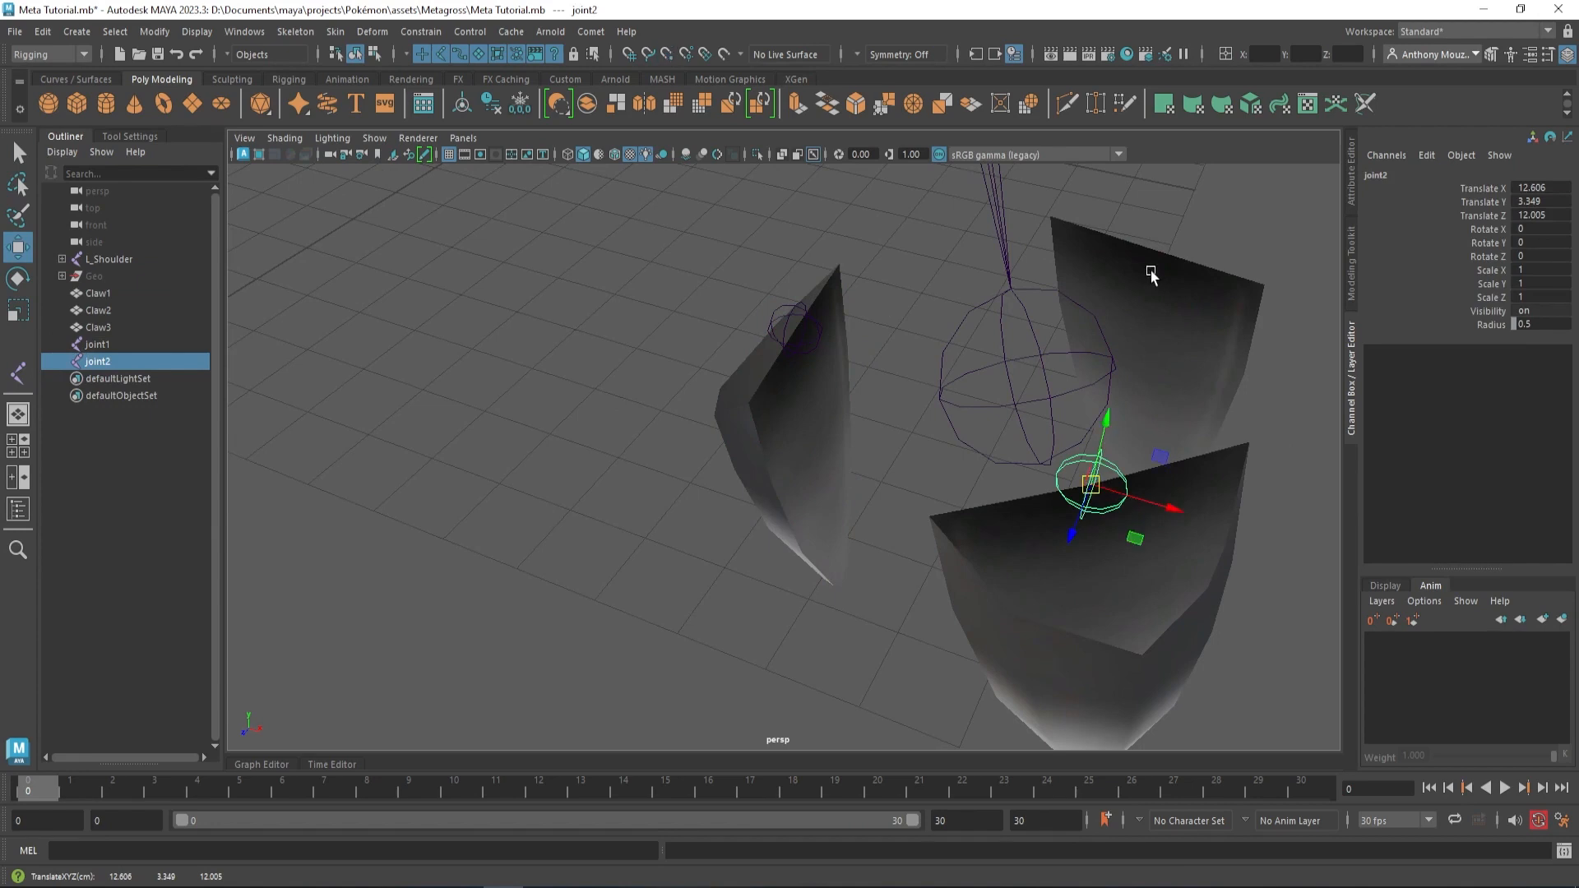
{"action": "left_click", "coordinate": [1151, 250]}
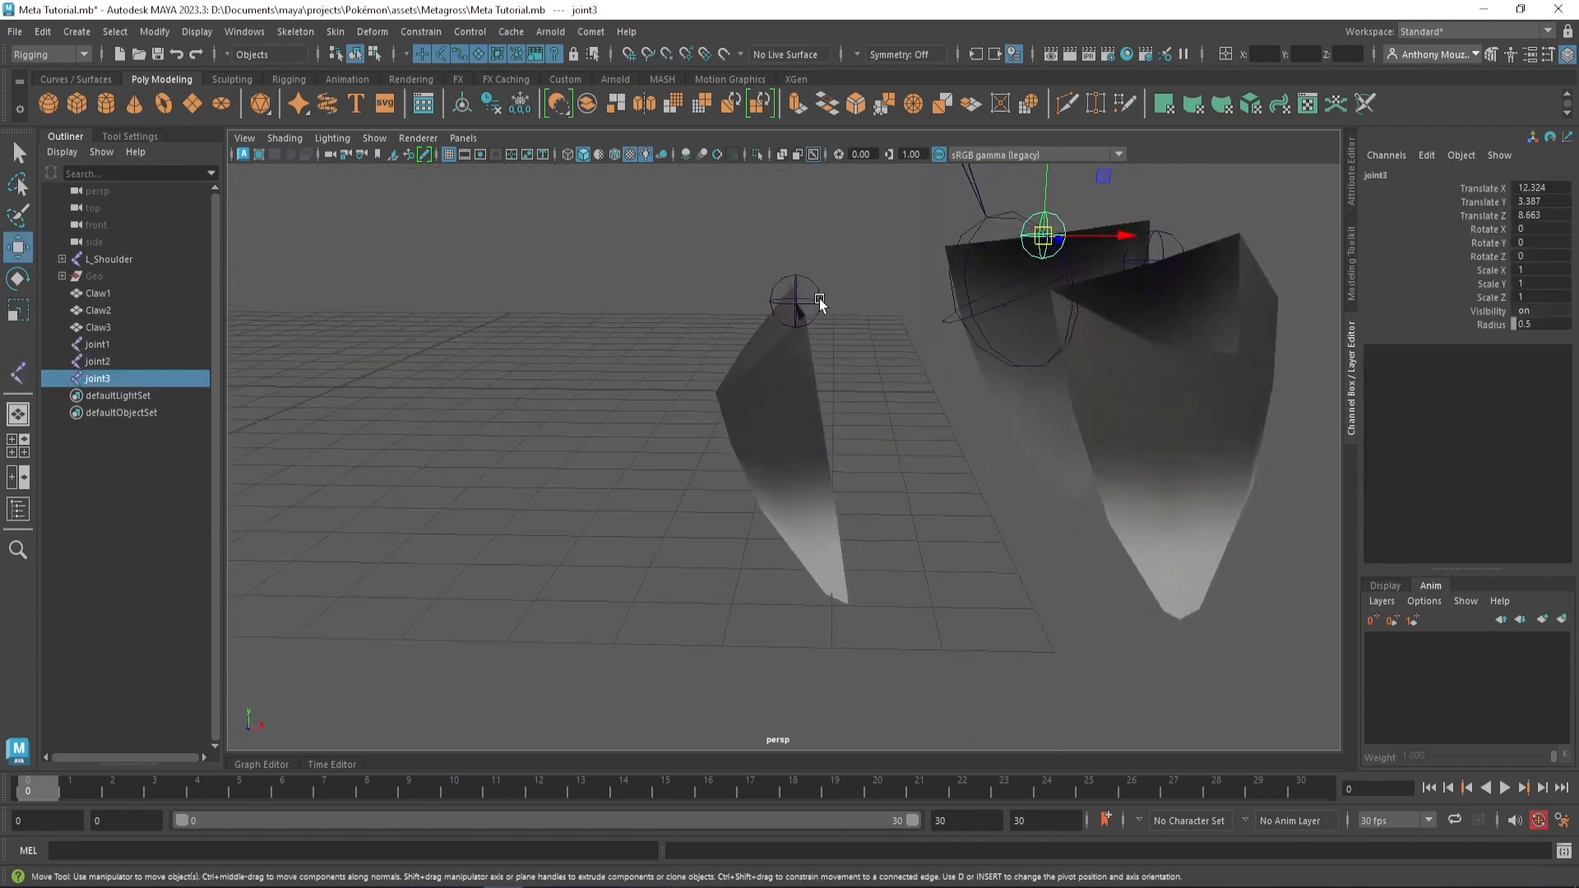
Rename the claw joints Claw1_J, Claw2_J and Claw3_J in the Outliner.
{"action": "left_click", "coordinate": [98, 293]}
{"action": "type", "text": "Claw1_J"}
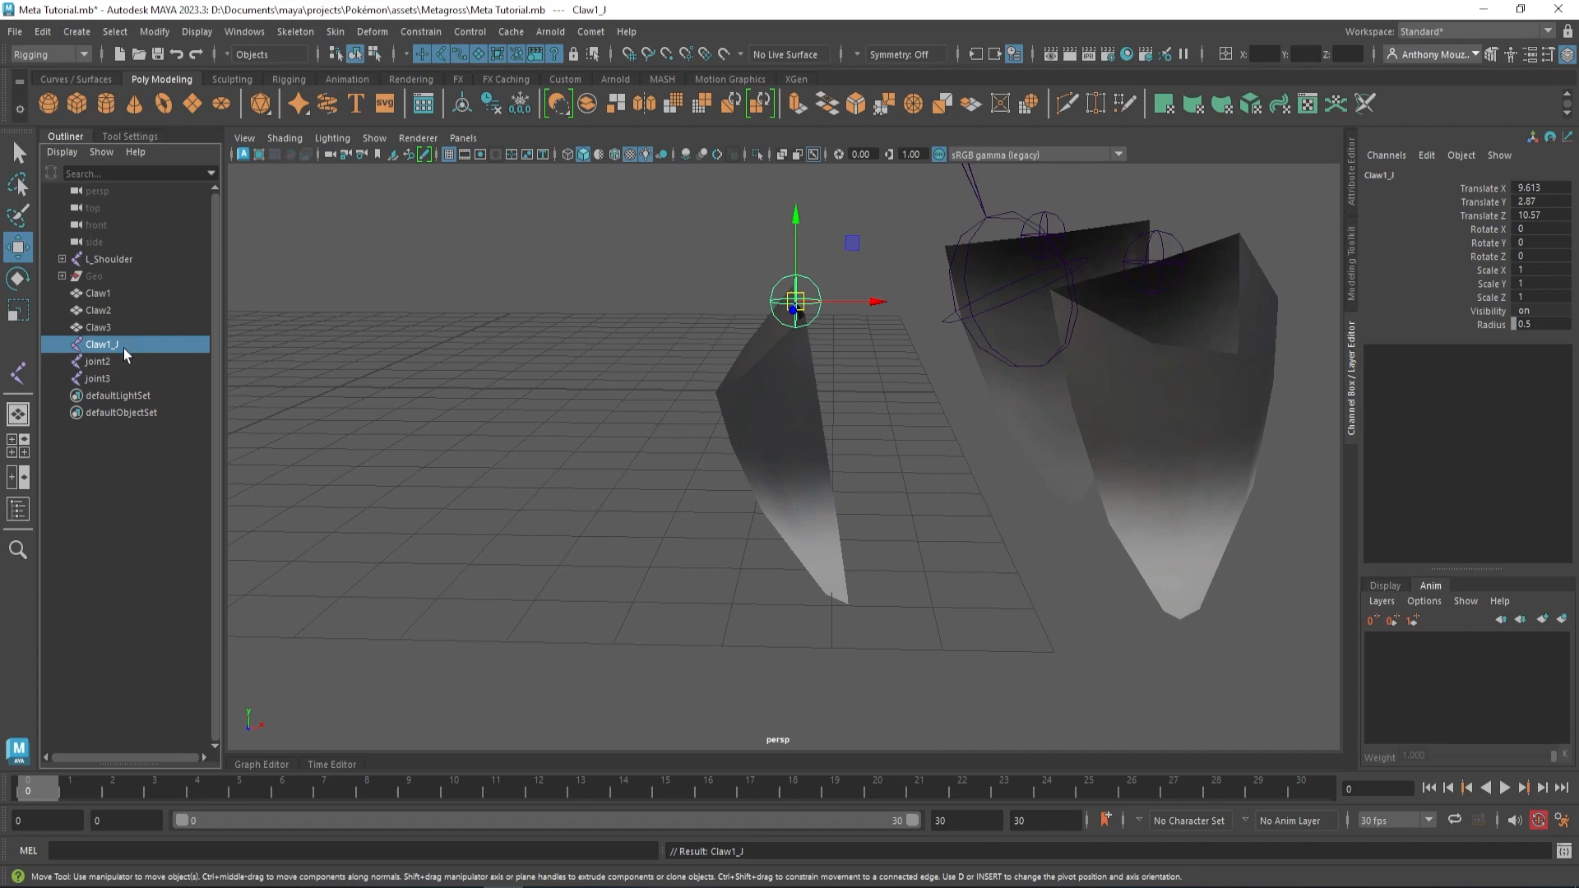
{"action": "double_click", "coordinate": [99, 362]}
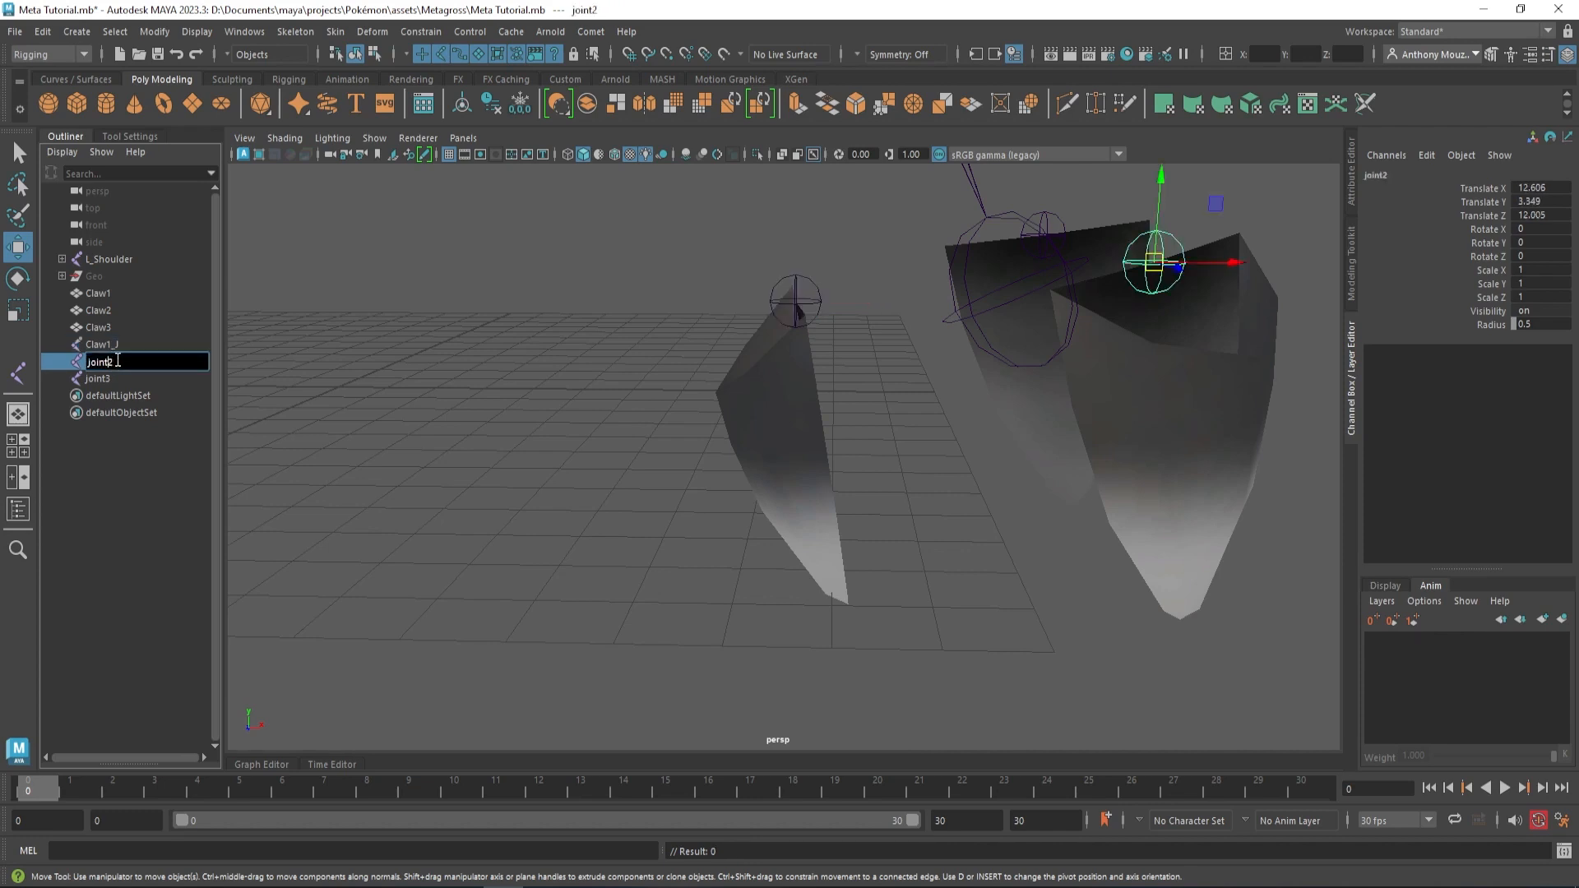
{"action": "type", "text": "Claw2__J"}
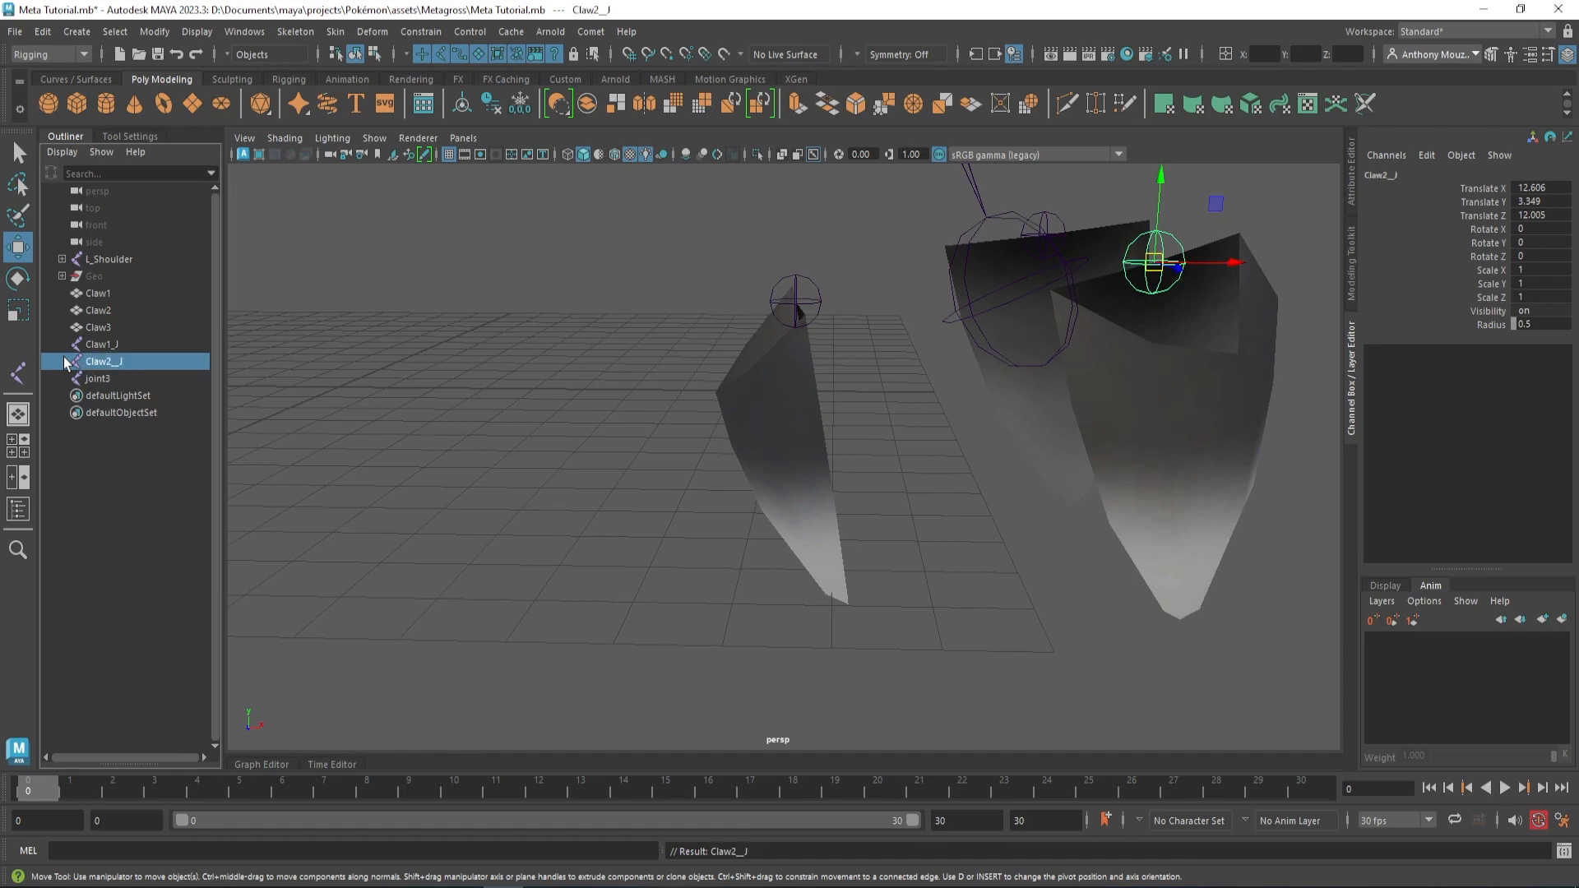
{"action": "double_click", "coordinate": [104, 360]}
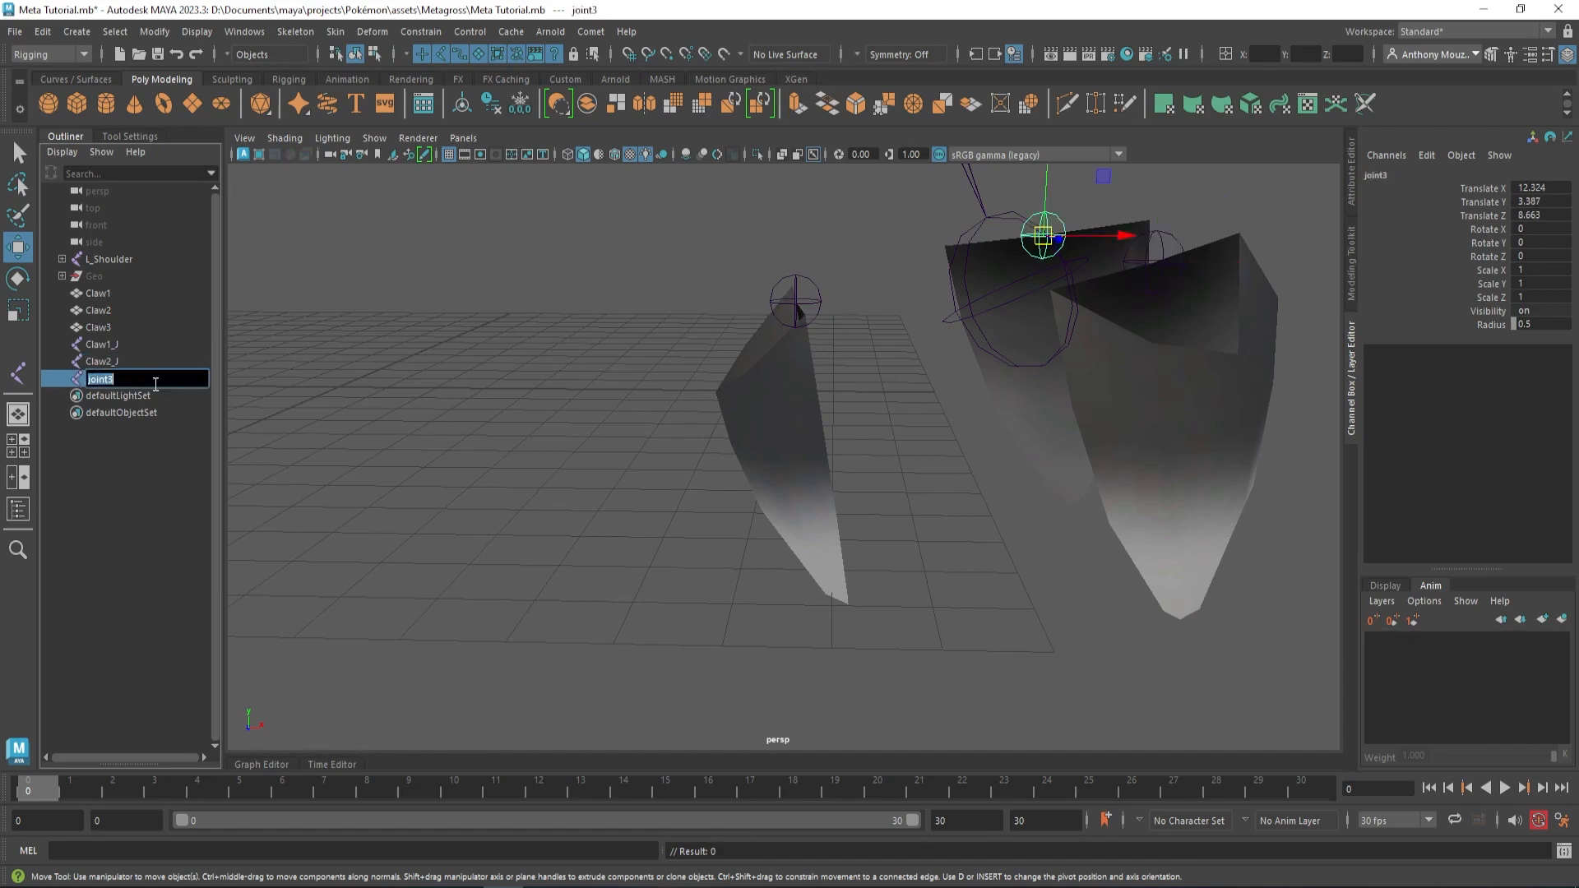
{"action": "type", "text": "Claw3_J"}
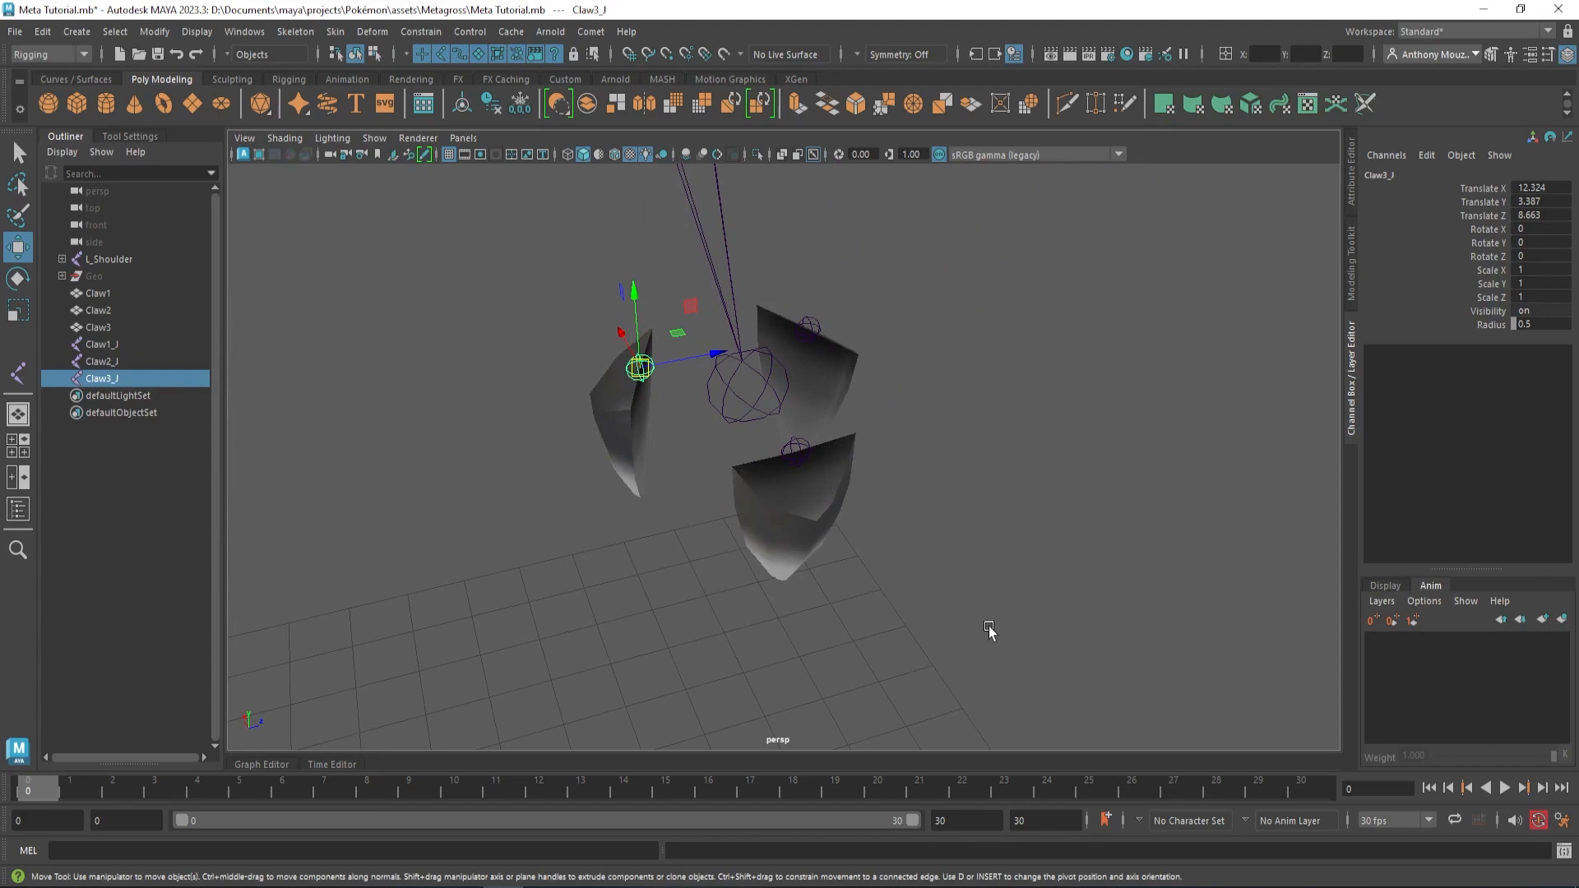
Parent Claw1_J, Claw2_J and Claw3_J under the hand joint, then select the Geo group.
{"action": "left_click_drag", "start_coordinate": [990, 632], "coordinate": [700, 534]}
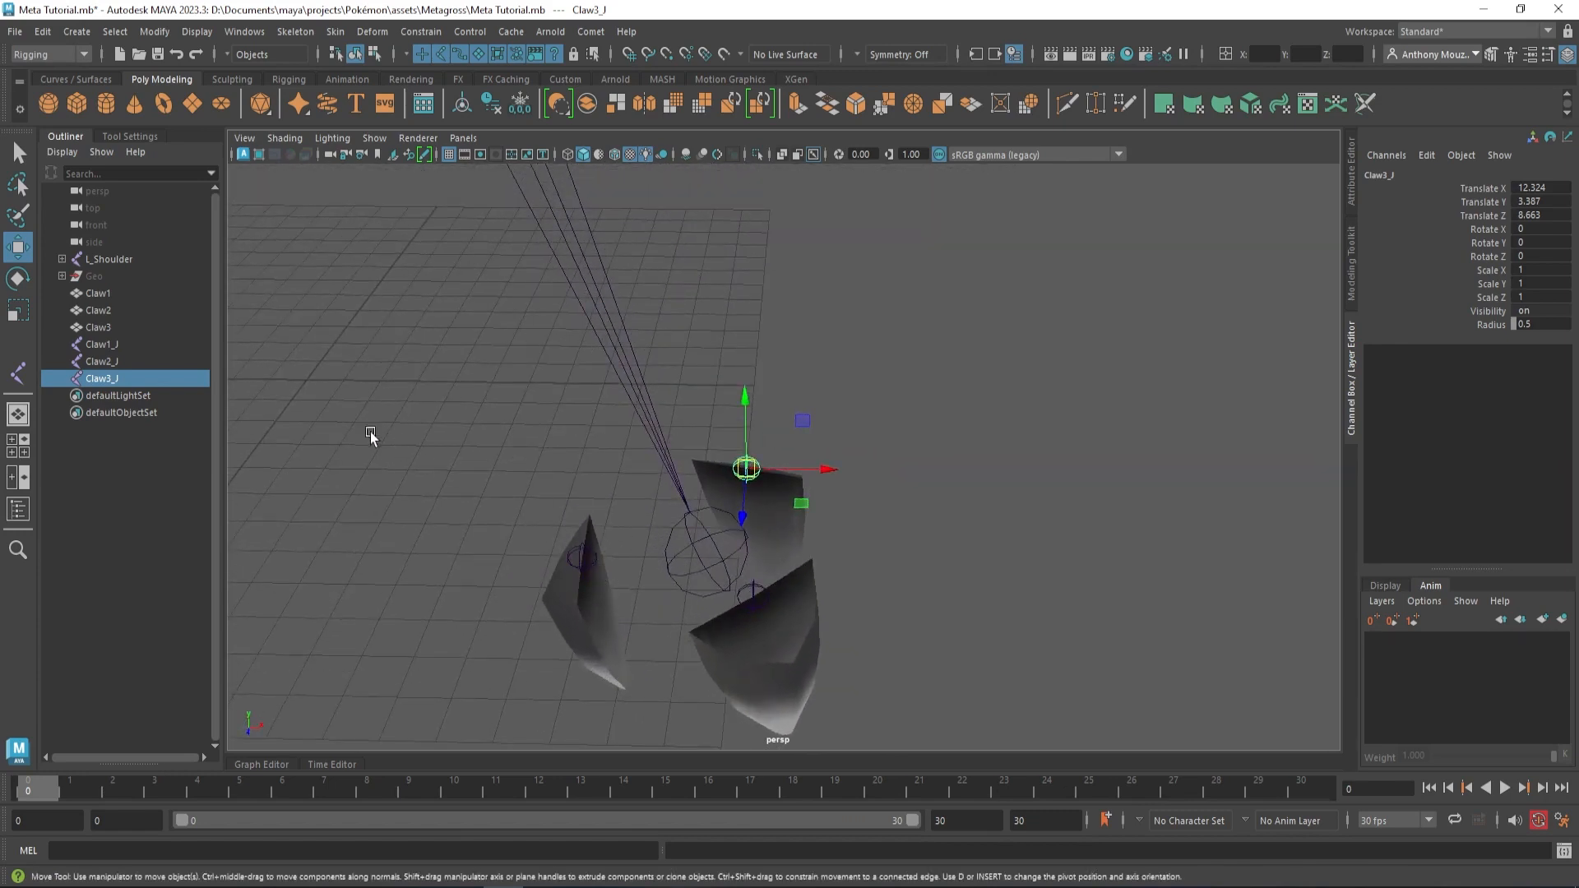
{"action": "left_click", "coordinate": [100, 344]}
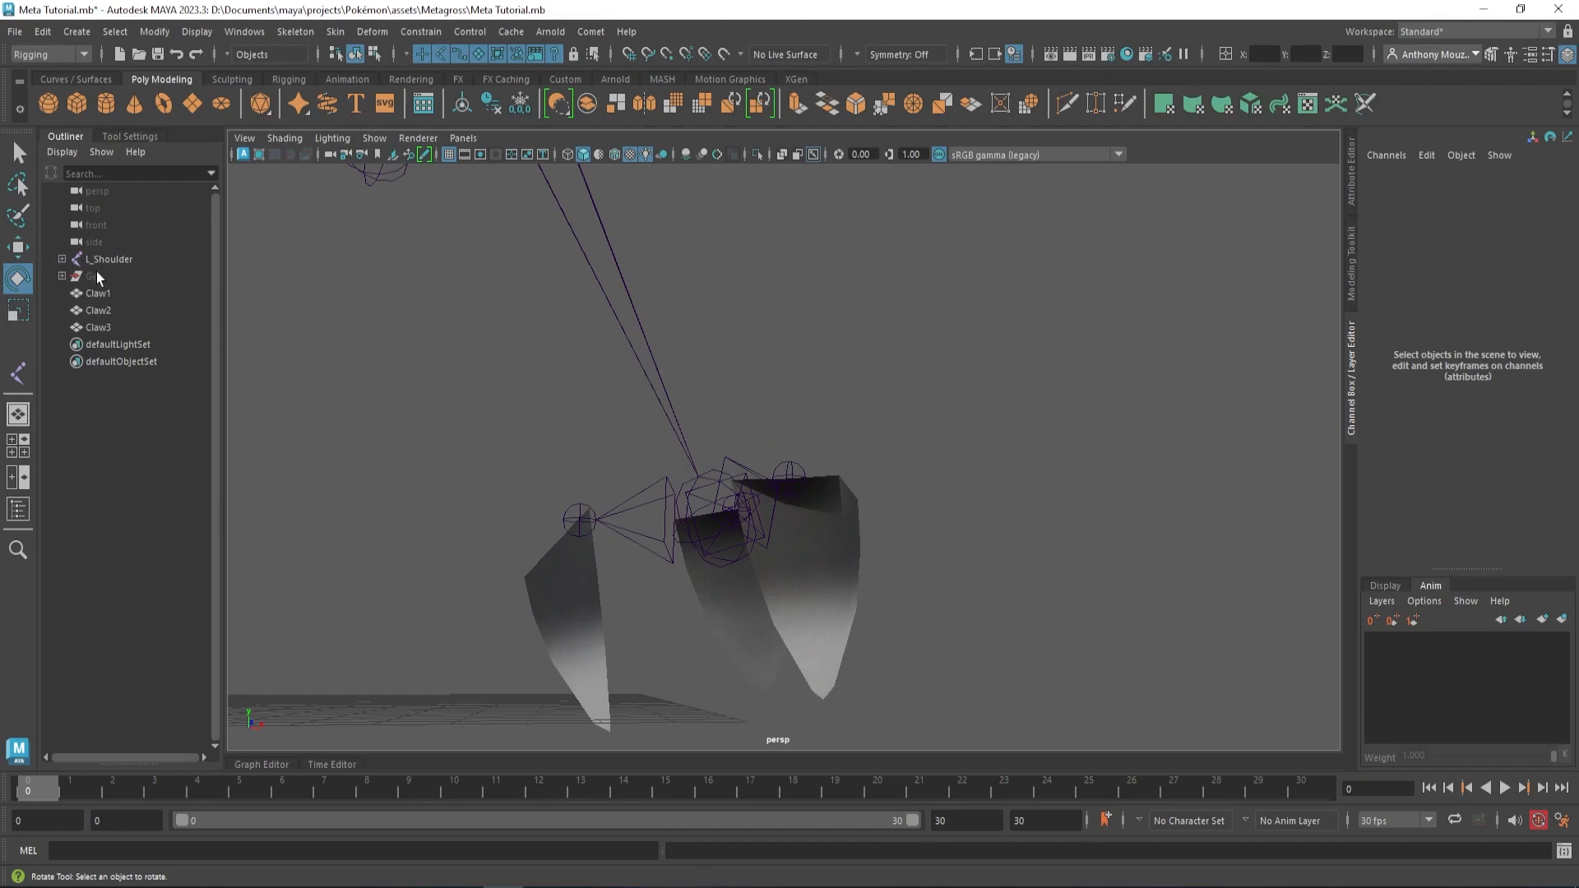
{"action": "left_click", "coordinate": [94, 276]}
{"action": "type", "text": "Geo"}
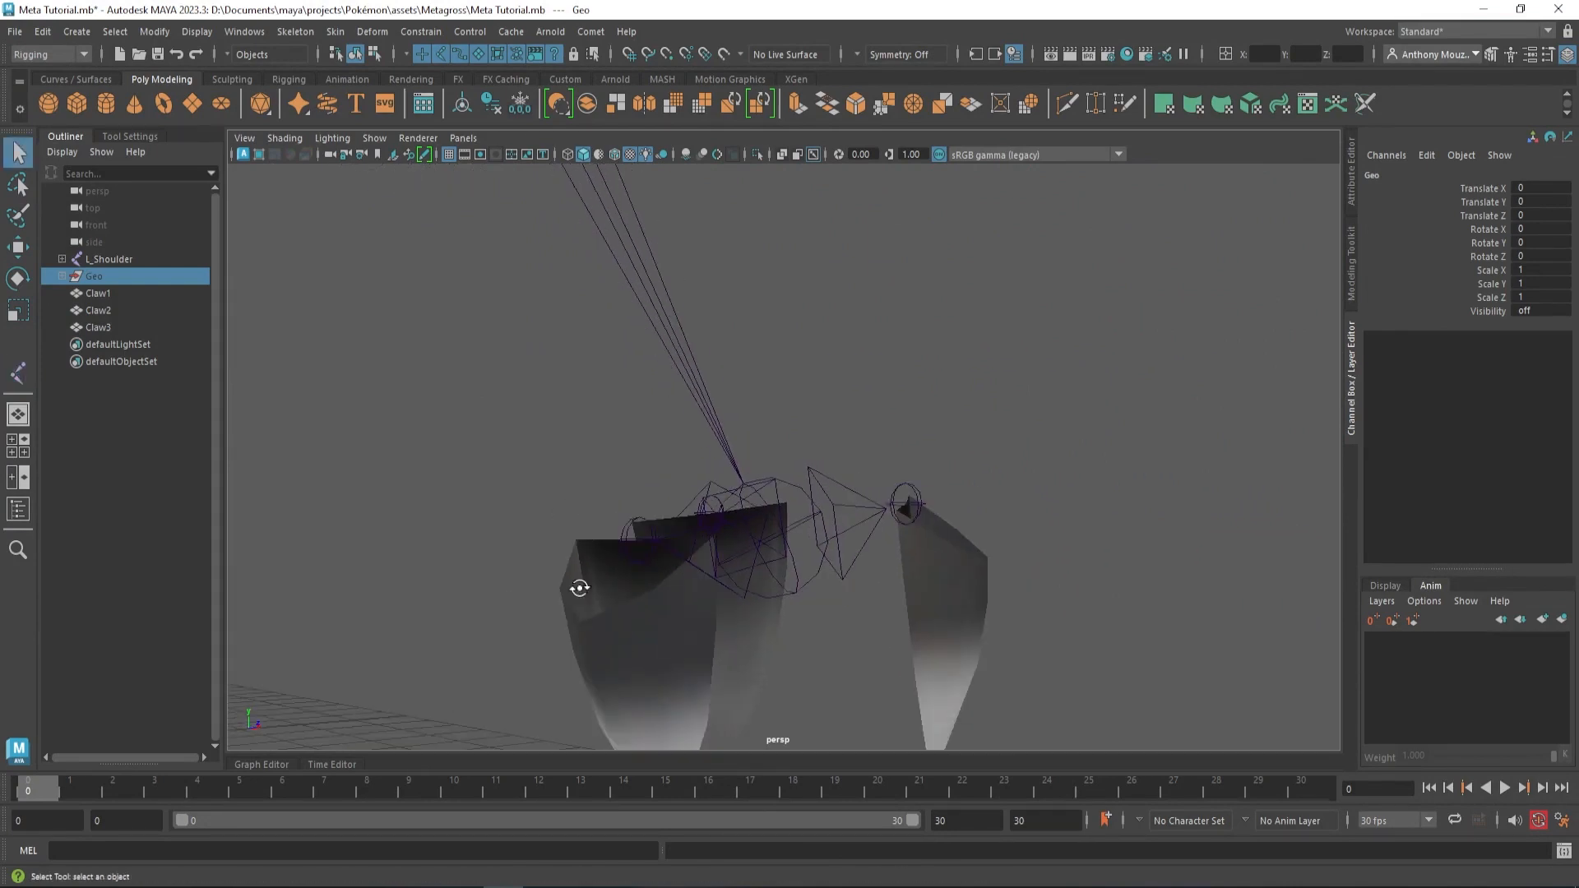
Snap group1's pivot onto the Claw1 joint and select Claw1 inside the group.
{"action": "left_click", "coordinate": [99, 292]}
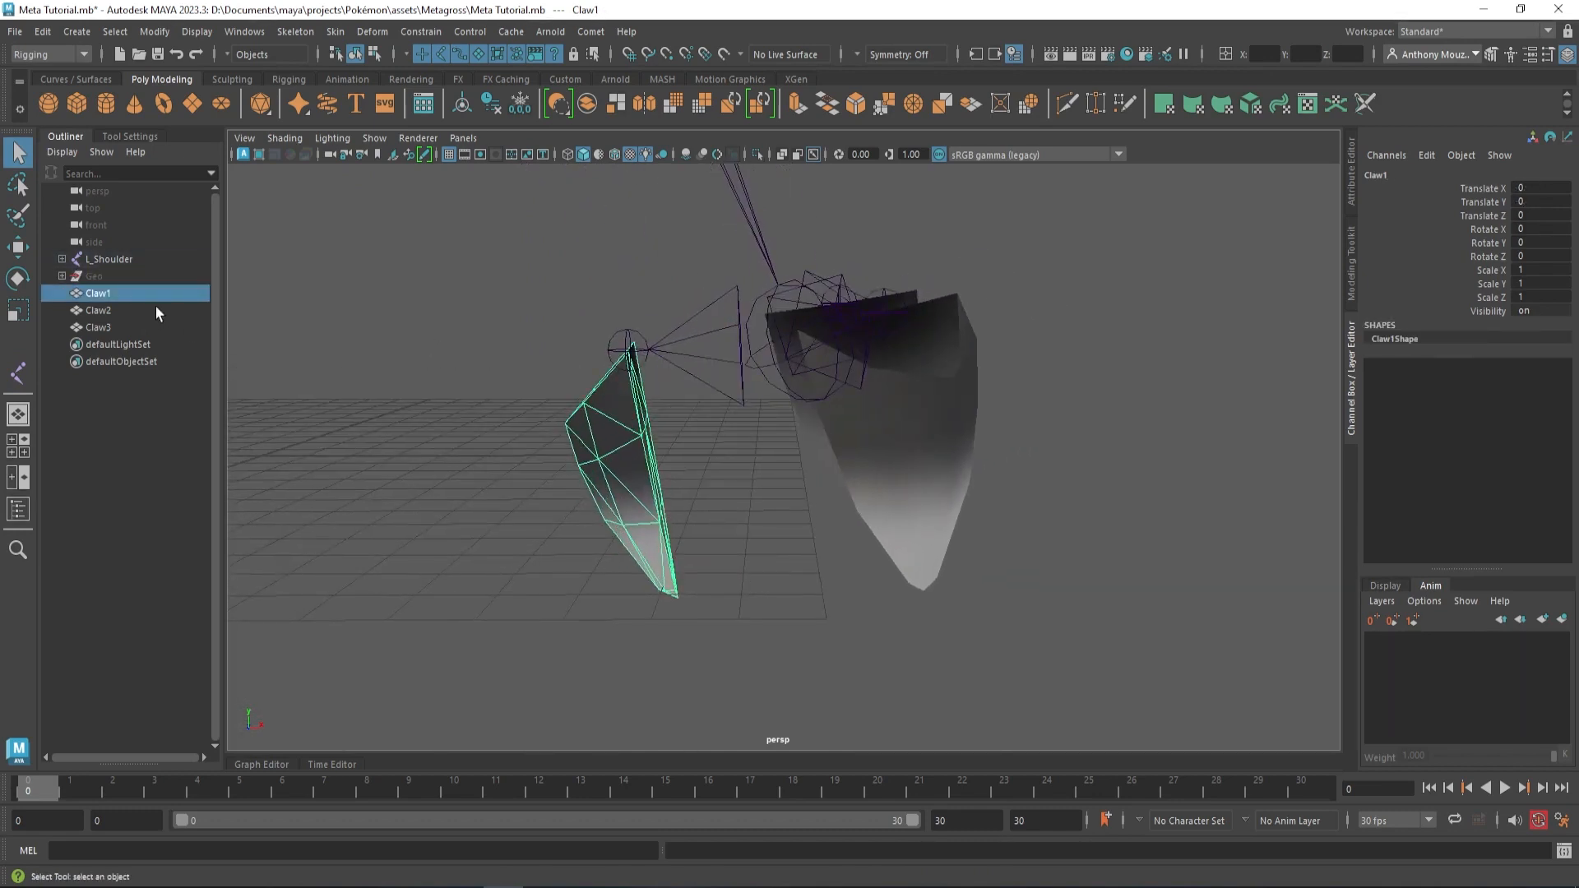
{"action": "mouse_move", "coordinate": [141, 312]}
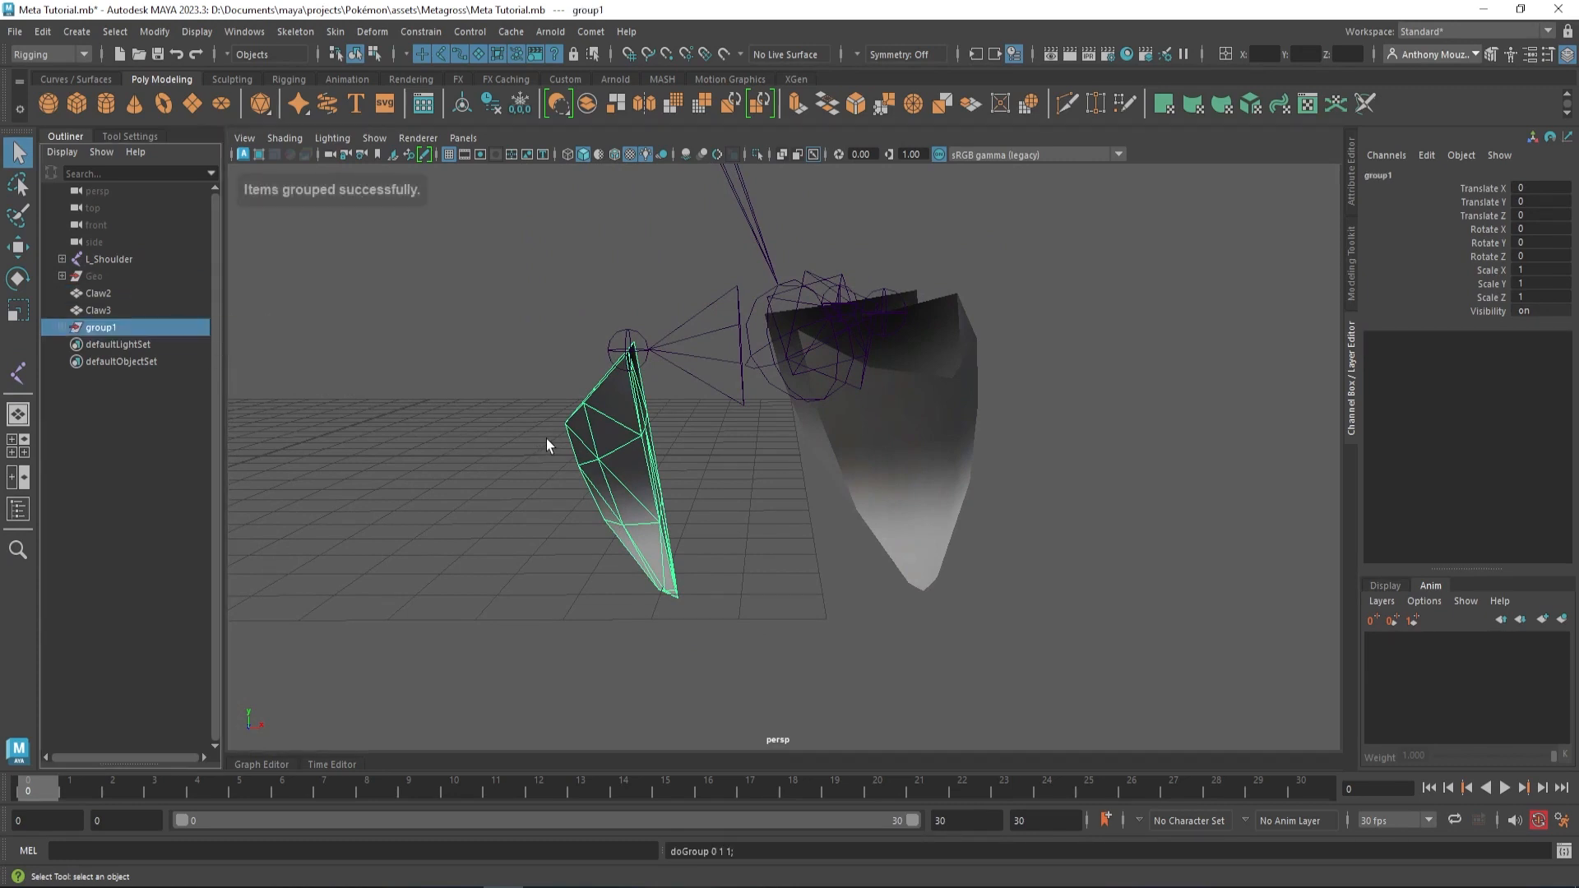
{"action": "left_click", "coordinate": [62, 330]}
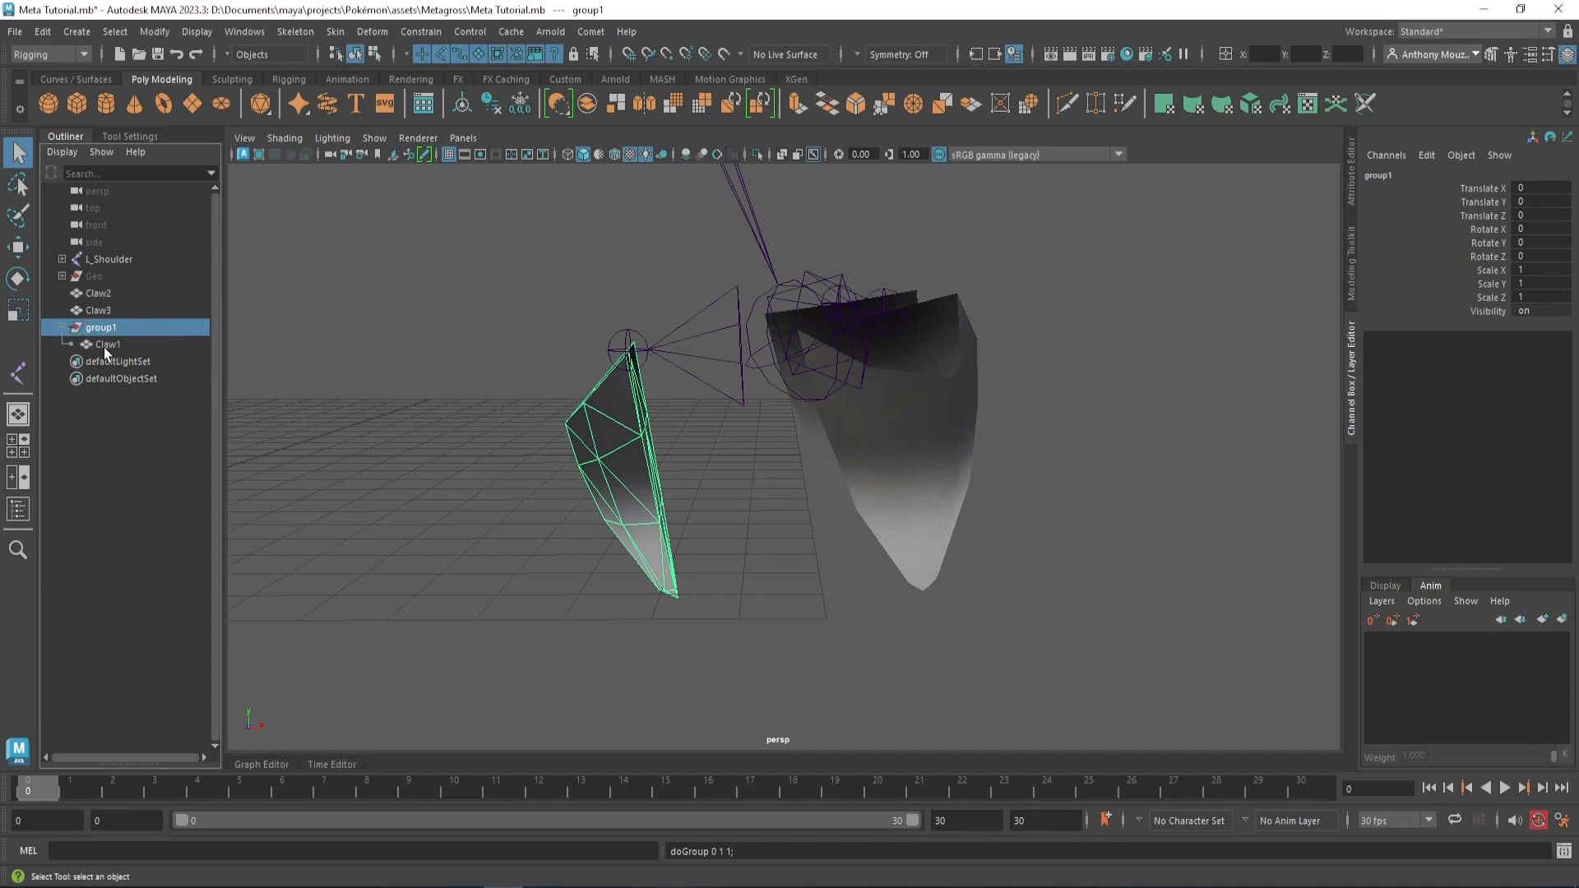
{"action": "mouse_move", "coordinate": [114, 332]}
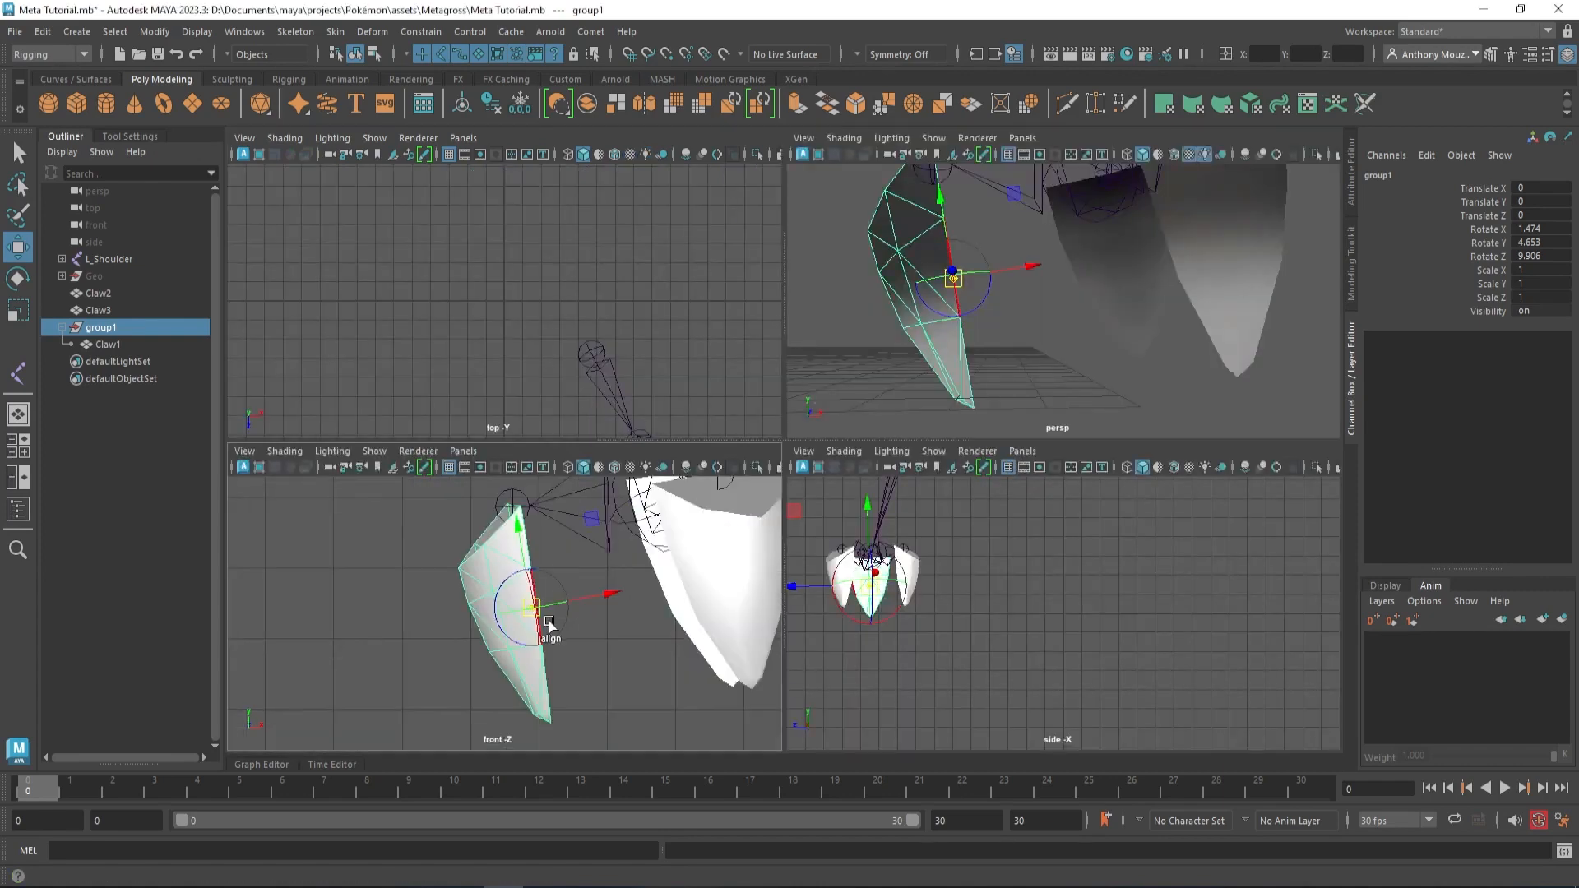
{"action": "left_click_drag", "start_coordinate": [548, 619], "coordinate": [523, 605]}
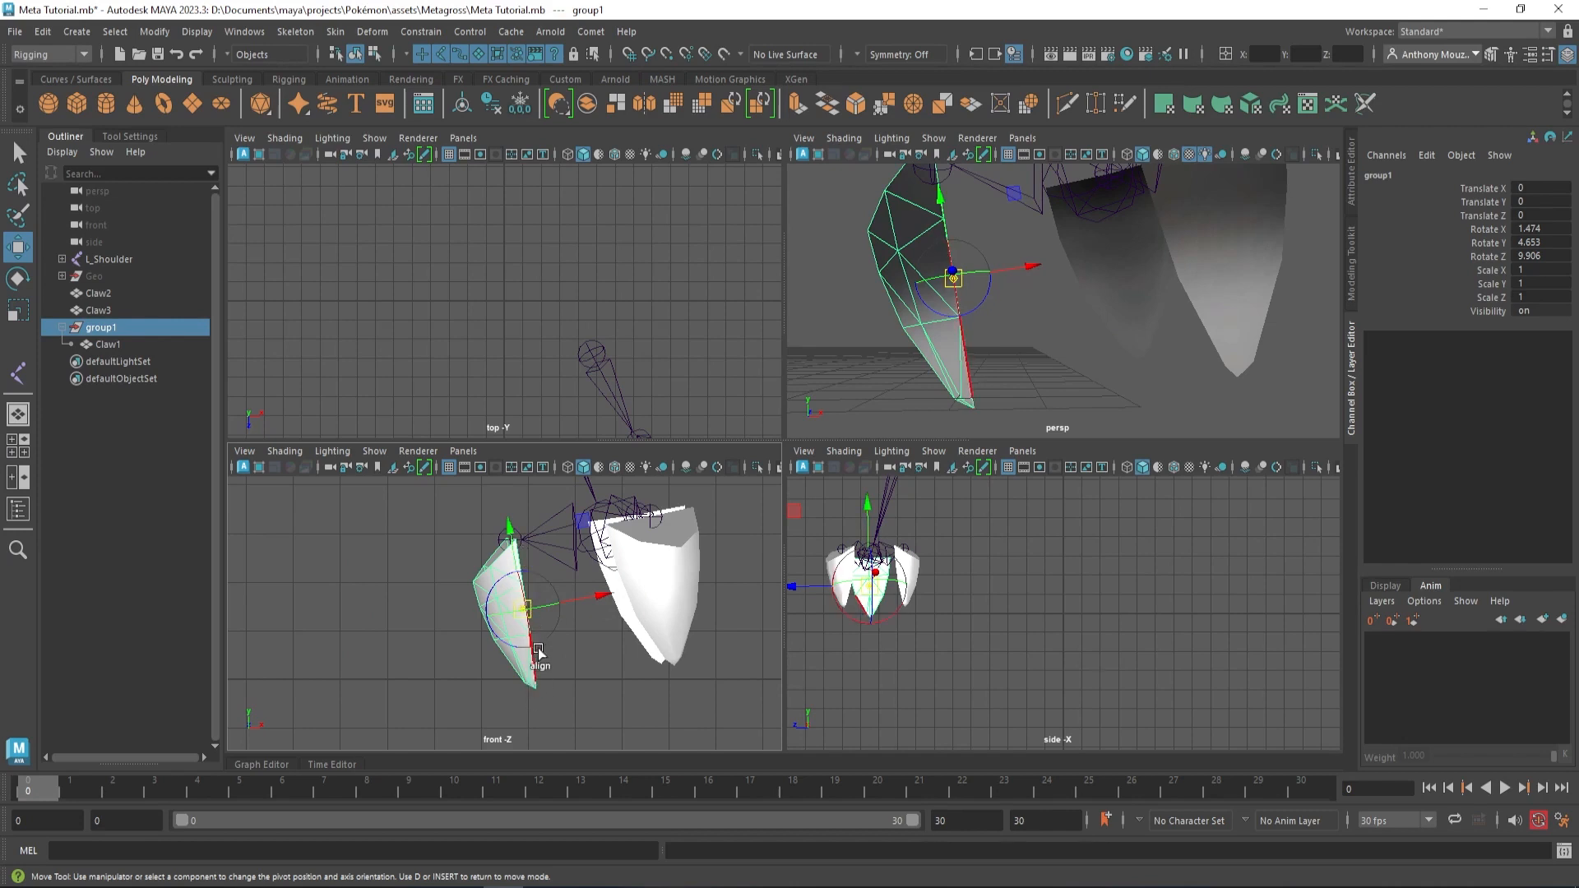
{"action": "mouse_move", "coordinate": [574, 619]}
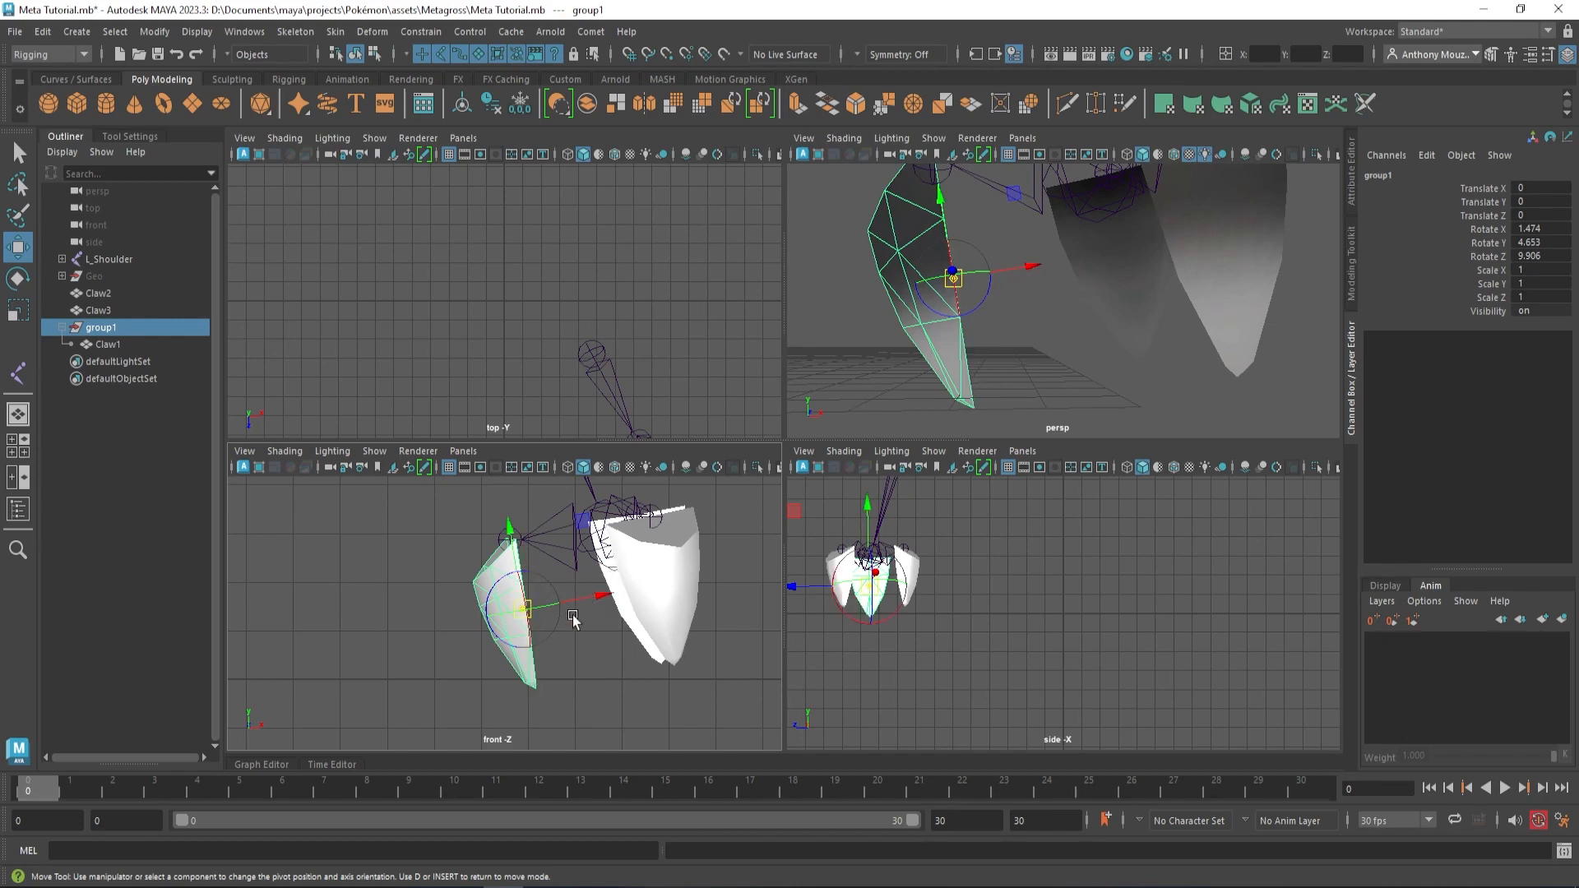
{"action": "key", "text": "space"}
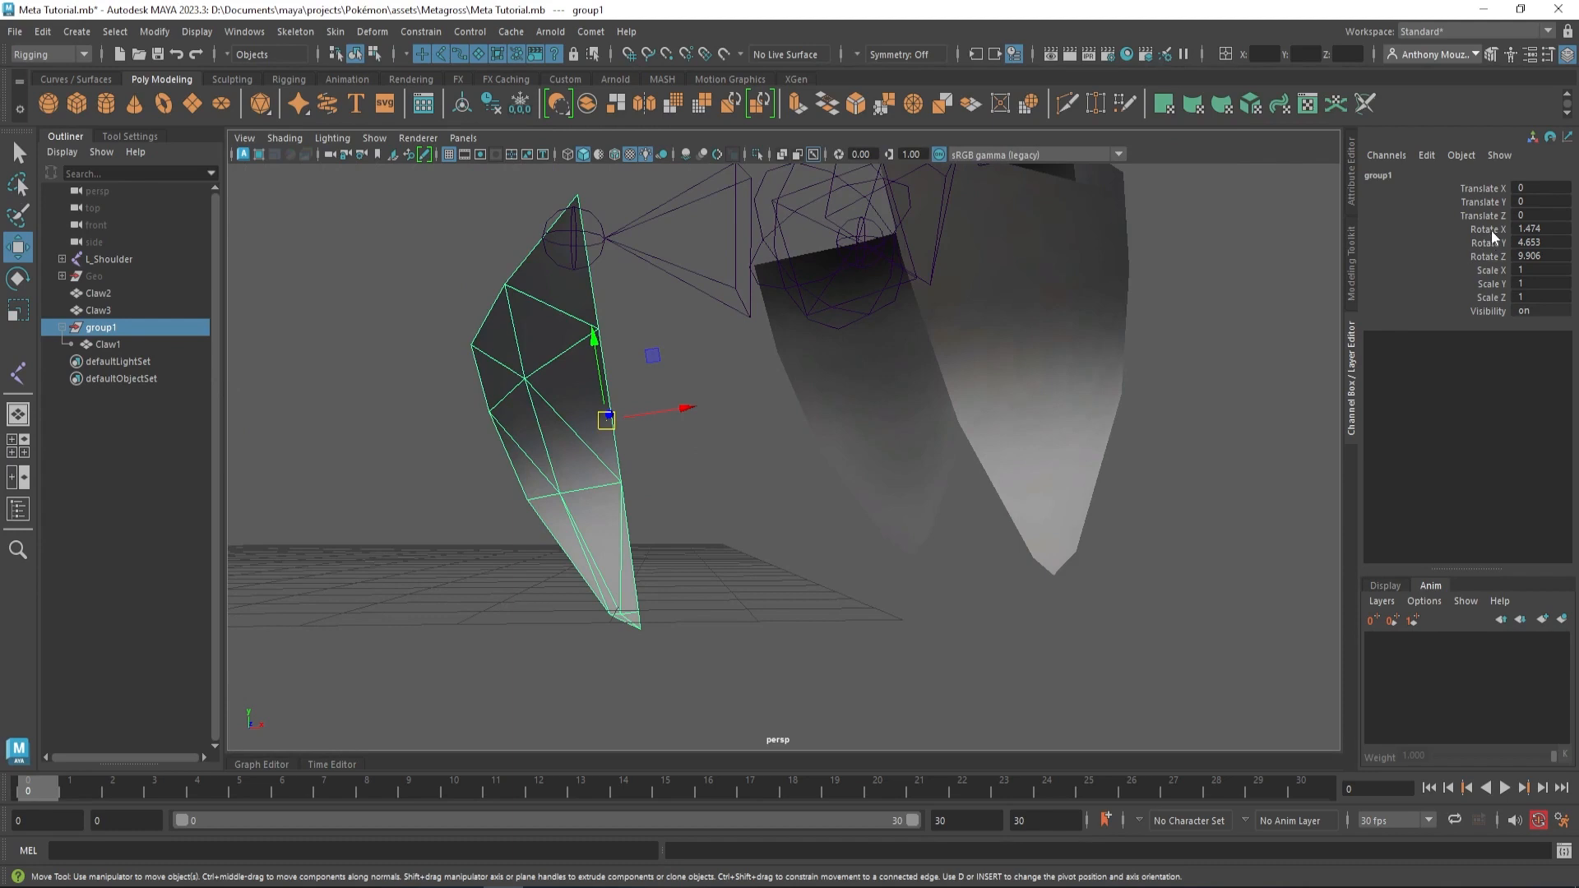
{"action": "mouse_move", "coordinate": [131, 351]}
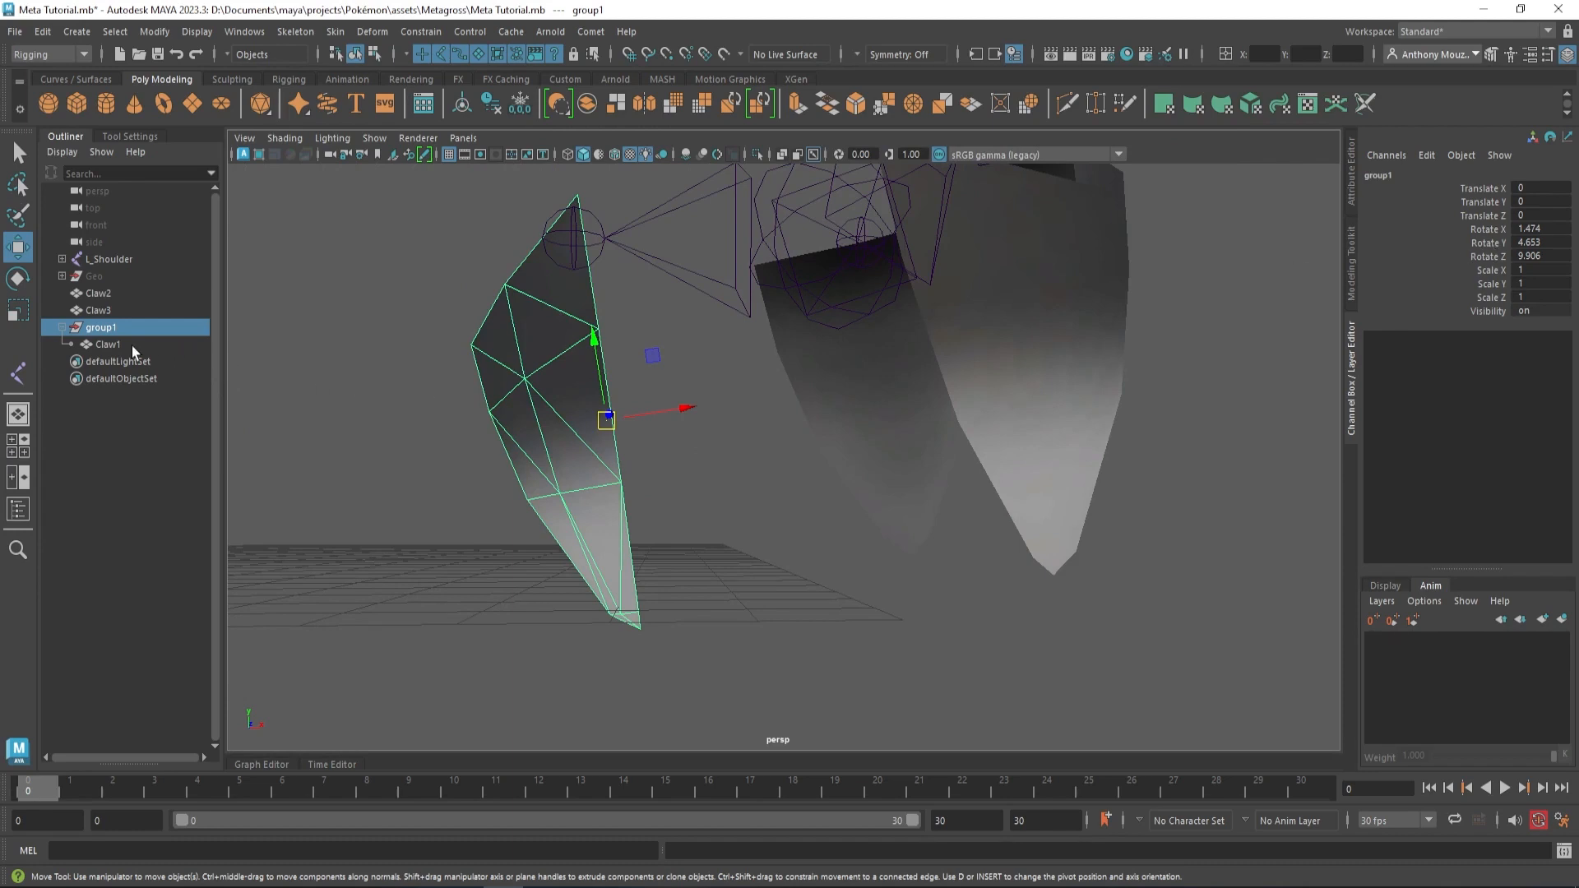
{"action": "left_click", "coordinate": [107, 344]}
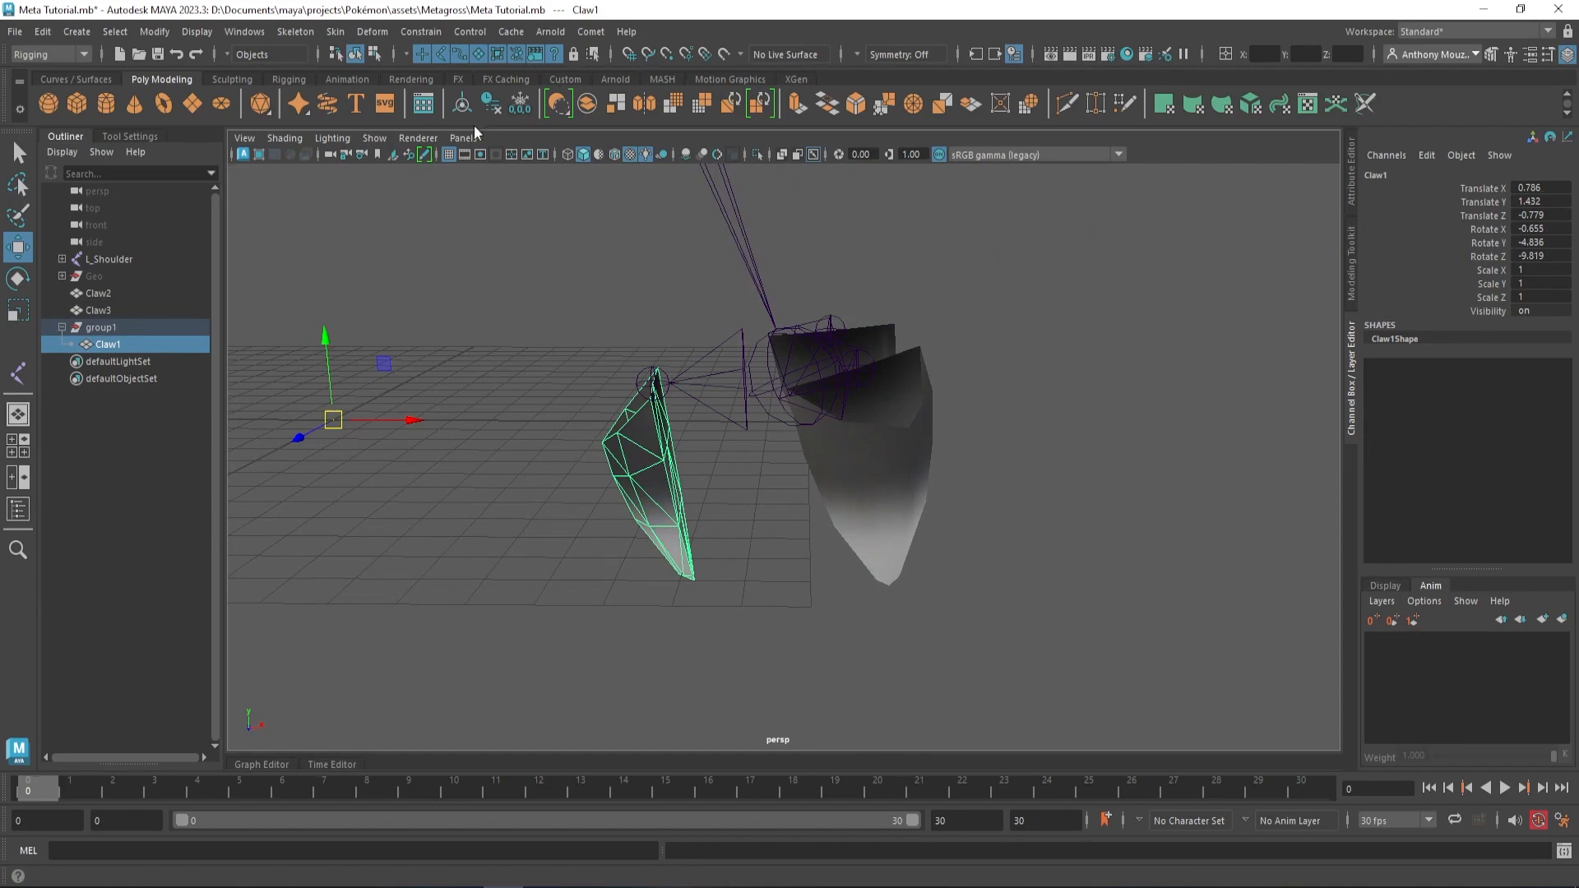
Set Claw1's Translate and Rotate channels to 0 in the Channel Box.
{"action": "left_click_drag", "start_coordinate": [332, 421], "coordinate": [650, 484]}
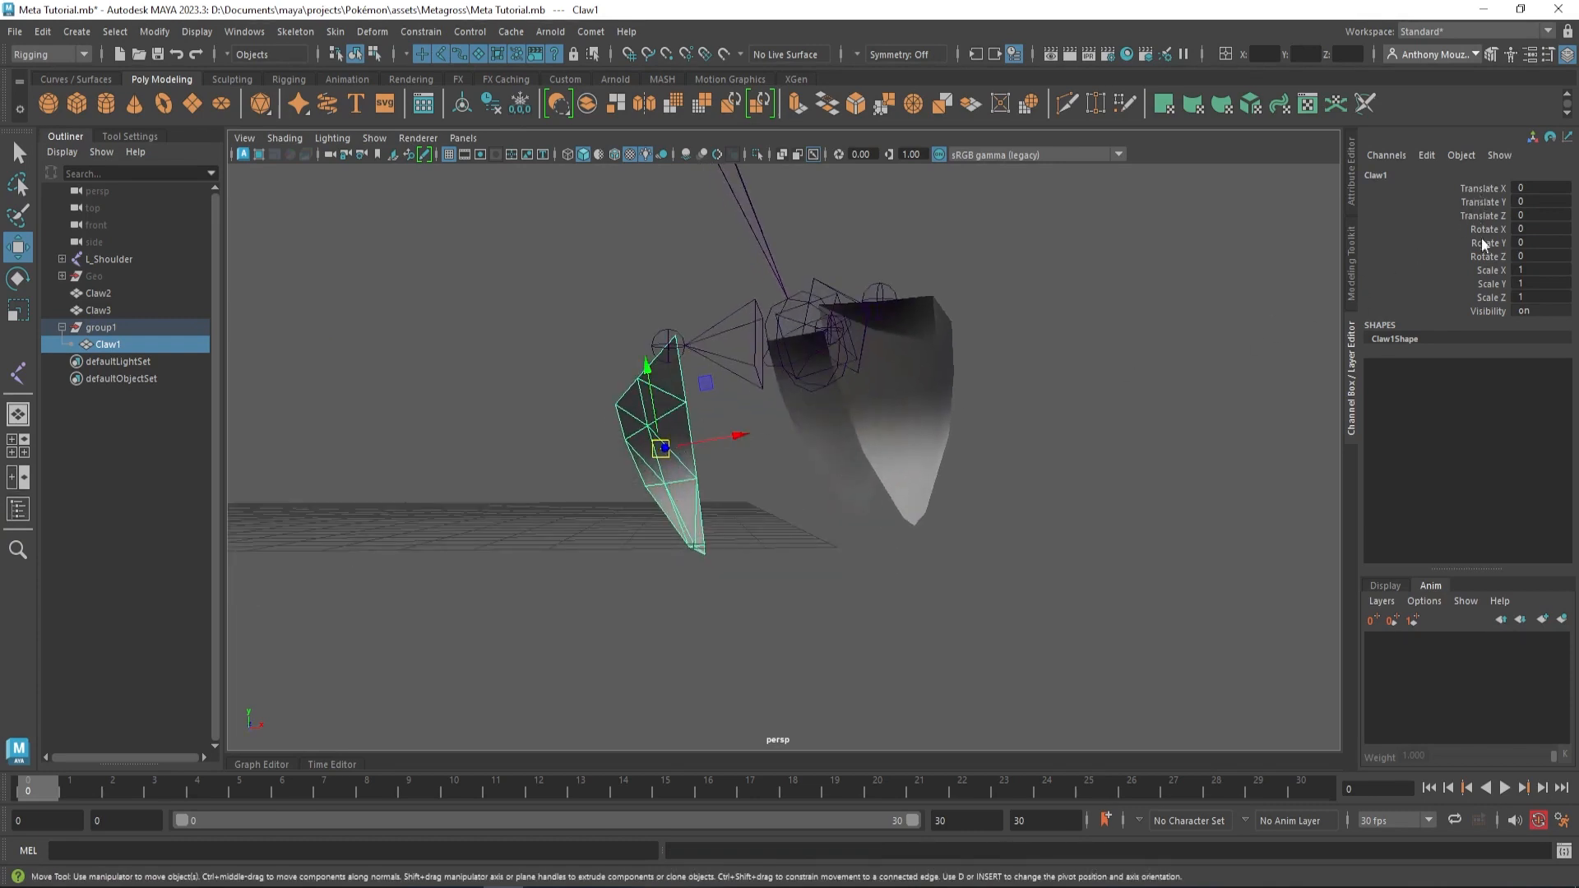
{"action": "mouse_move", "coordinate": [649, 408]}
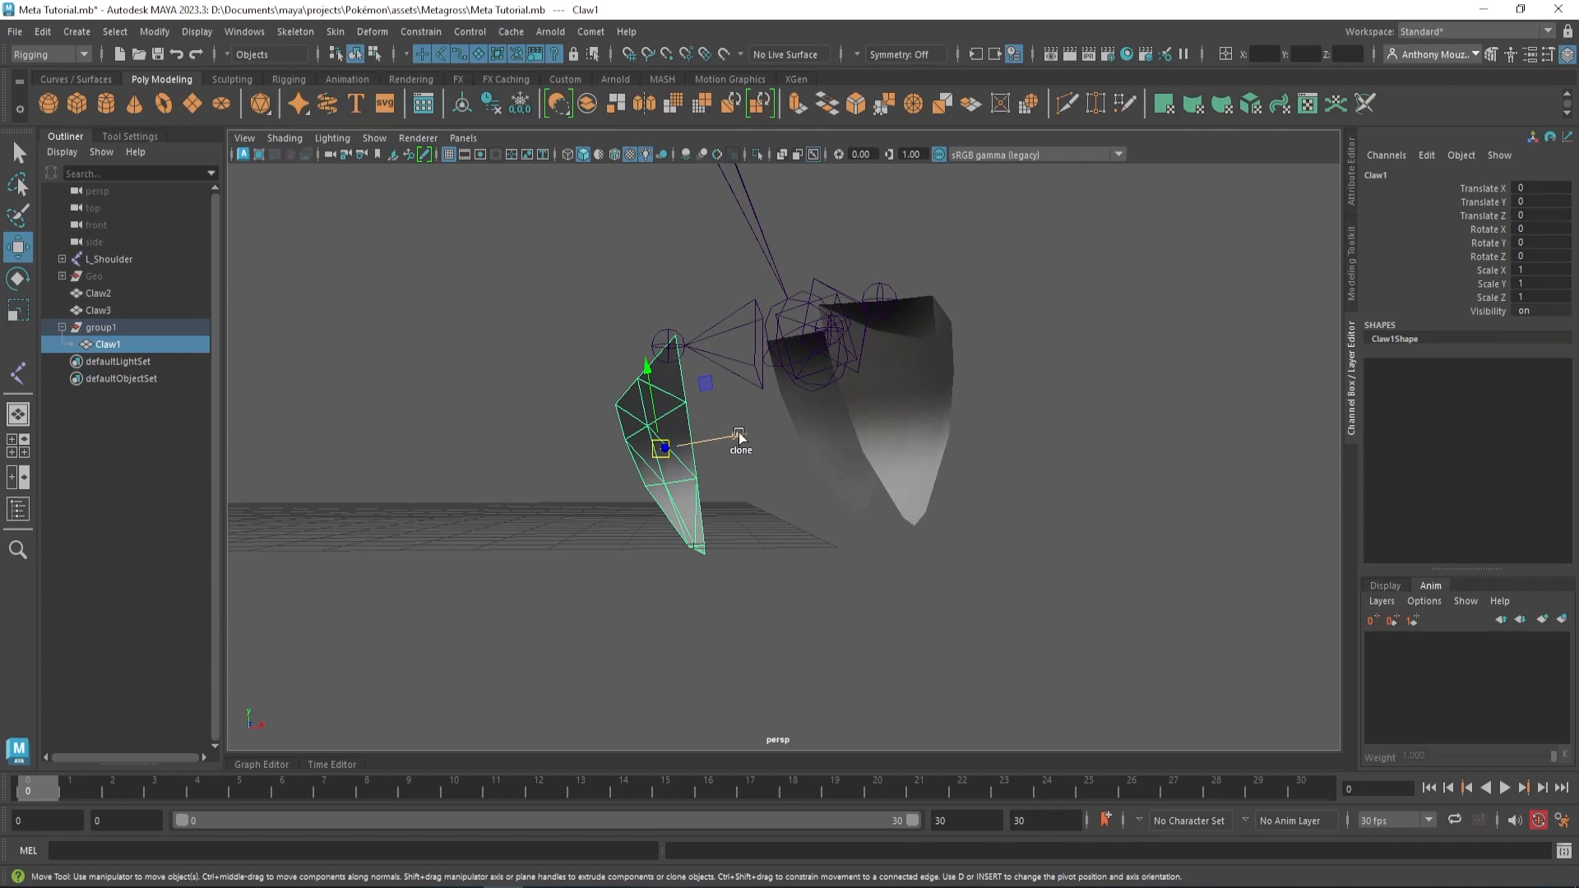
Clone Claw1 sideways as Claw4 and switch to Edge mode to pick its border edges.
{"action": "left_click_drag", "start_coordinate": [660, 445], "coordinate": [519, 445]}
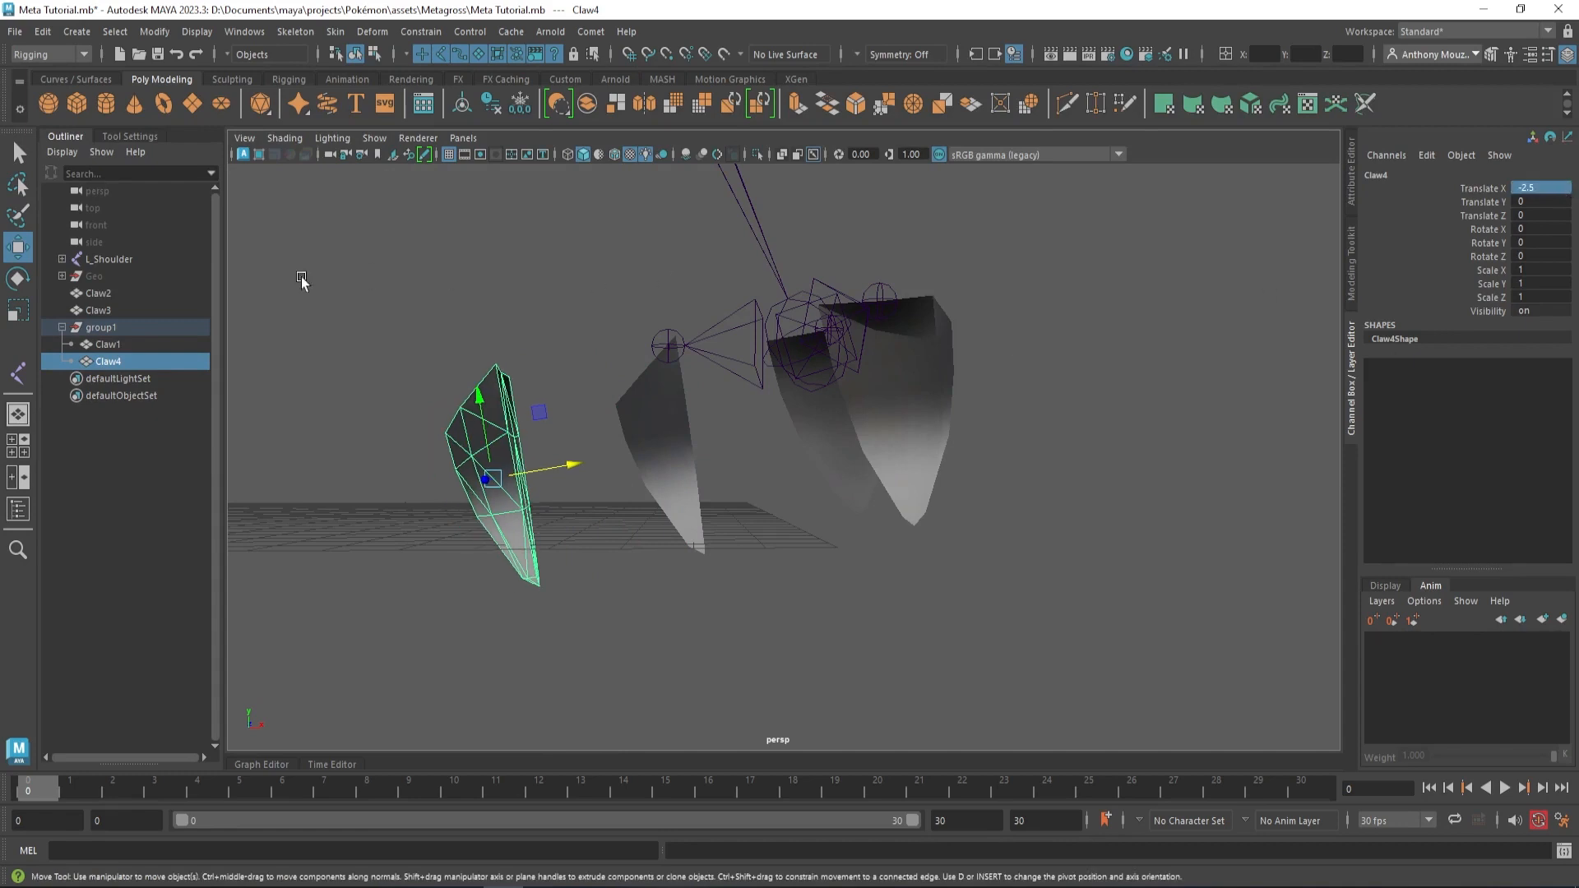
{"action": "left_click", "coordinate": [95, 277]}
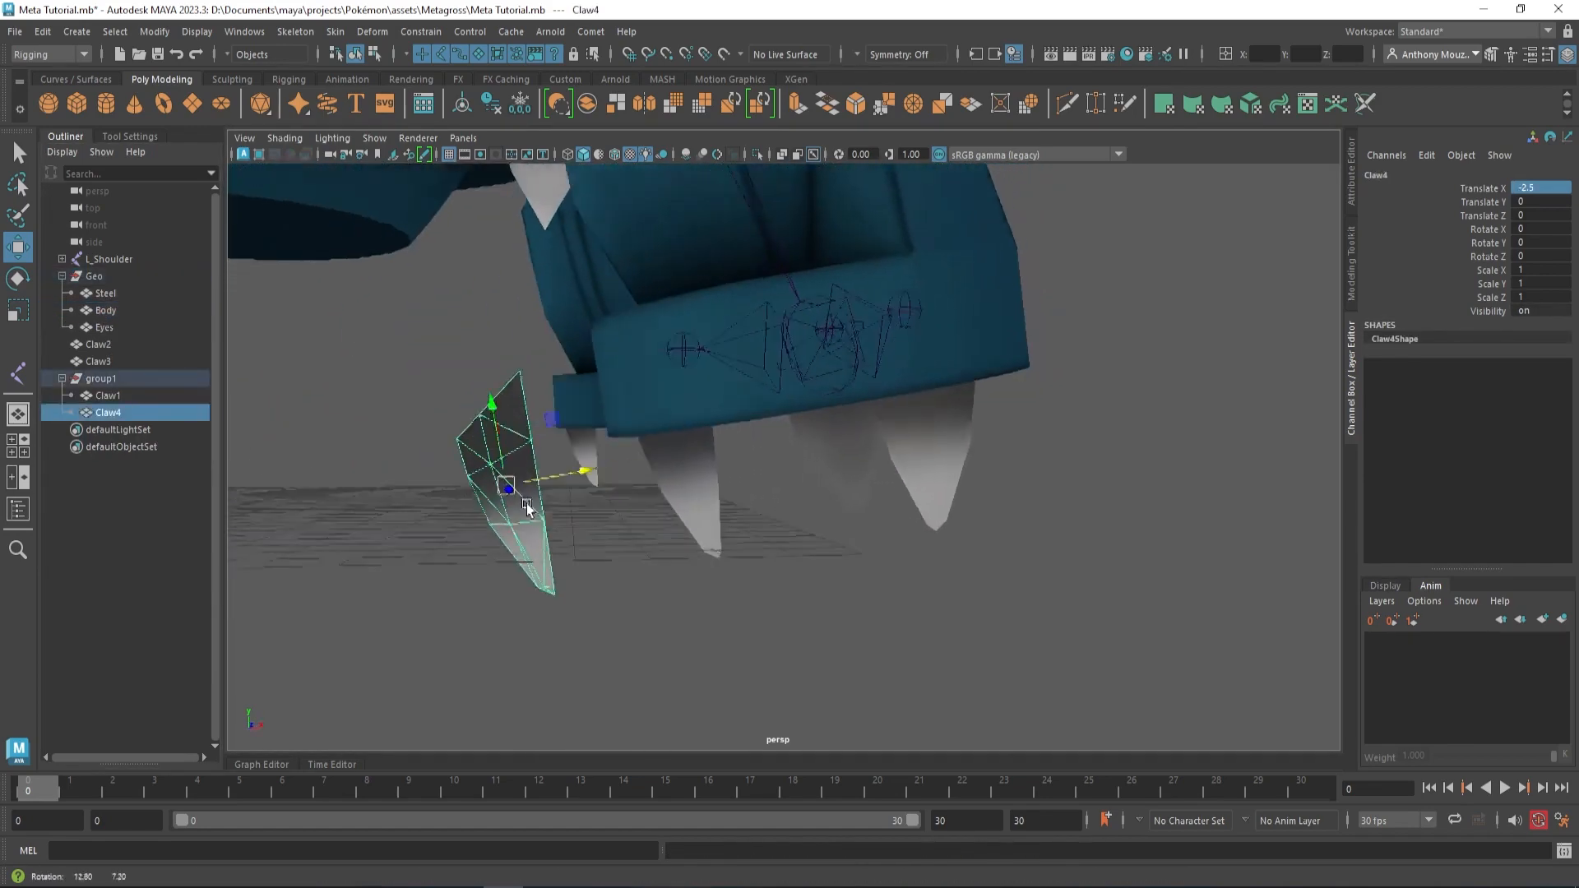
{"action": "right_click", "coordinate": [524, 509]}
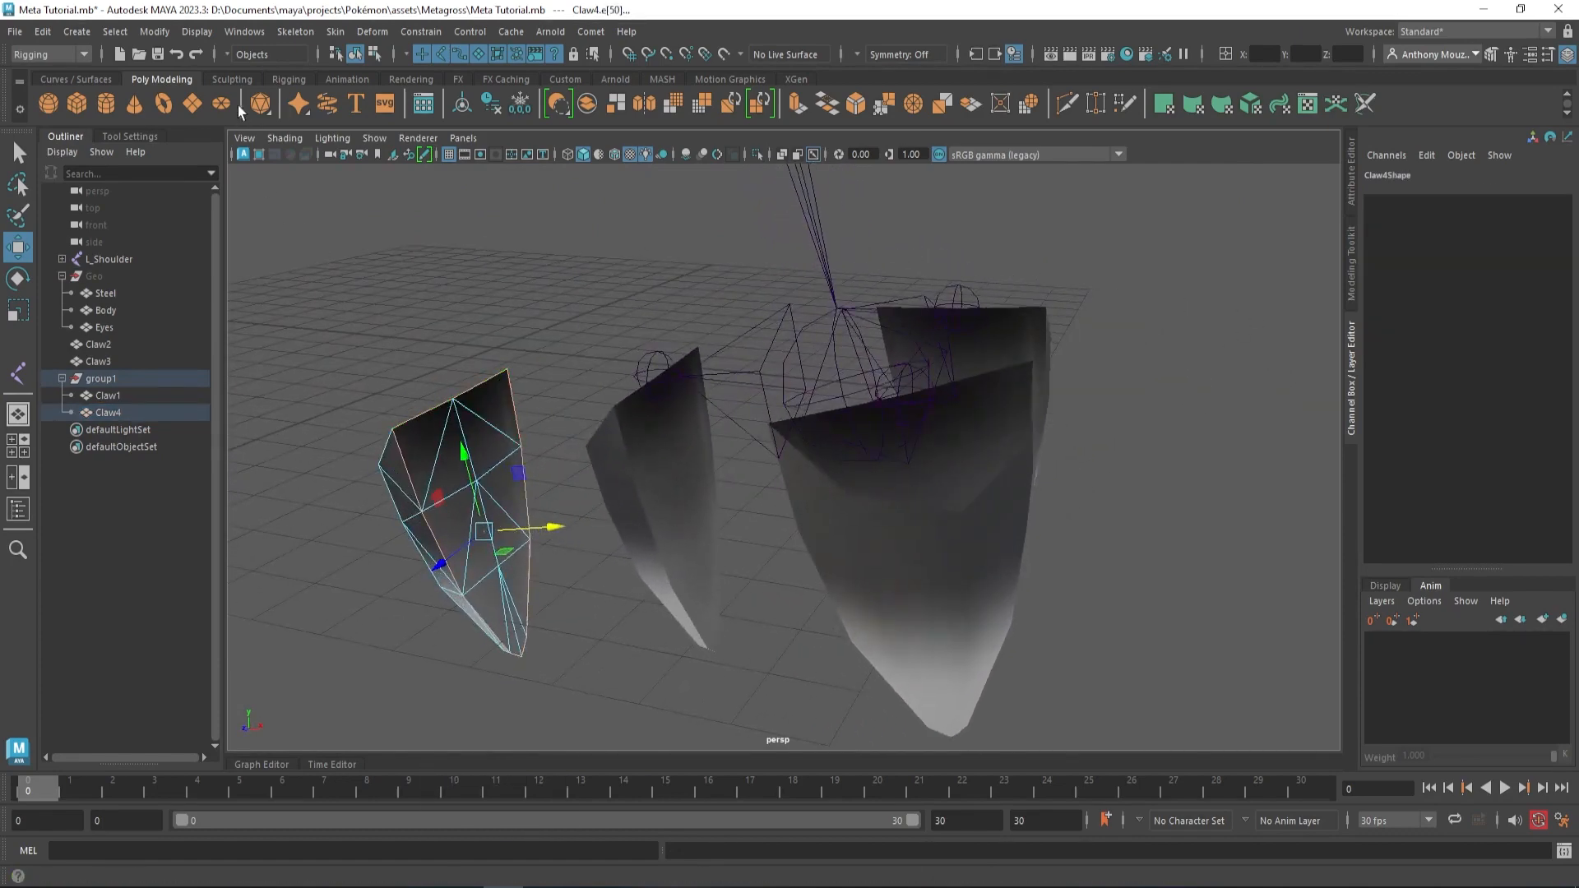
Convert Claw4's edge loop to a curve named Claw1_CTRL.
{"action": "left_click", "coordinate": [153, 31]}
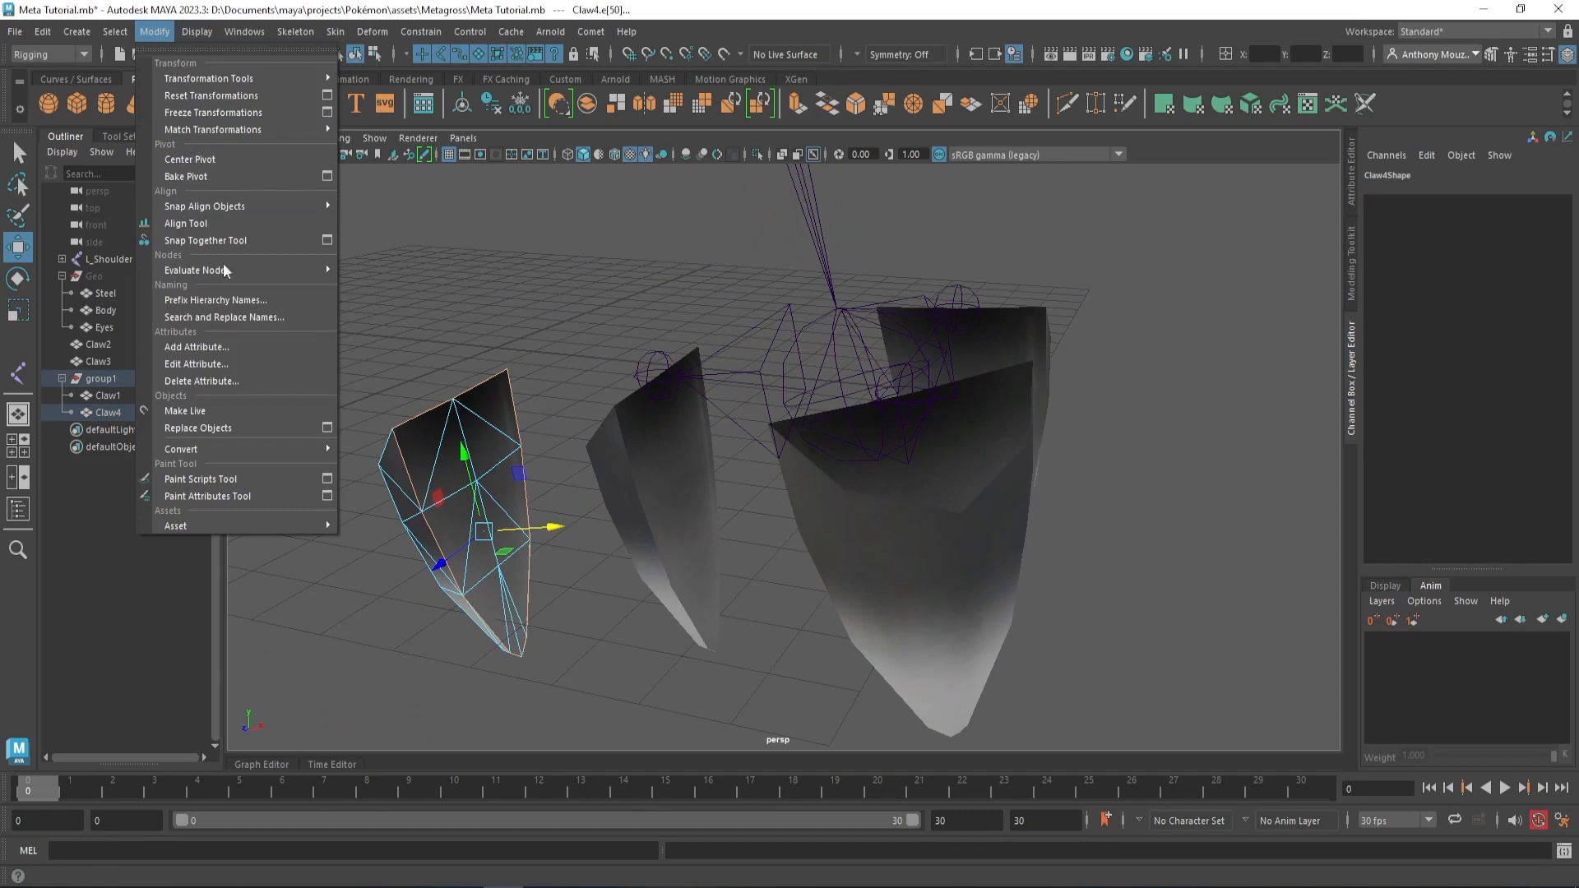
{"action": "mouse_move", "coordinate": [181, 448]}
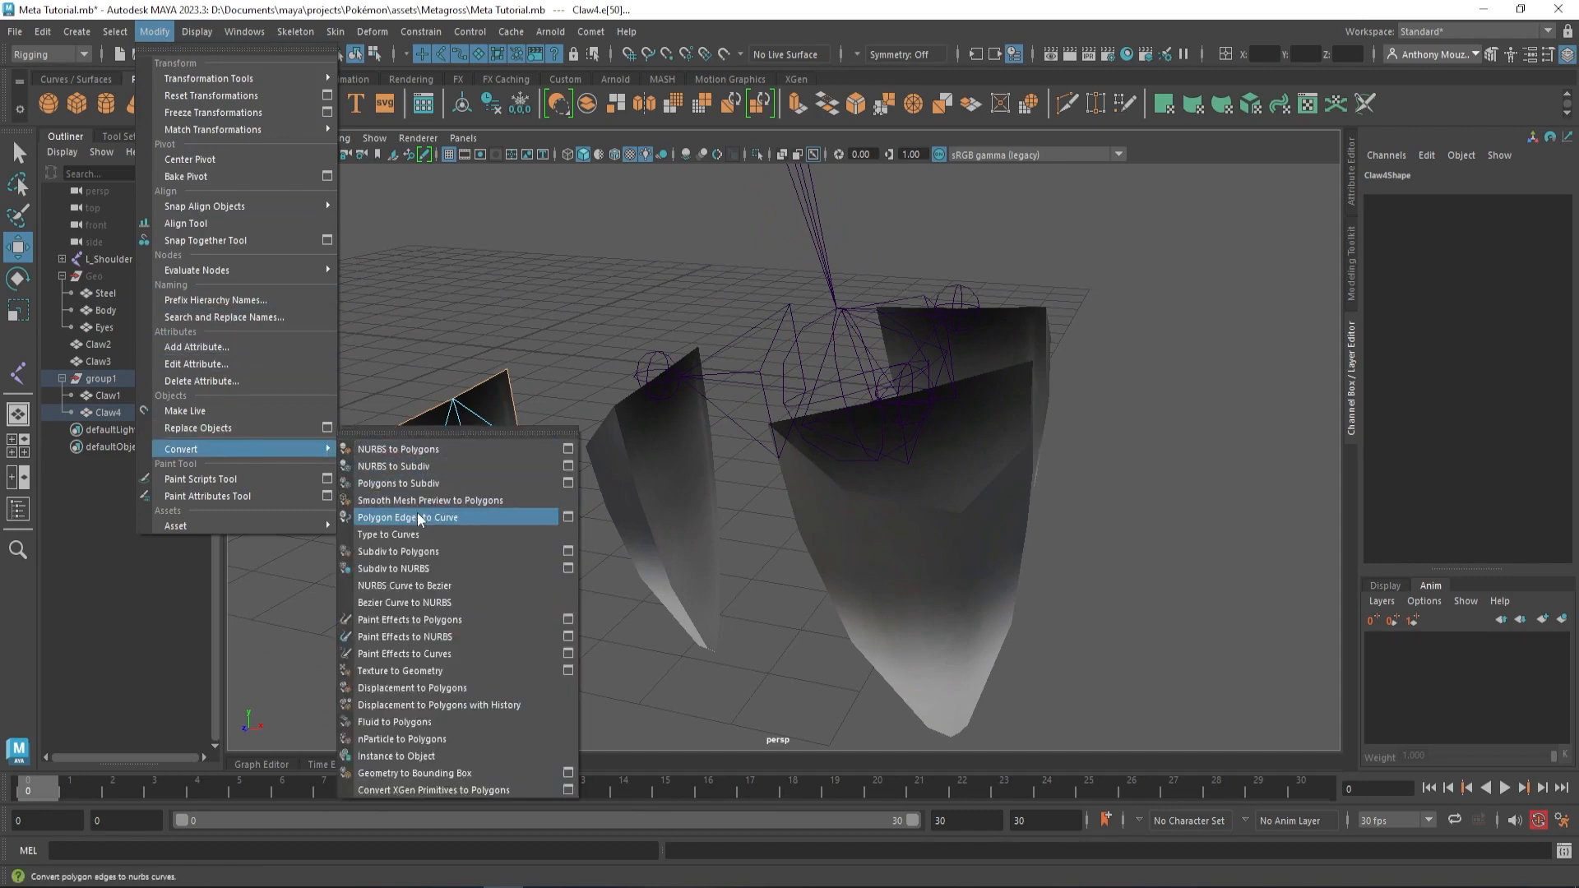
{"action": "left_click", "coordinate": [407, 516]}
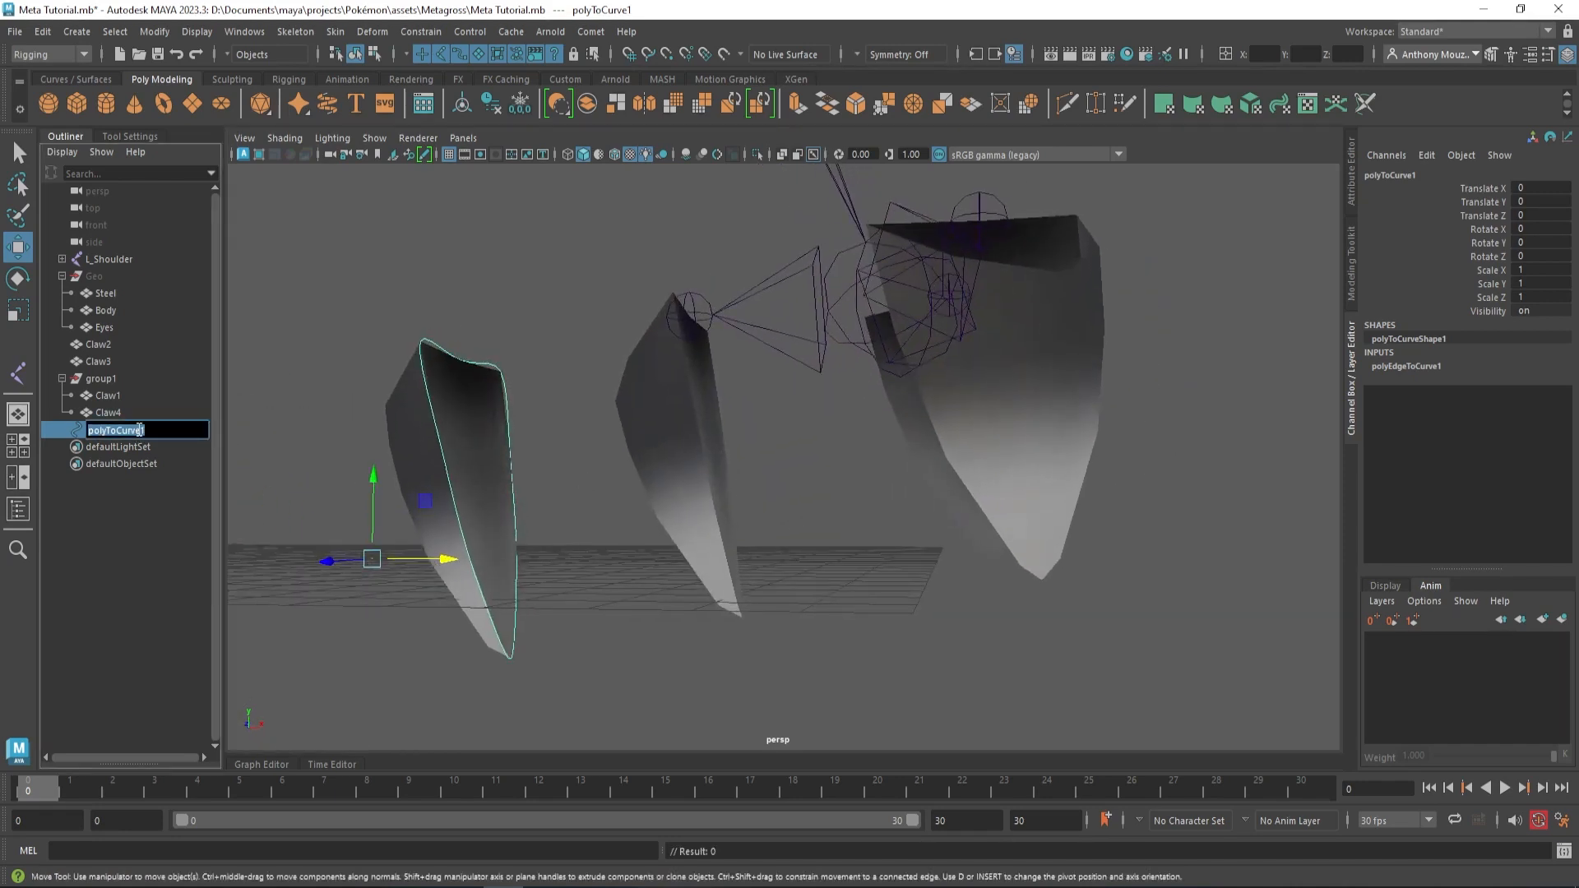
{"action": "type", "text": "Claw1 C"}
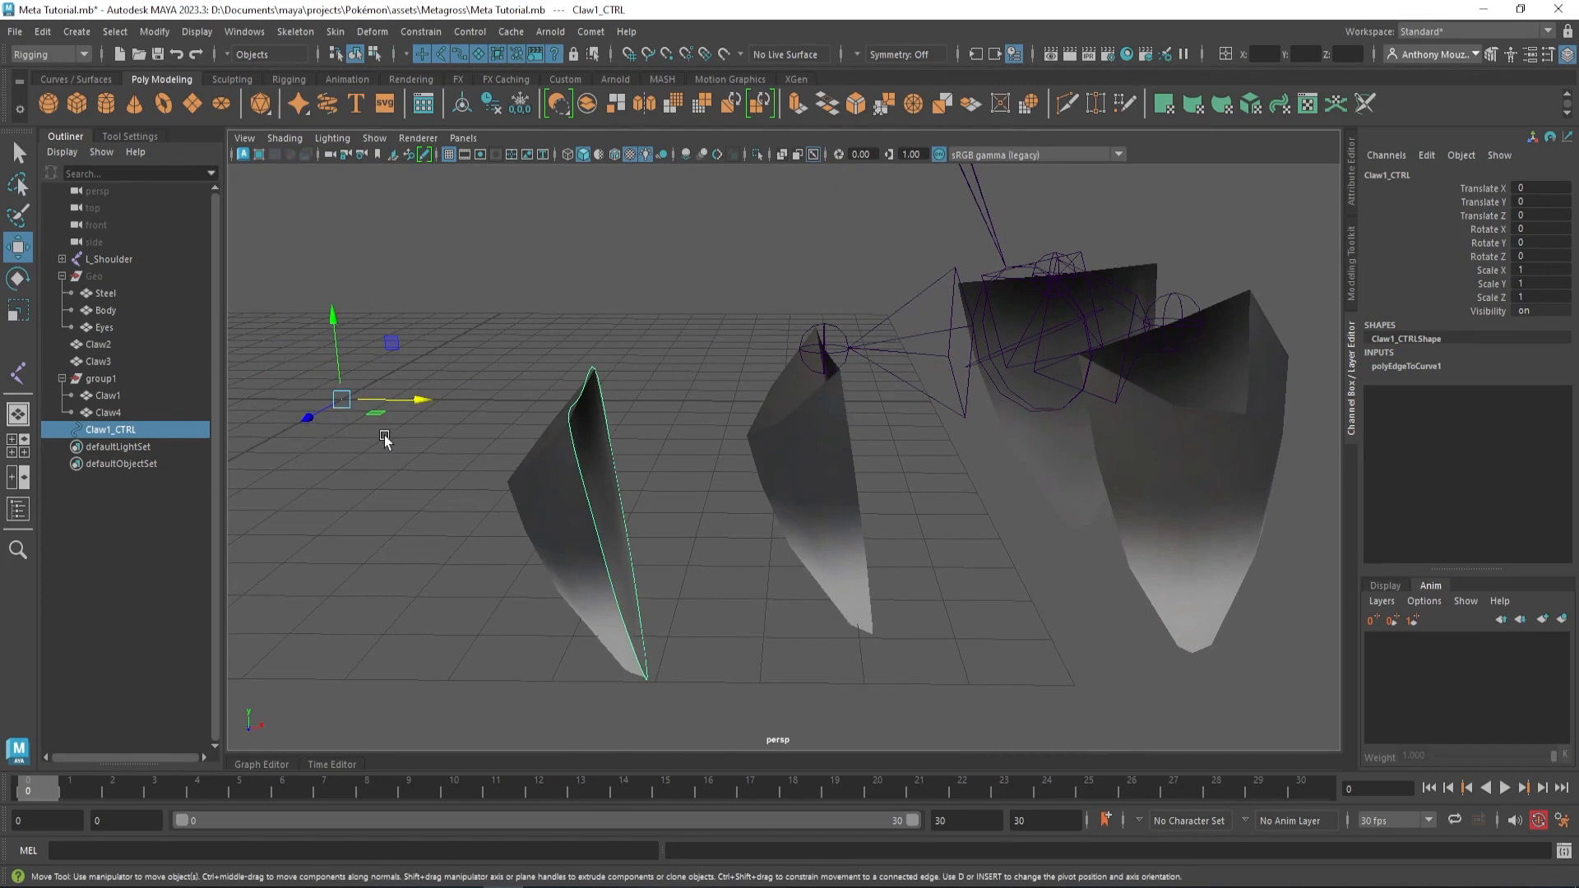
{"action": "mouse_move", "coordinate": [399, 300]}
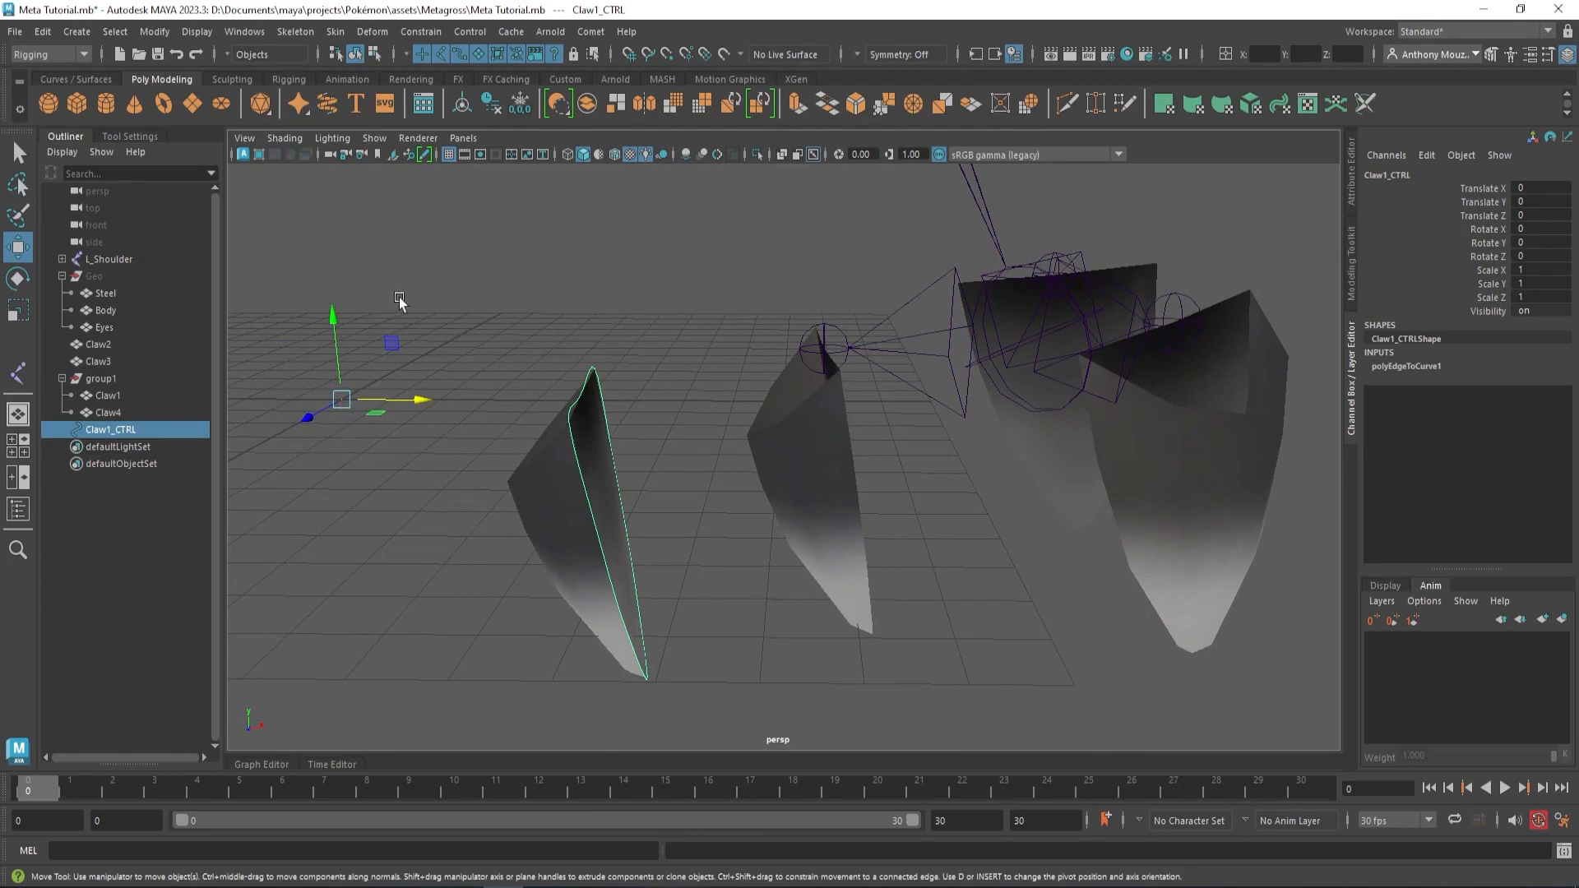
Center the curve's pivot, delete its history, freeze transforms and group it.
{"action": "left_click", "coordinate": [463, 104]}
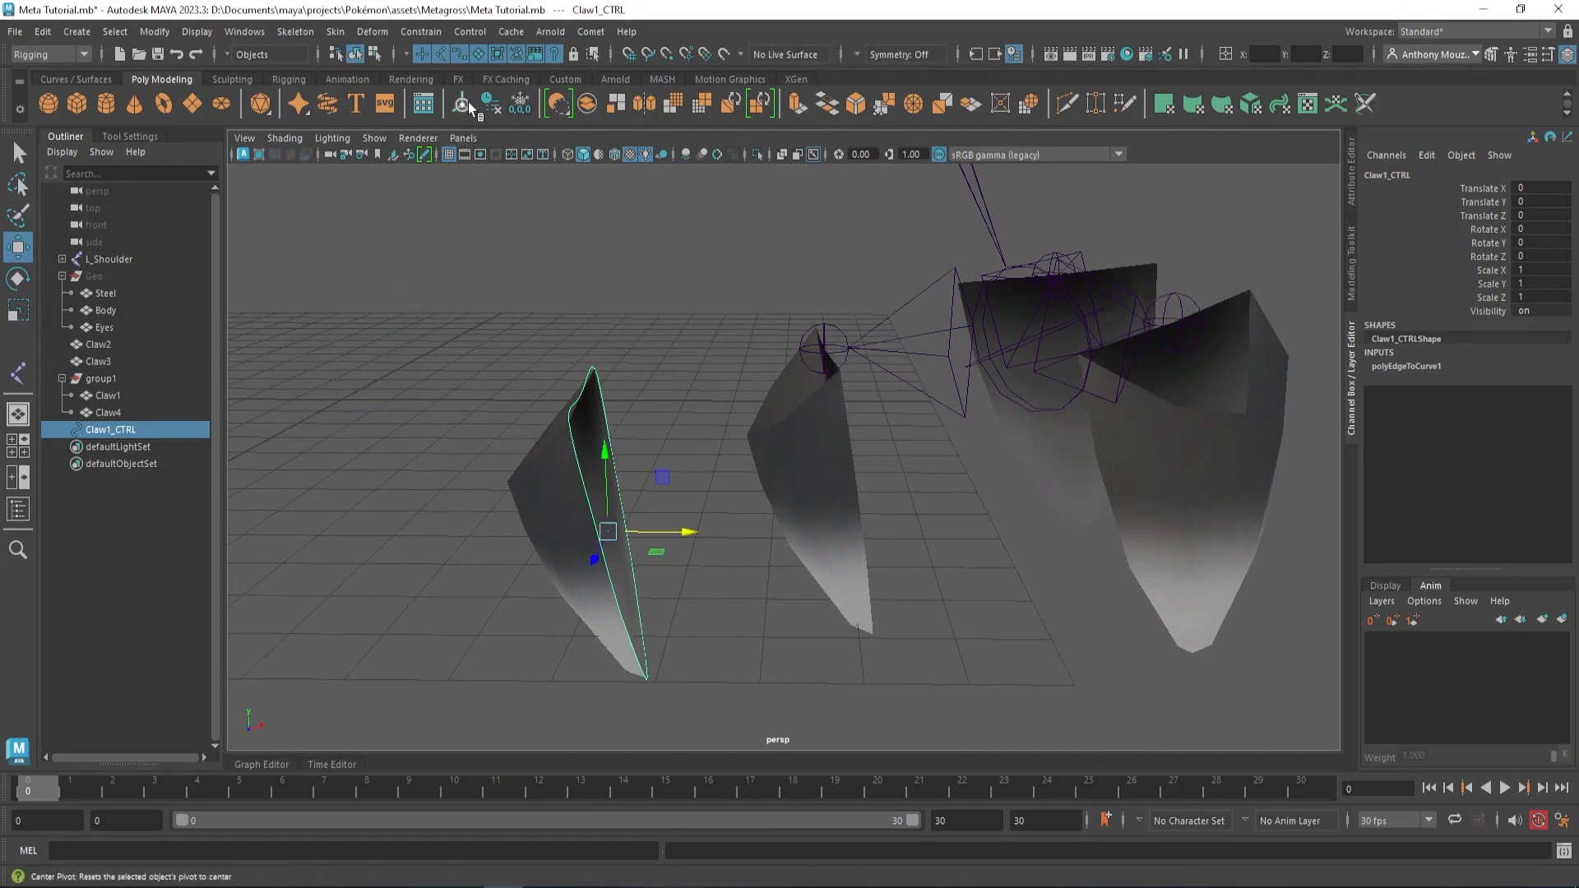
{"action": "left_click", "coordinate": [494, 108]}
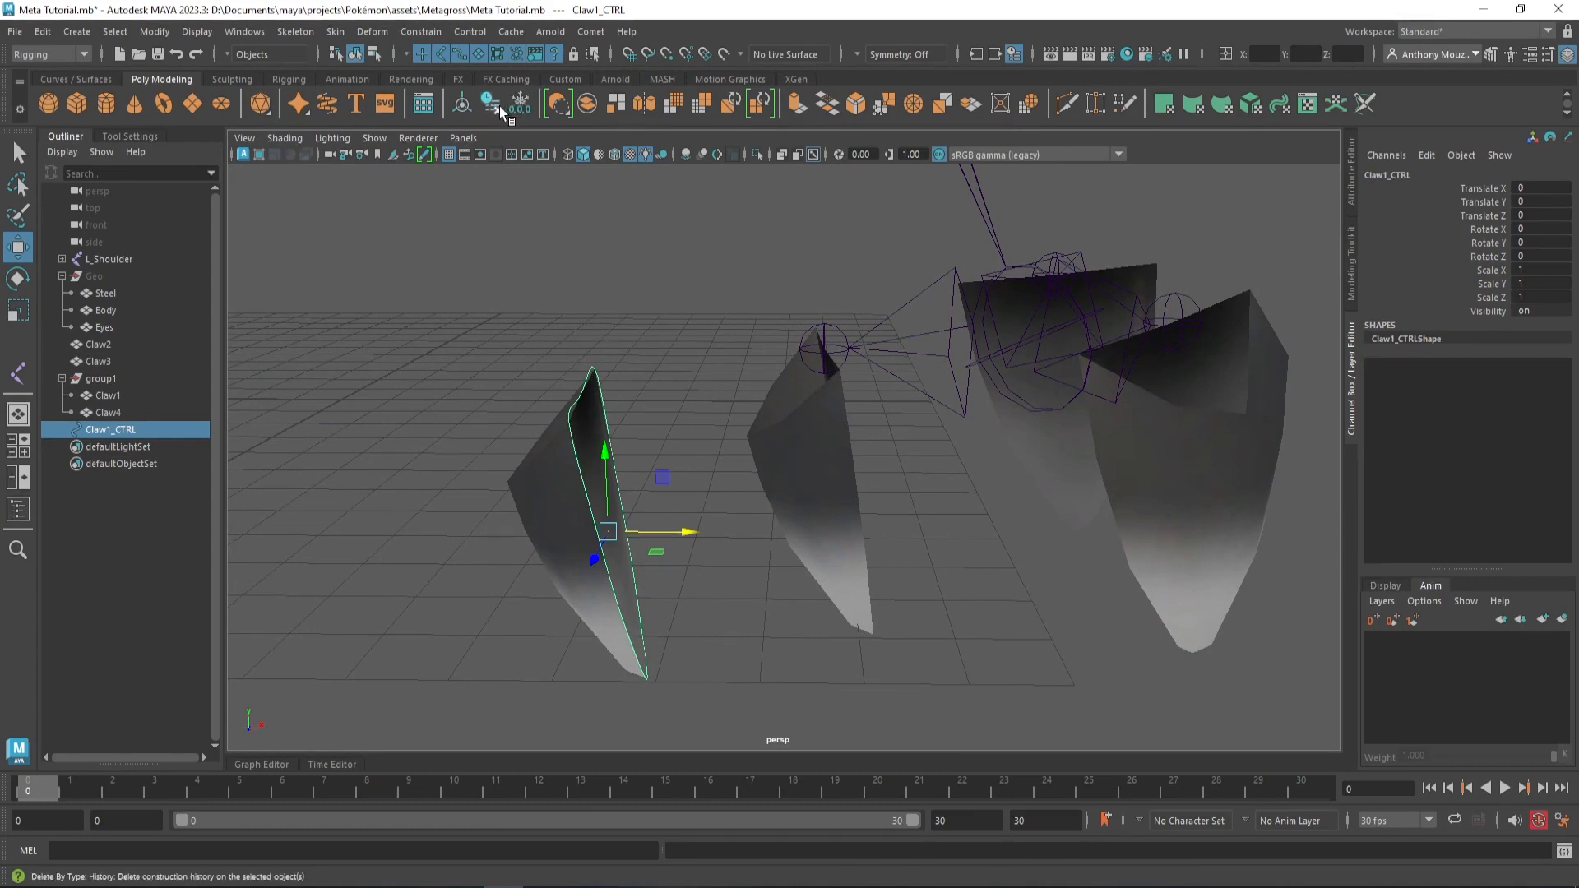
{"action": "mouse_move", "coordinate": [519, 104]}
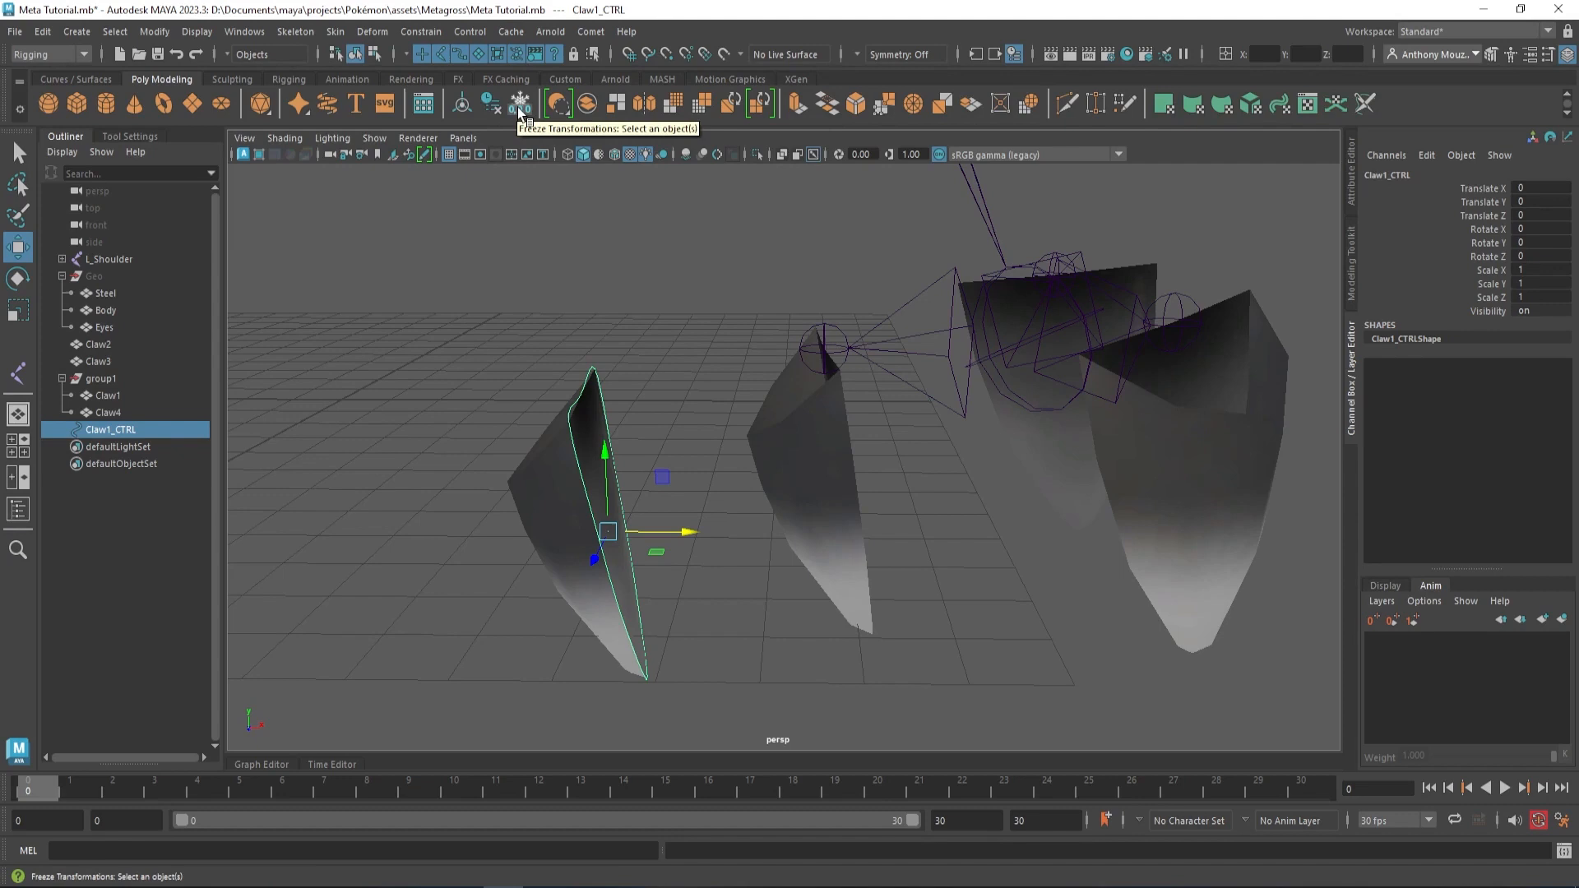
{"action": "left_click", "coordinate": [520, 103]}
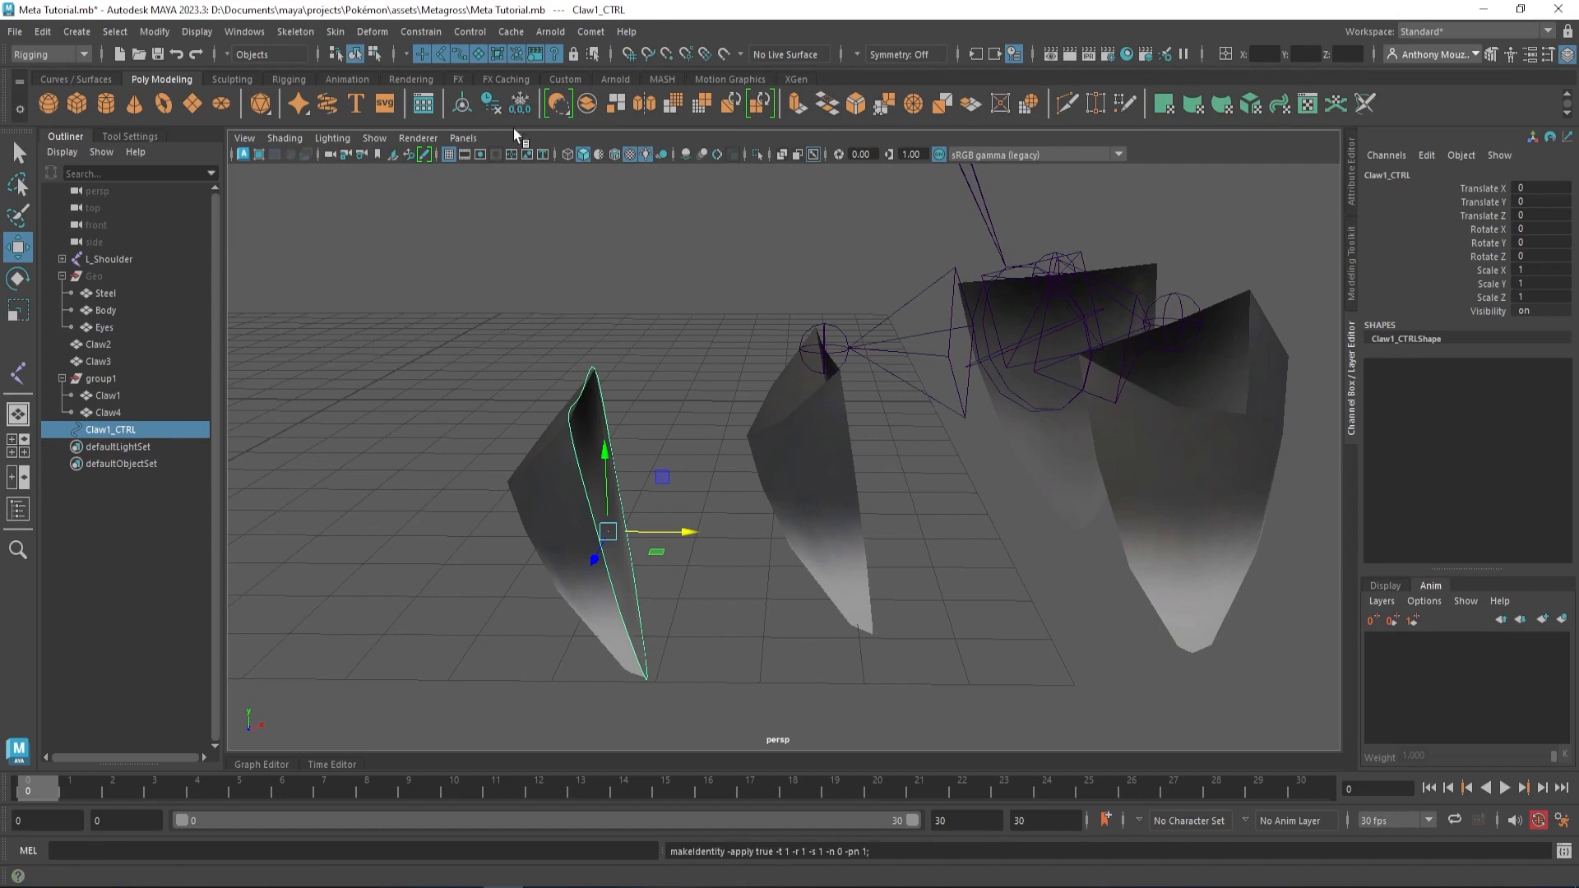
{"action": "key", "text": "ctrl+g"}
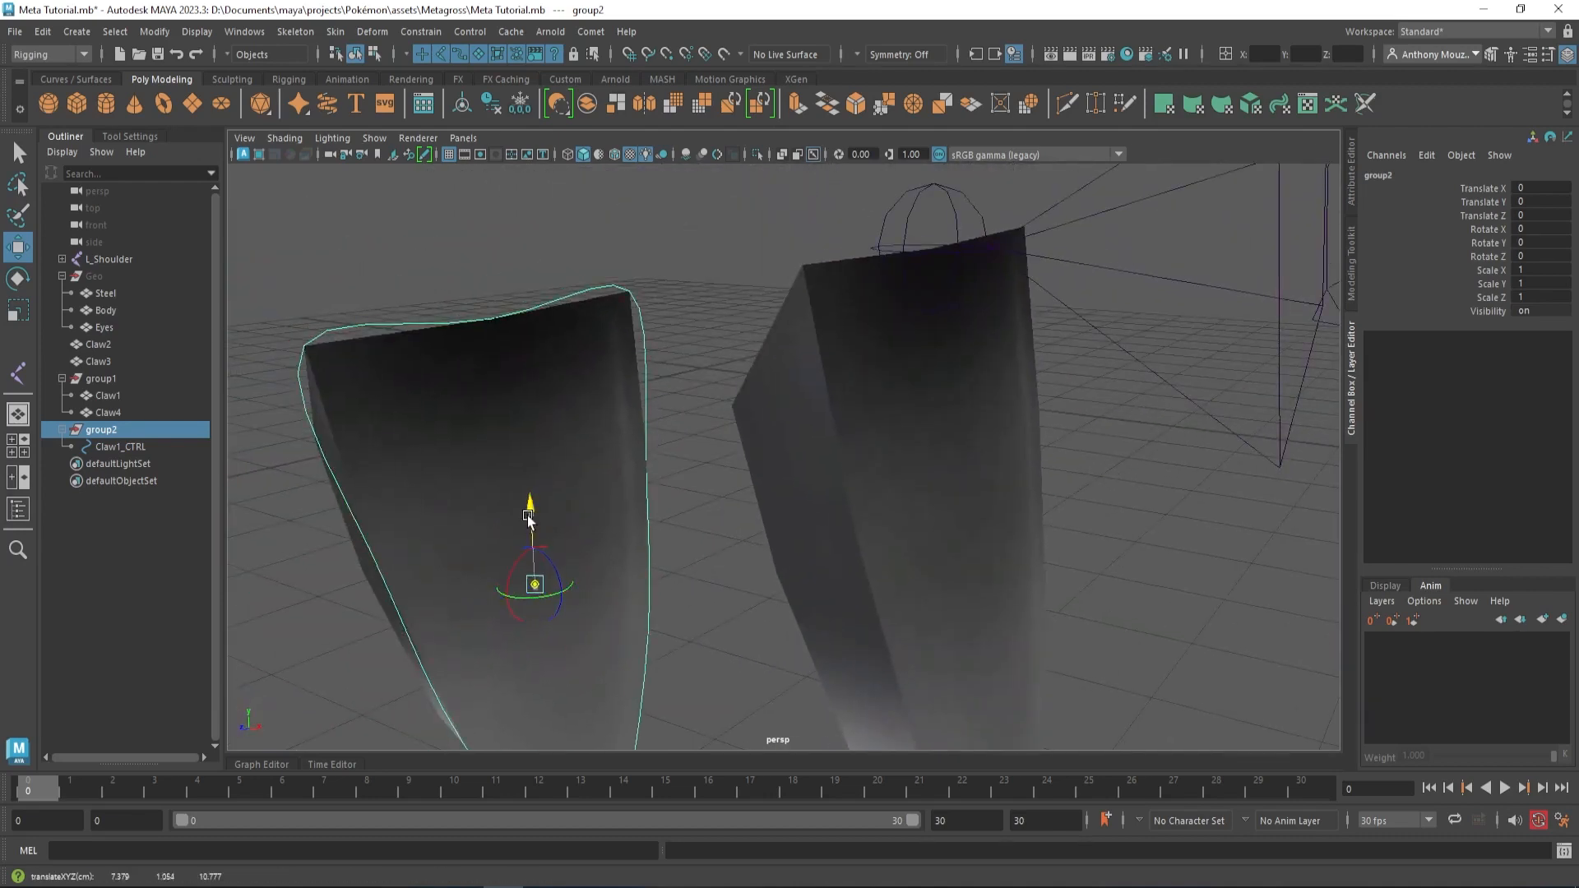
Align group2's pivot to the claw joint and snap Claw1_CTRL's centred pivot onto the joint.
{"action": "left_click_drag", "start_coordinate": [529, 519], "coordinate": [513, 659]}
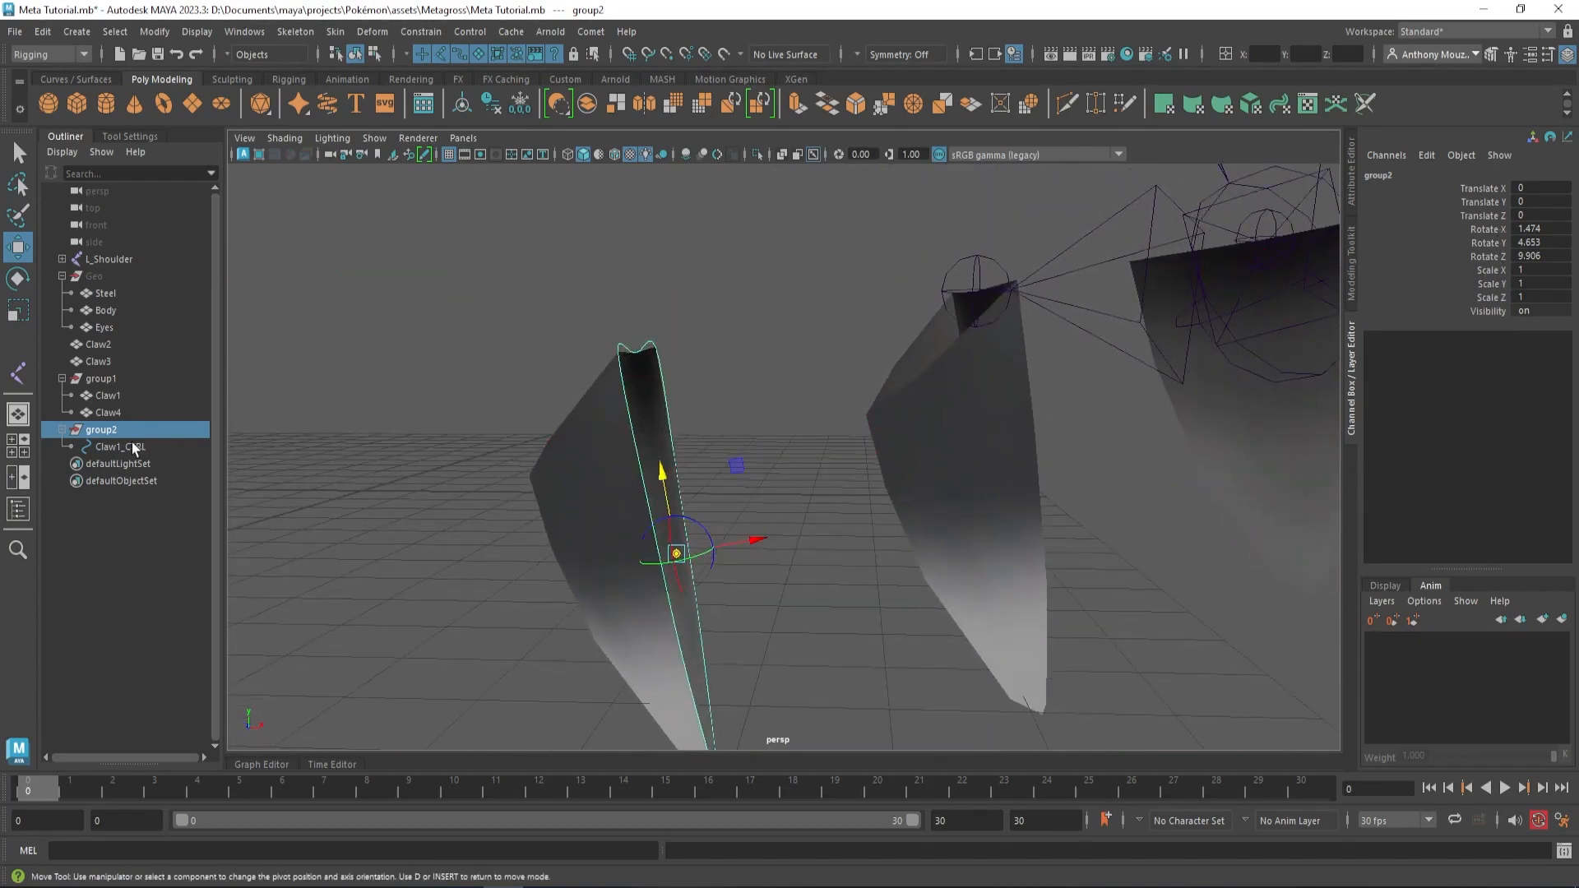
{"action": "left_click", "coordinate": [120, 446]}
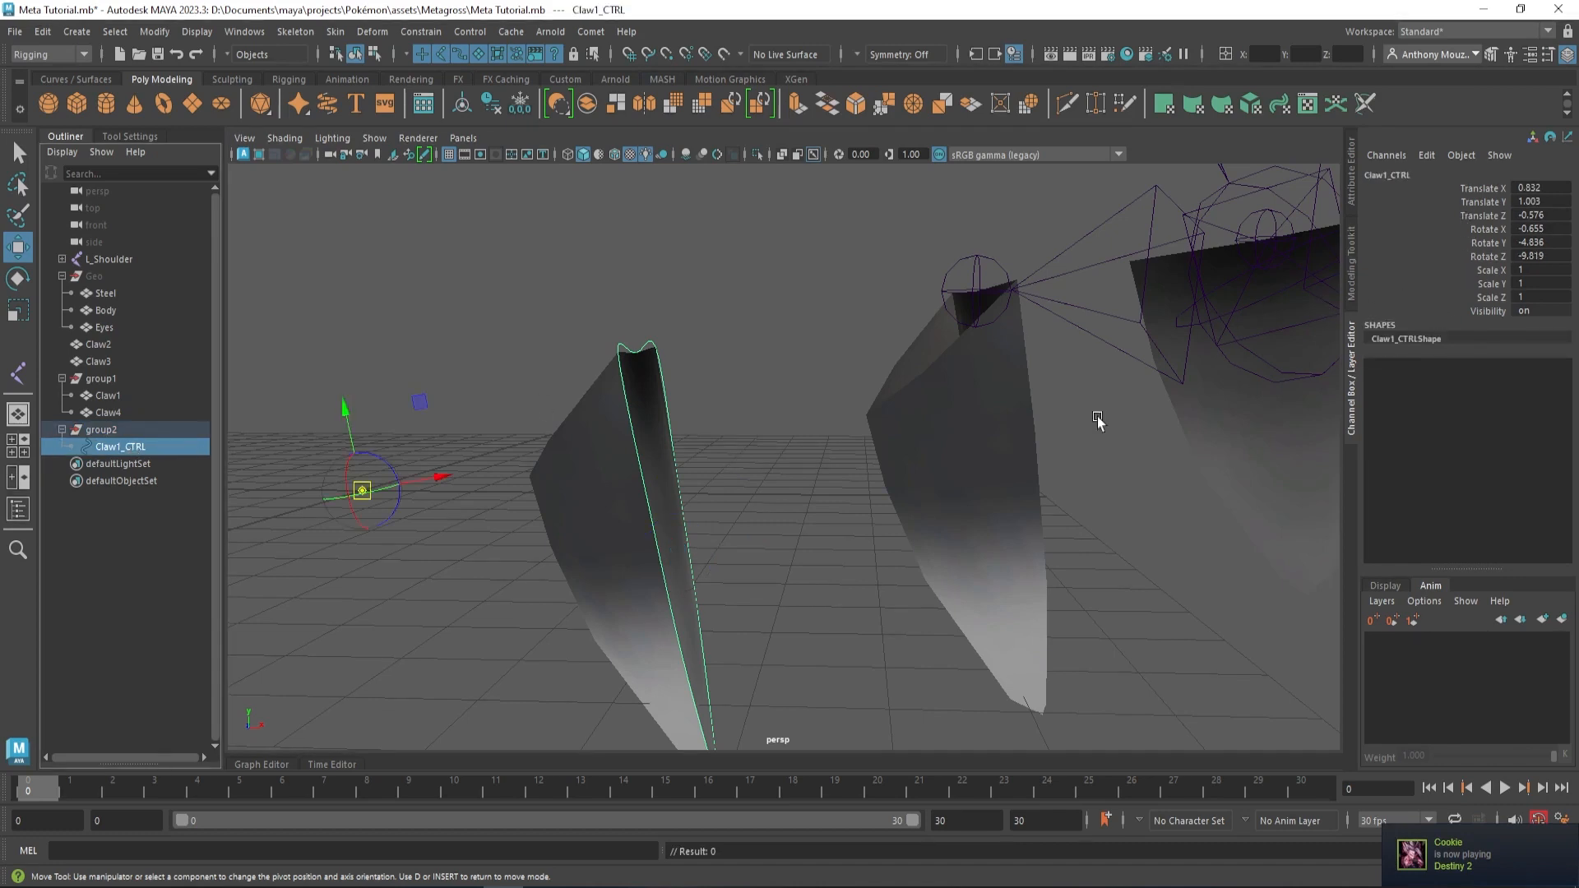
{"action": "mouse_move", "coordinate": [636, 498]}
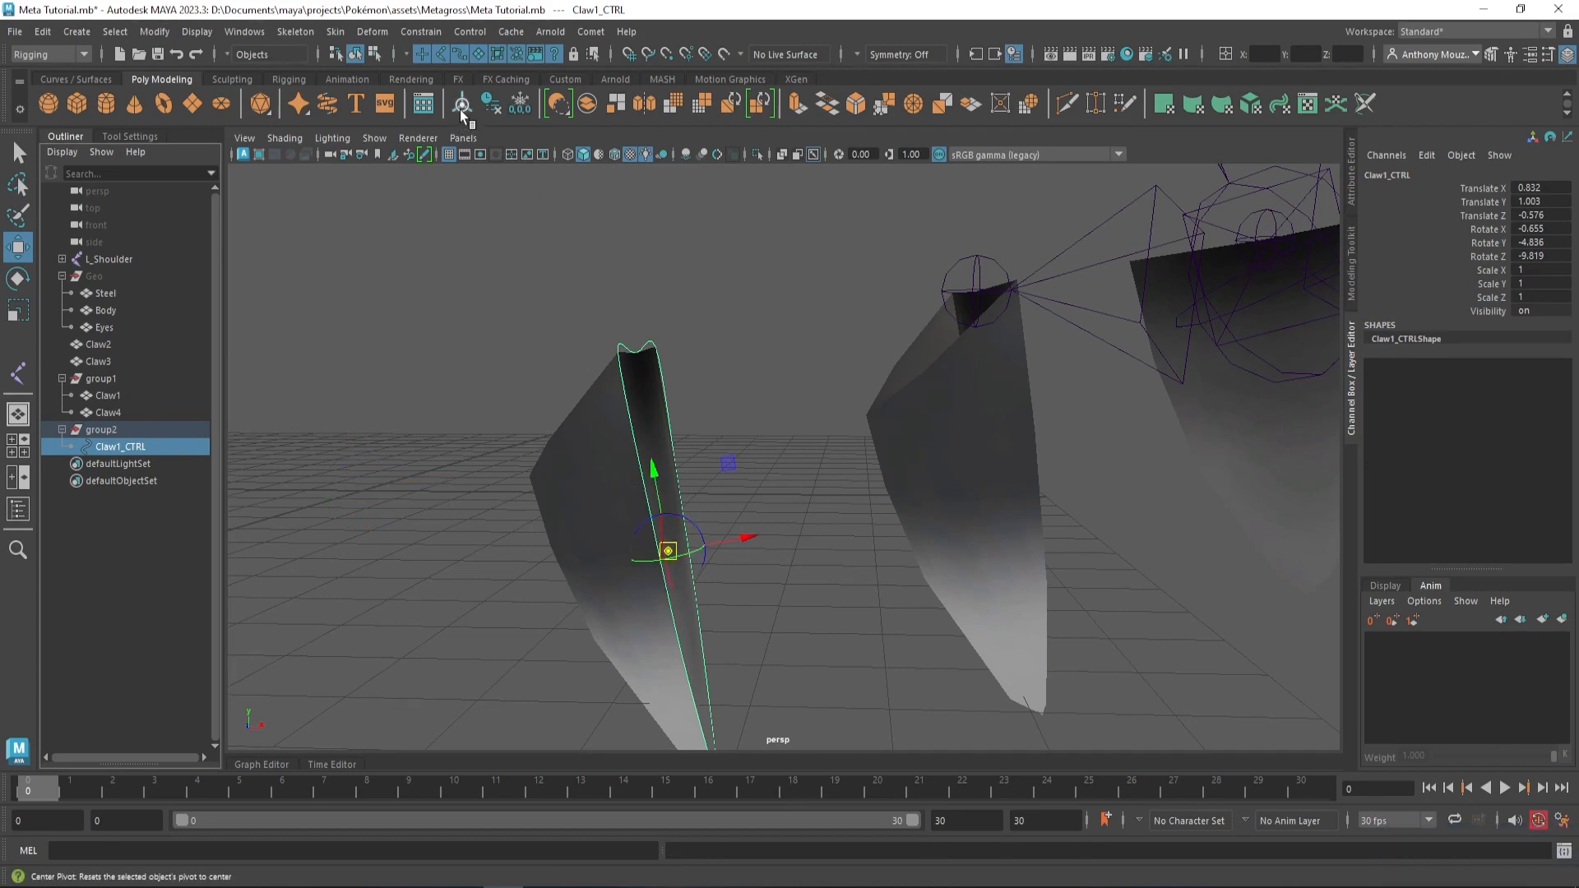
{"action": "left_click", "coordinate": [519, 103]}
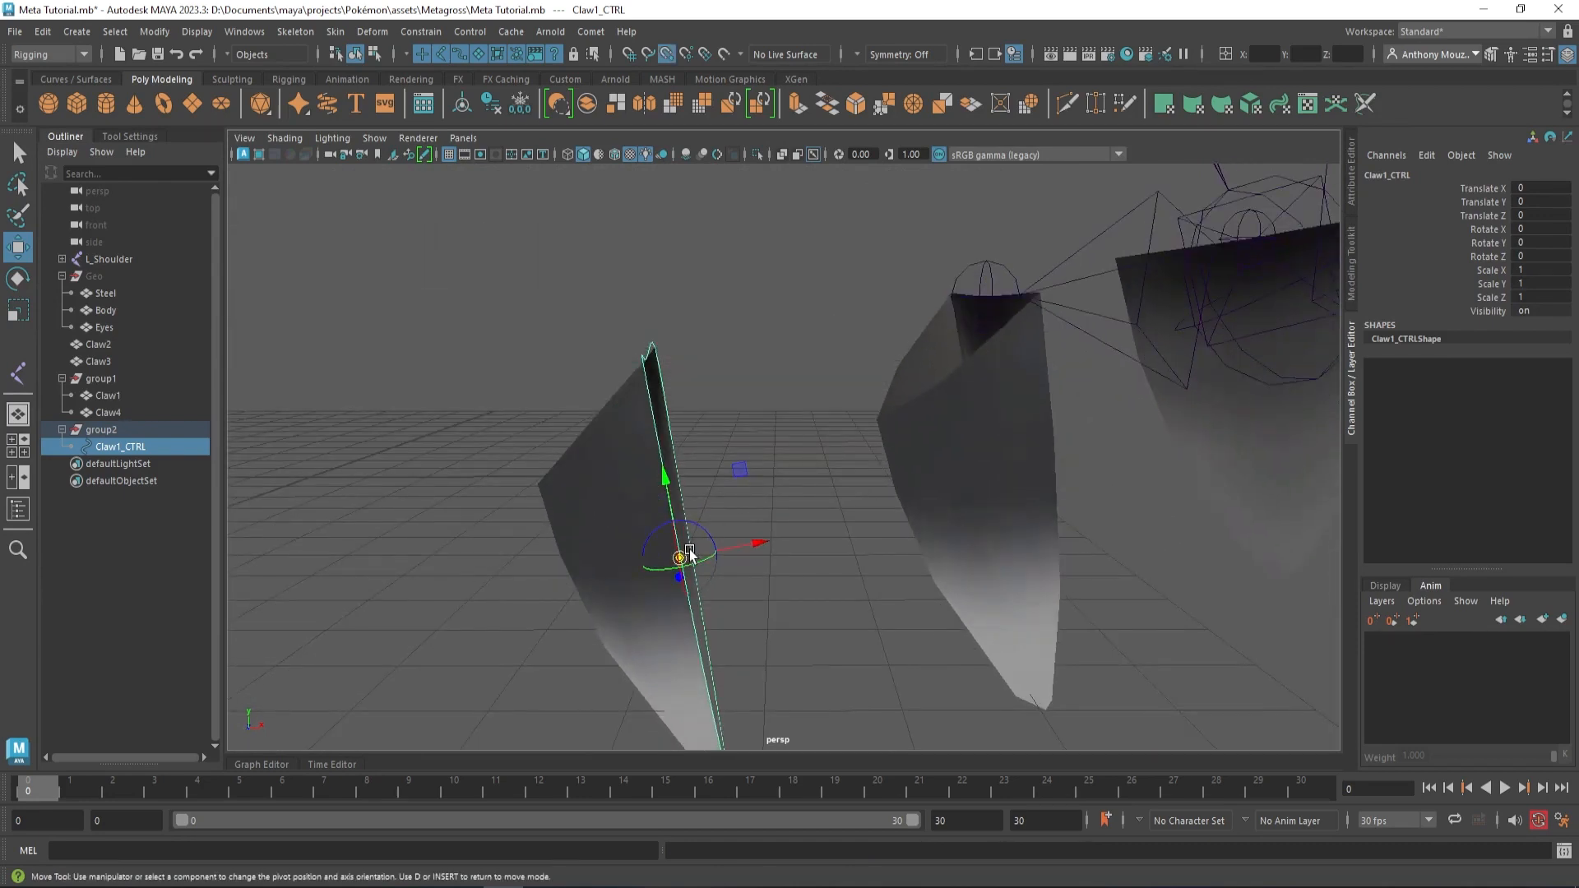
{"action": "left_click_drag", "start_coordinate": [690, 553], "coordinate": [986, 302]}
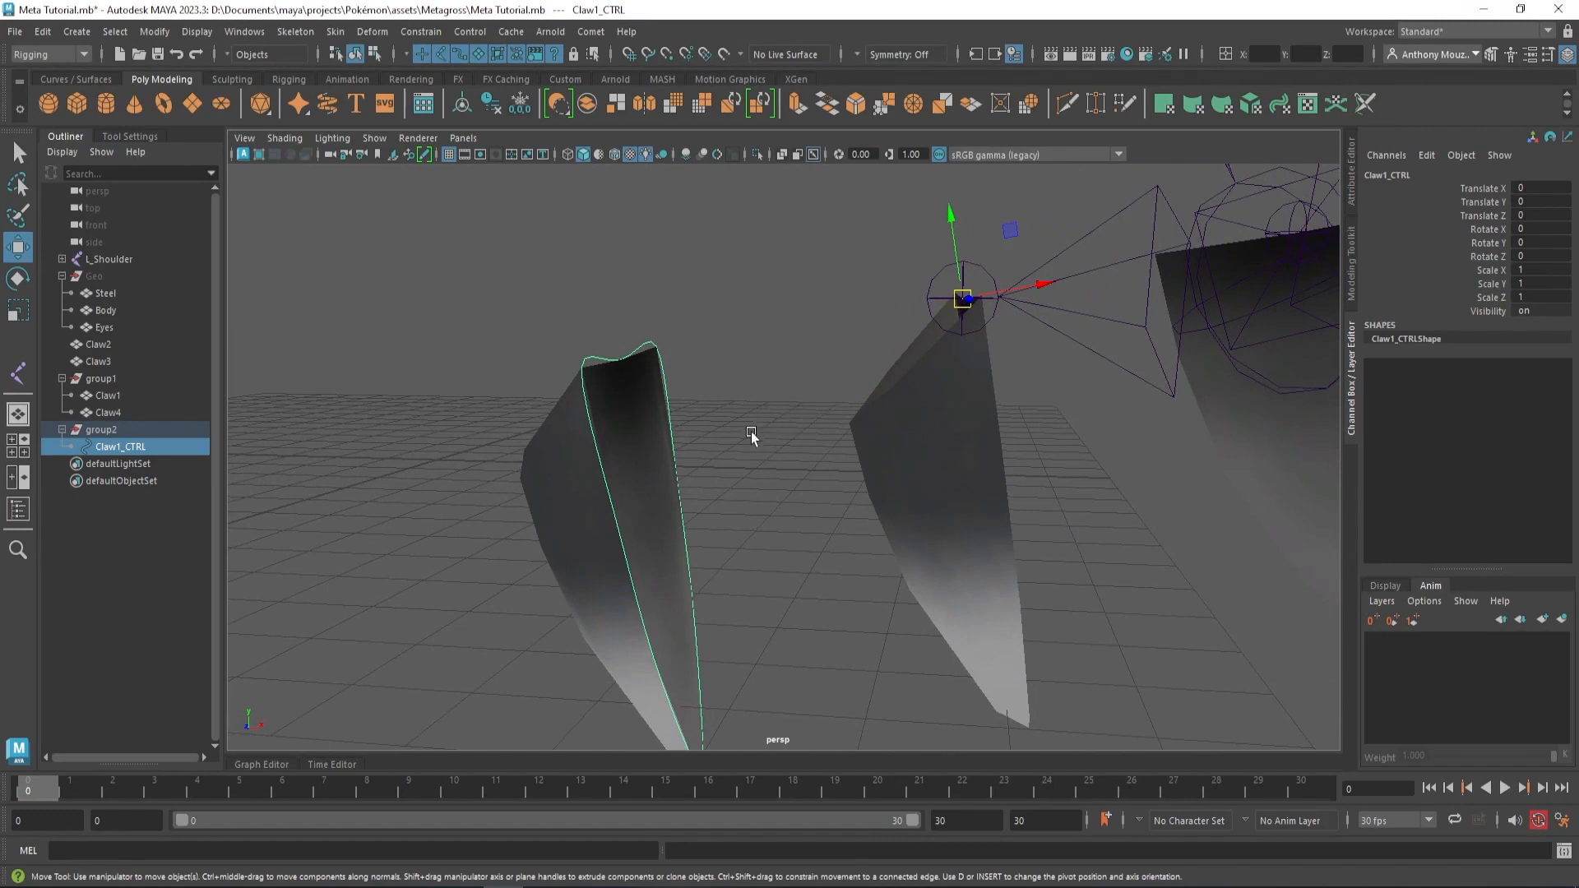
{"action": "left_click", "coordinate": [107, 412]}
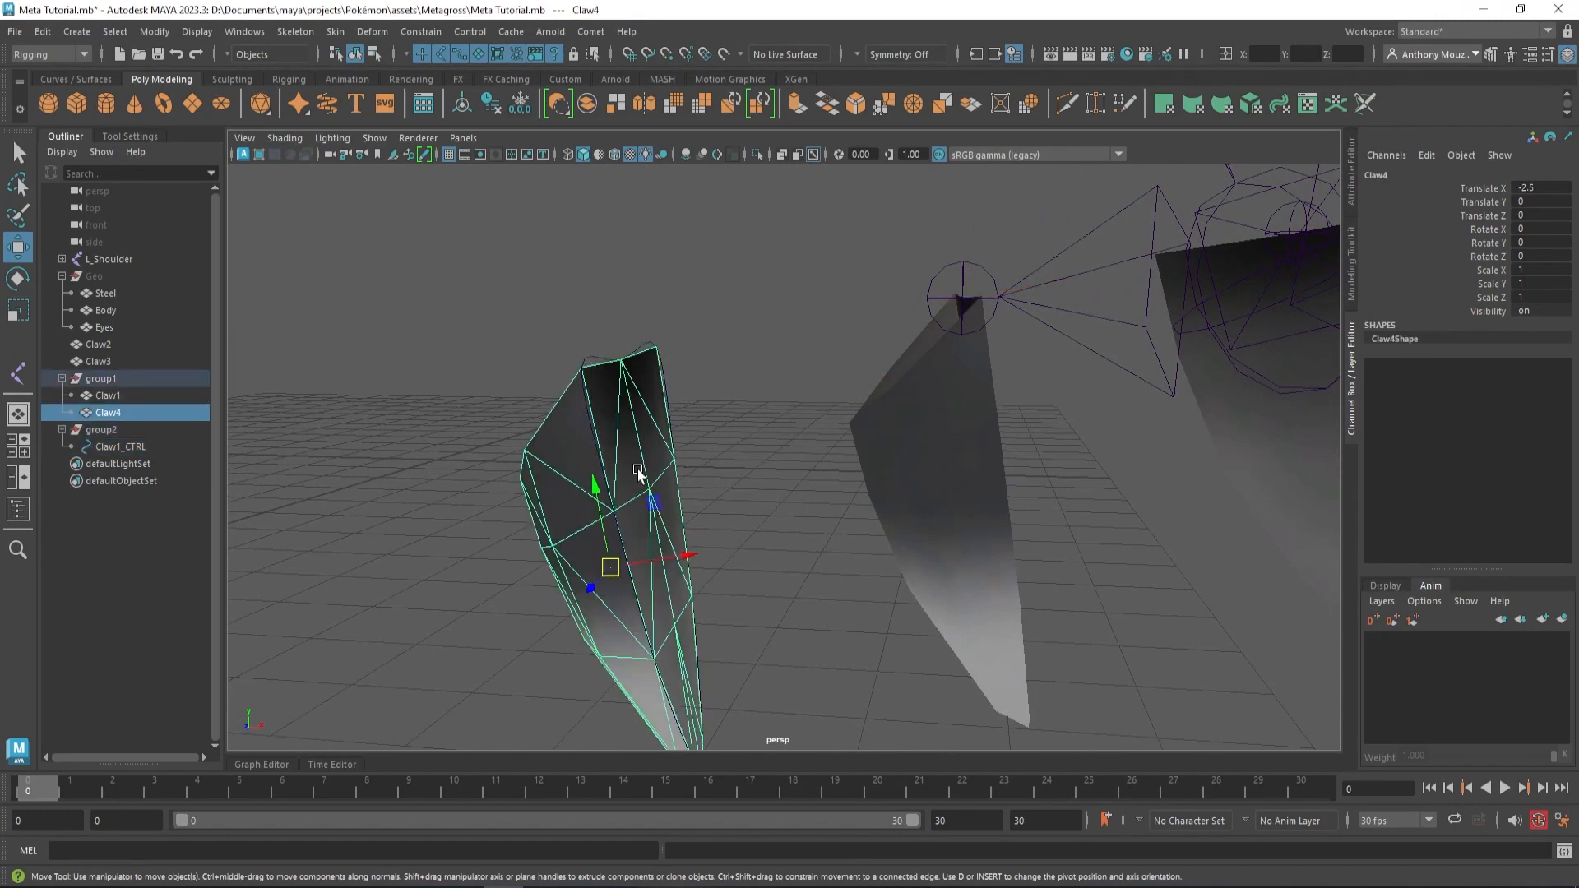
Remove Claw4, test-rotate the control, and rename group2 to Claw1_TRANS.
{"action": "left_click", "coordinate": [647, 471]}
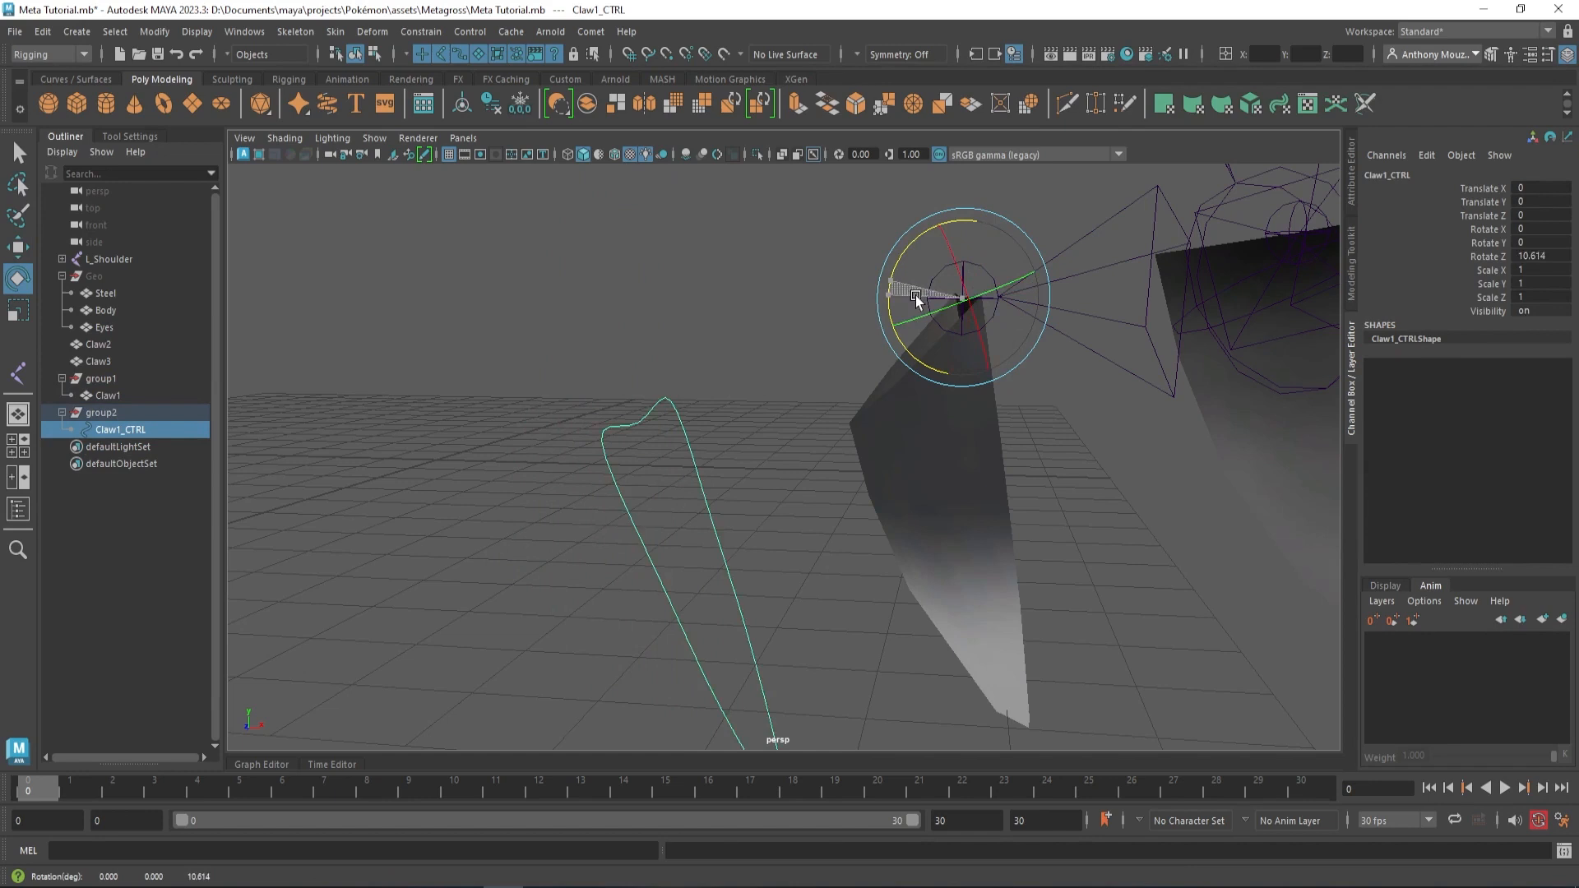
{"action": "left_click", "coordinate": [803, 320]}
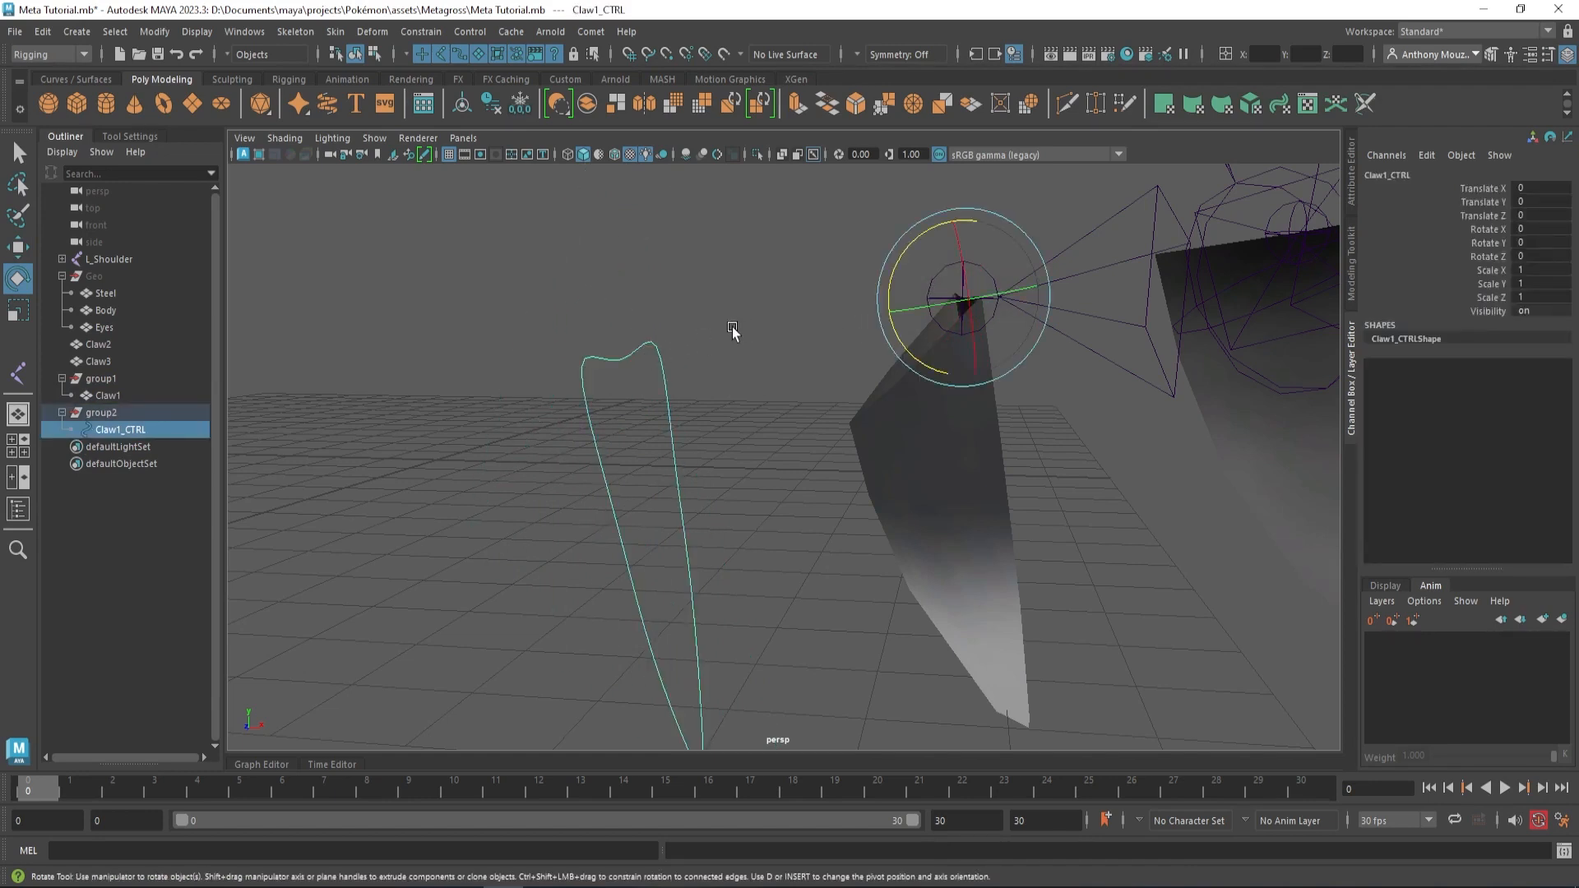
{"action": "double_click", "coordinate": [103, 413]}
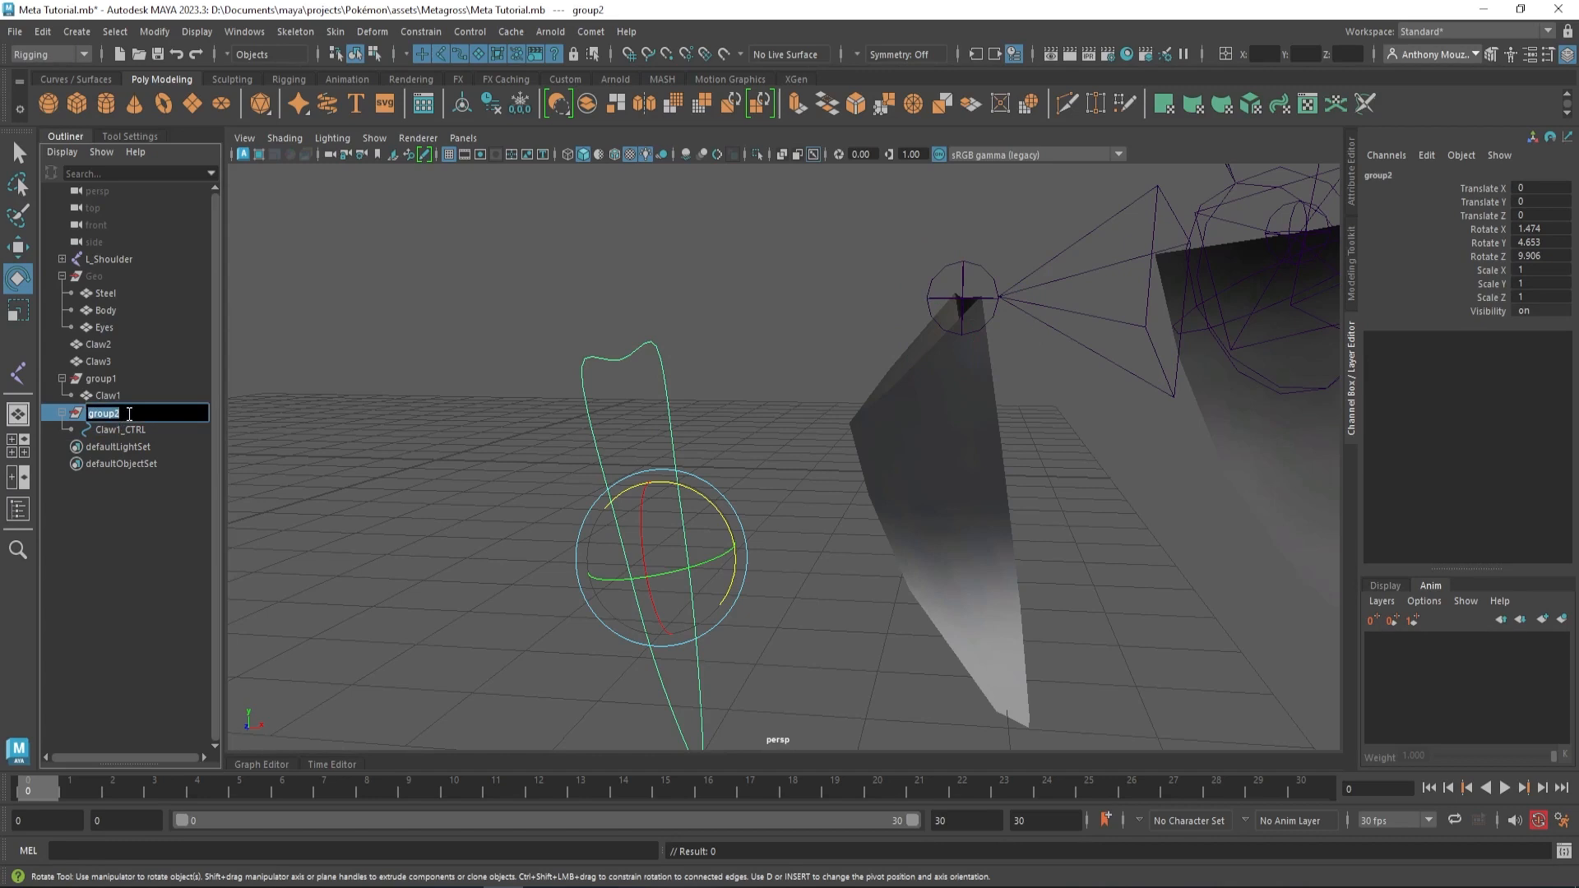
{"action": "type", "text": "Claw1 TRANS"}
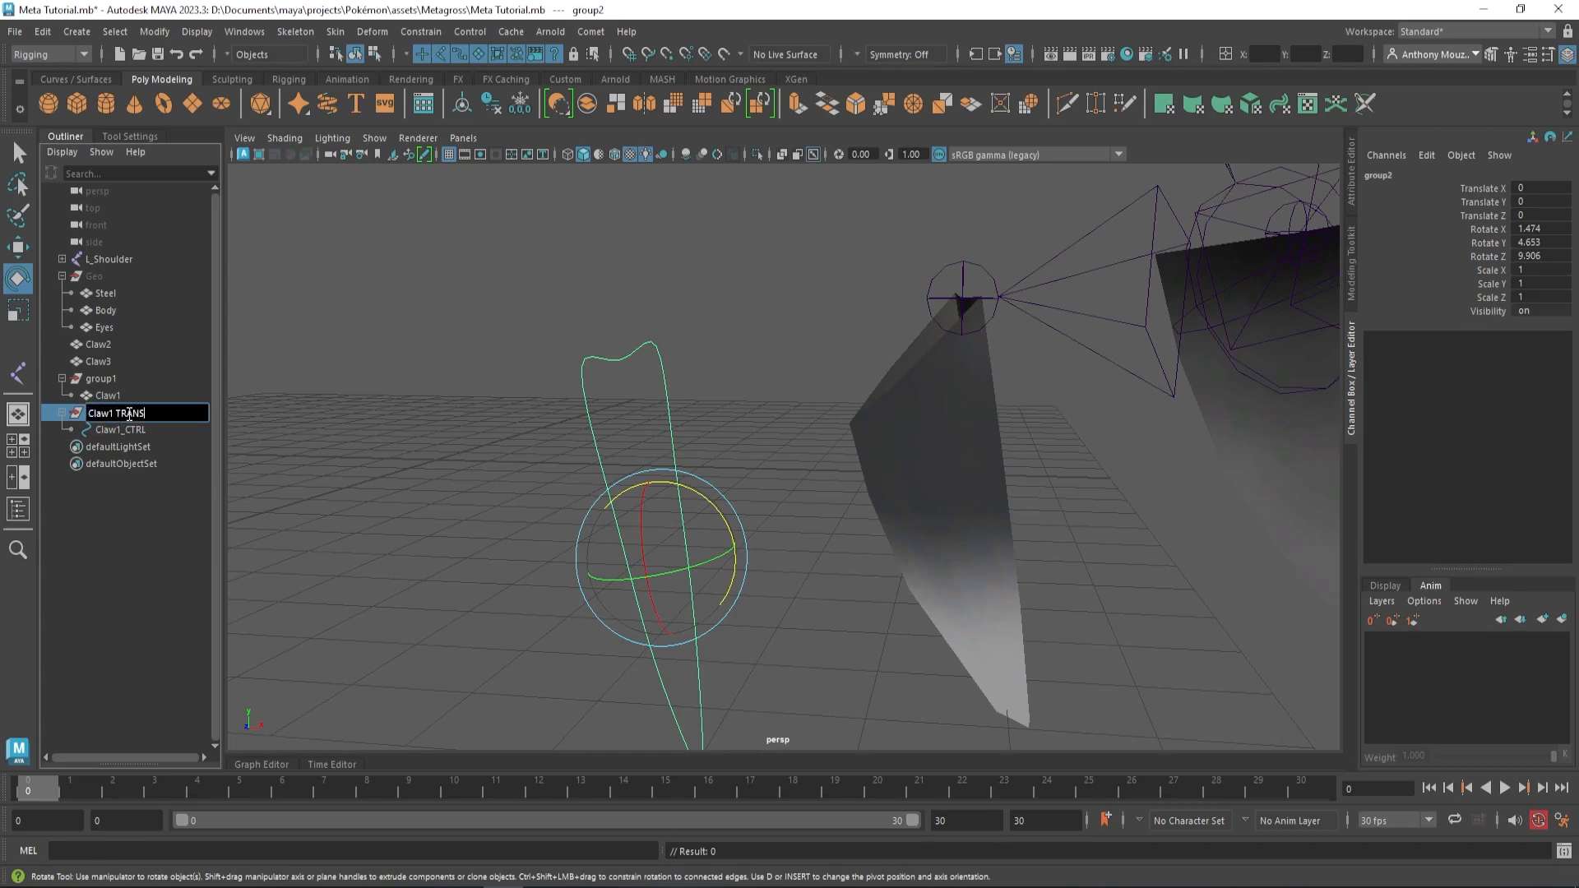
{"action": "key", "text": "Return"}
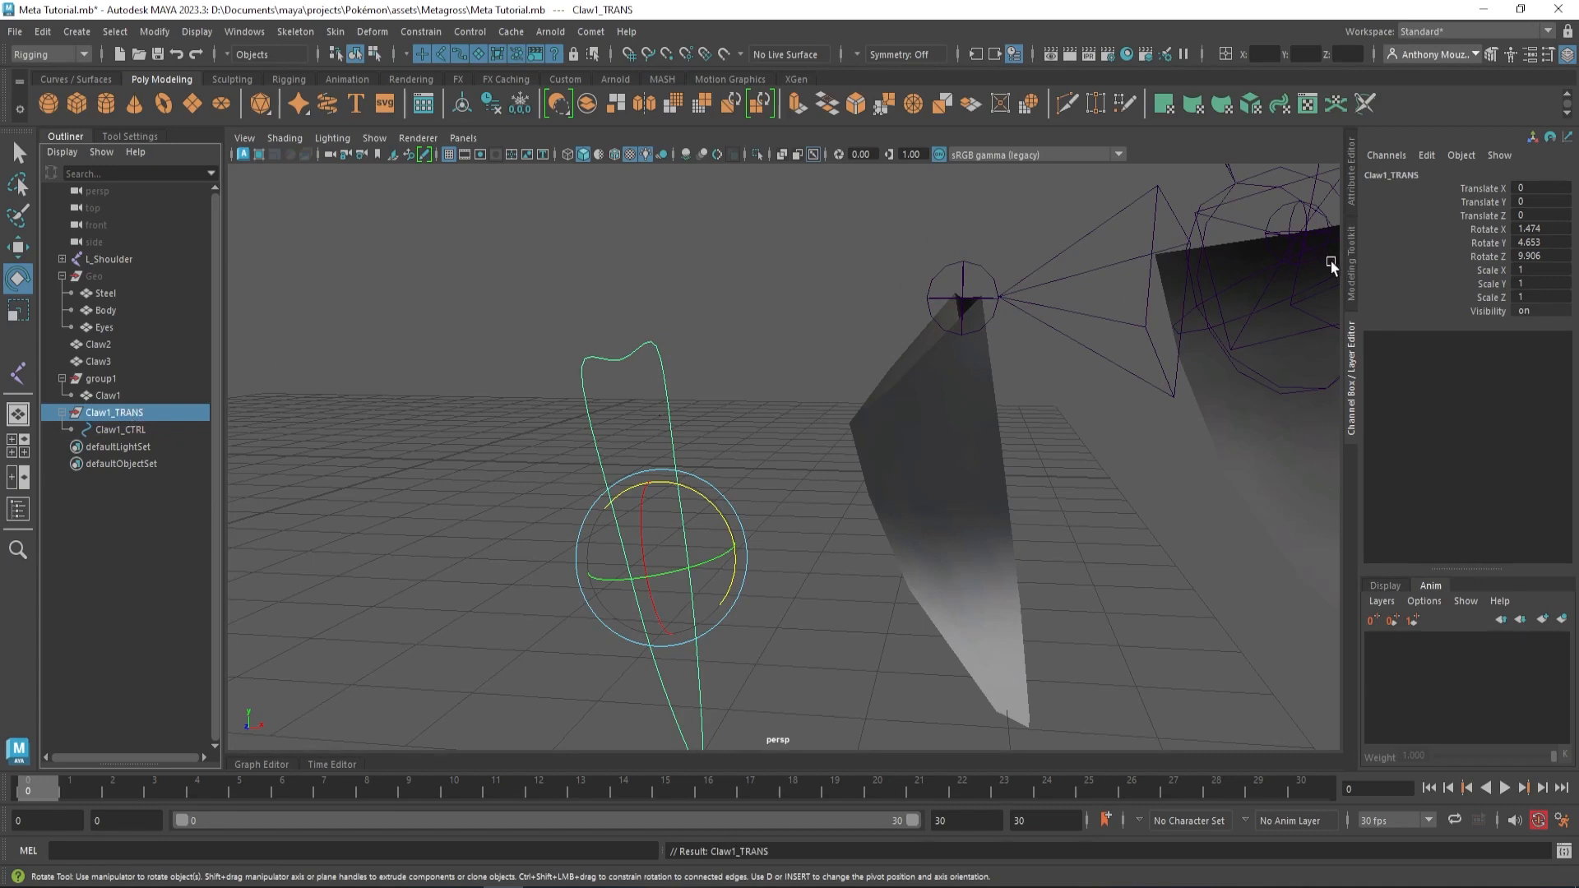
{"action": "mouse_move", "coordinate": [1536, 202]}
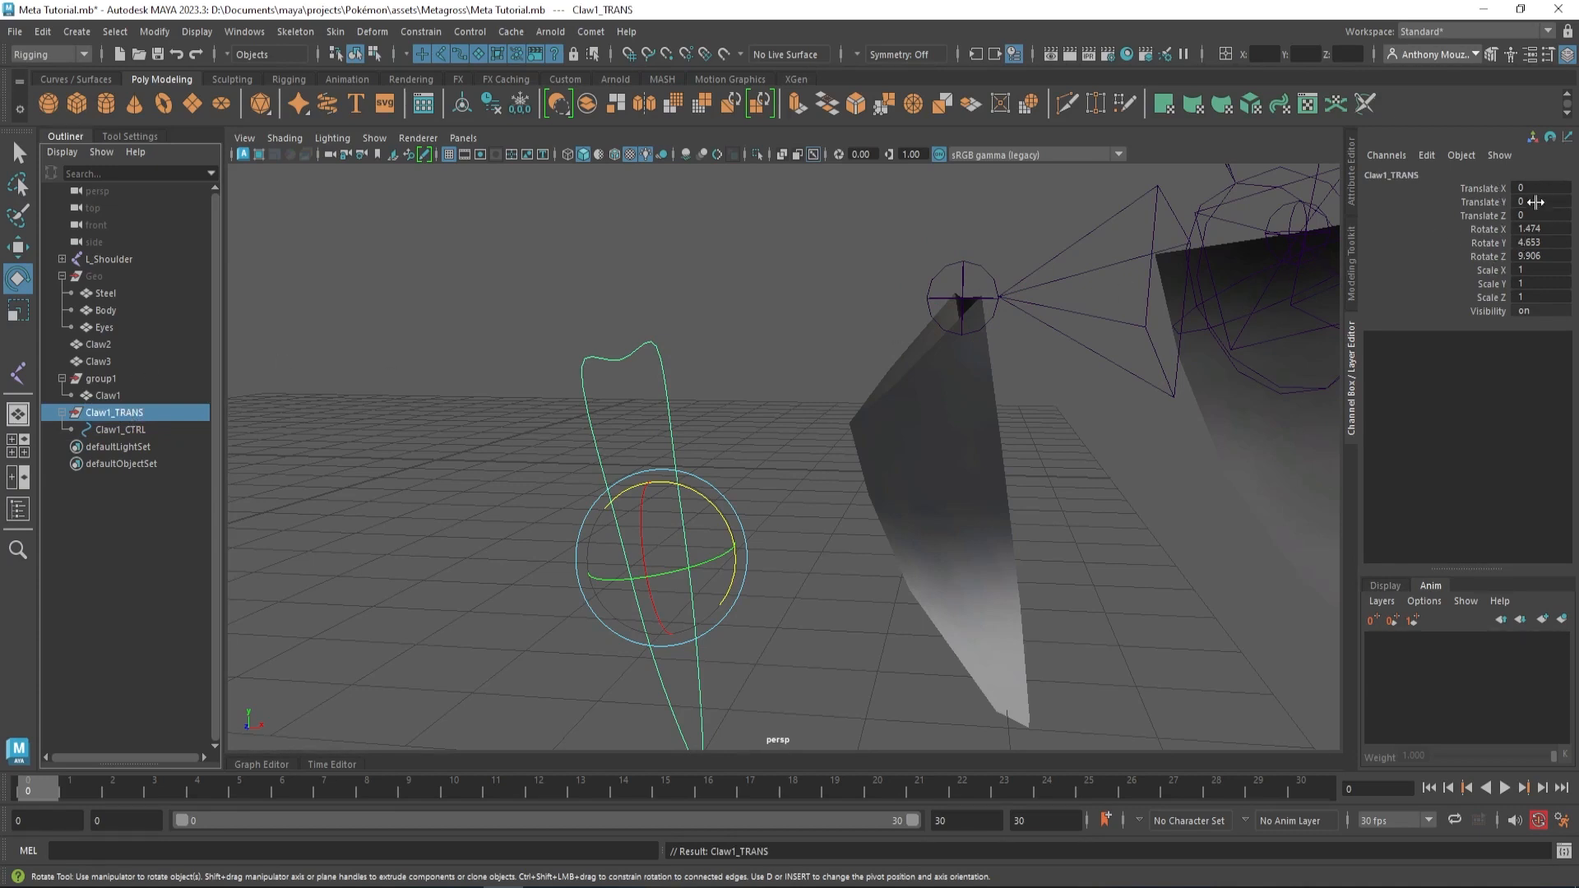
{"action": "mouse_move", "coordinate": [813, 395]}
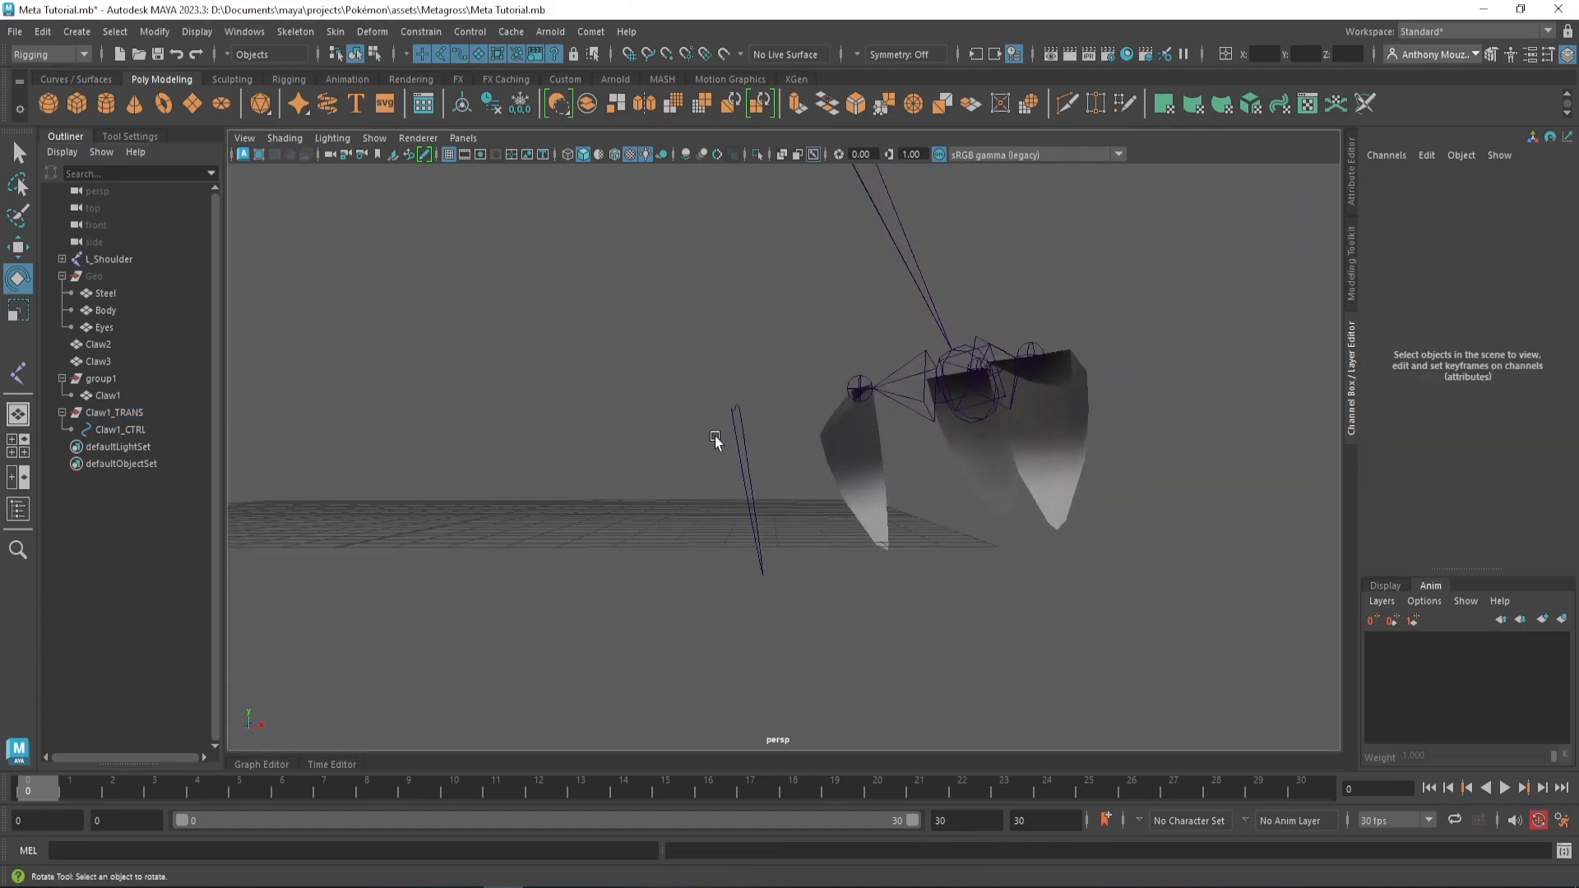
Parent Claw1_TRANS under the L_Foot joint in the Outliner.
{"action": "left_click_drag", "start_coordinate": [714, 440], "coordinate": [755, 448]}
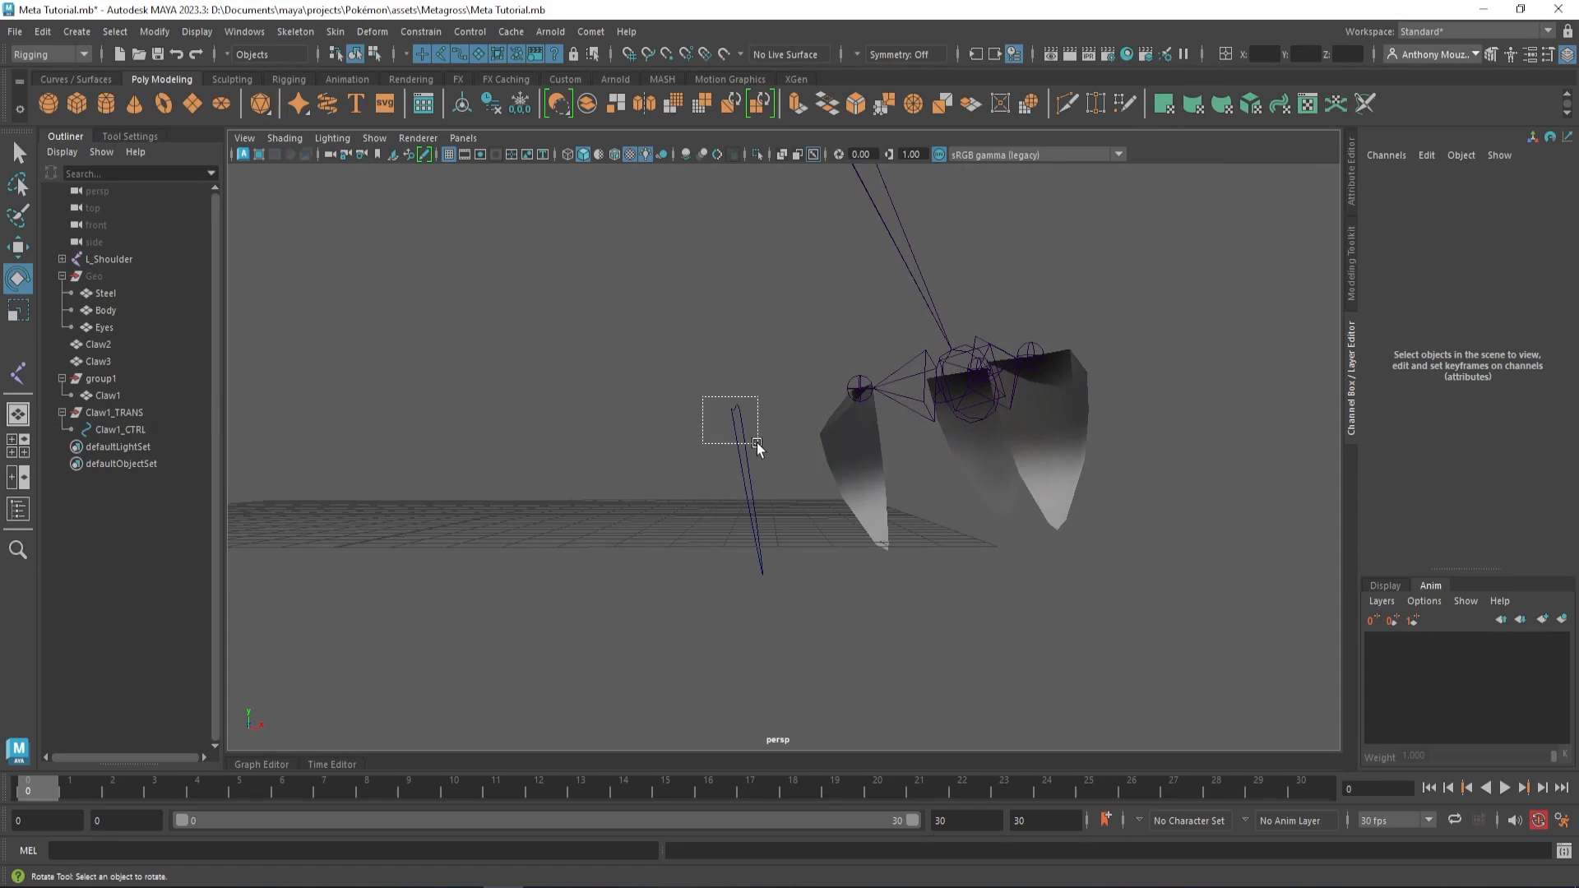
{"action": "left_click", "coordinate": [117, 429]}
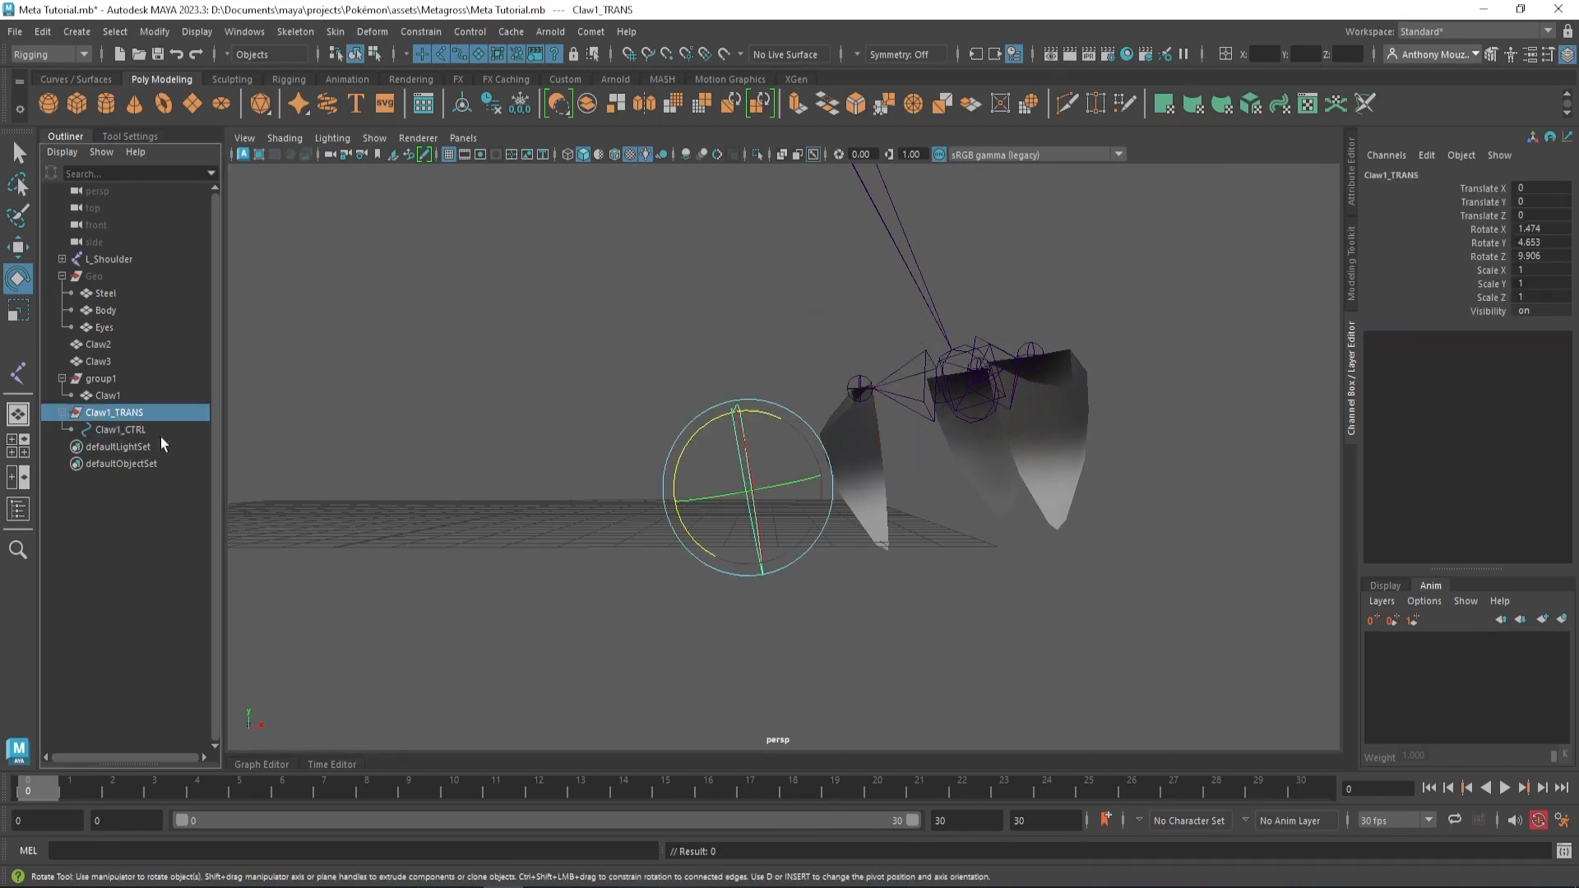
{"action": "left_click", "coordinate": [118, 430]}
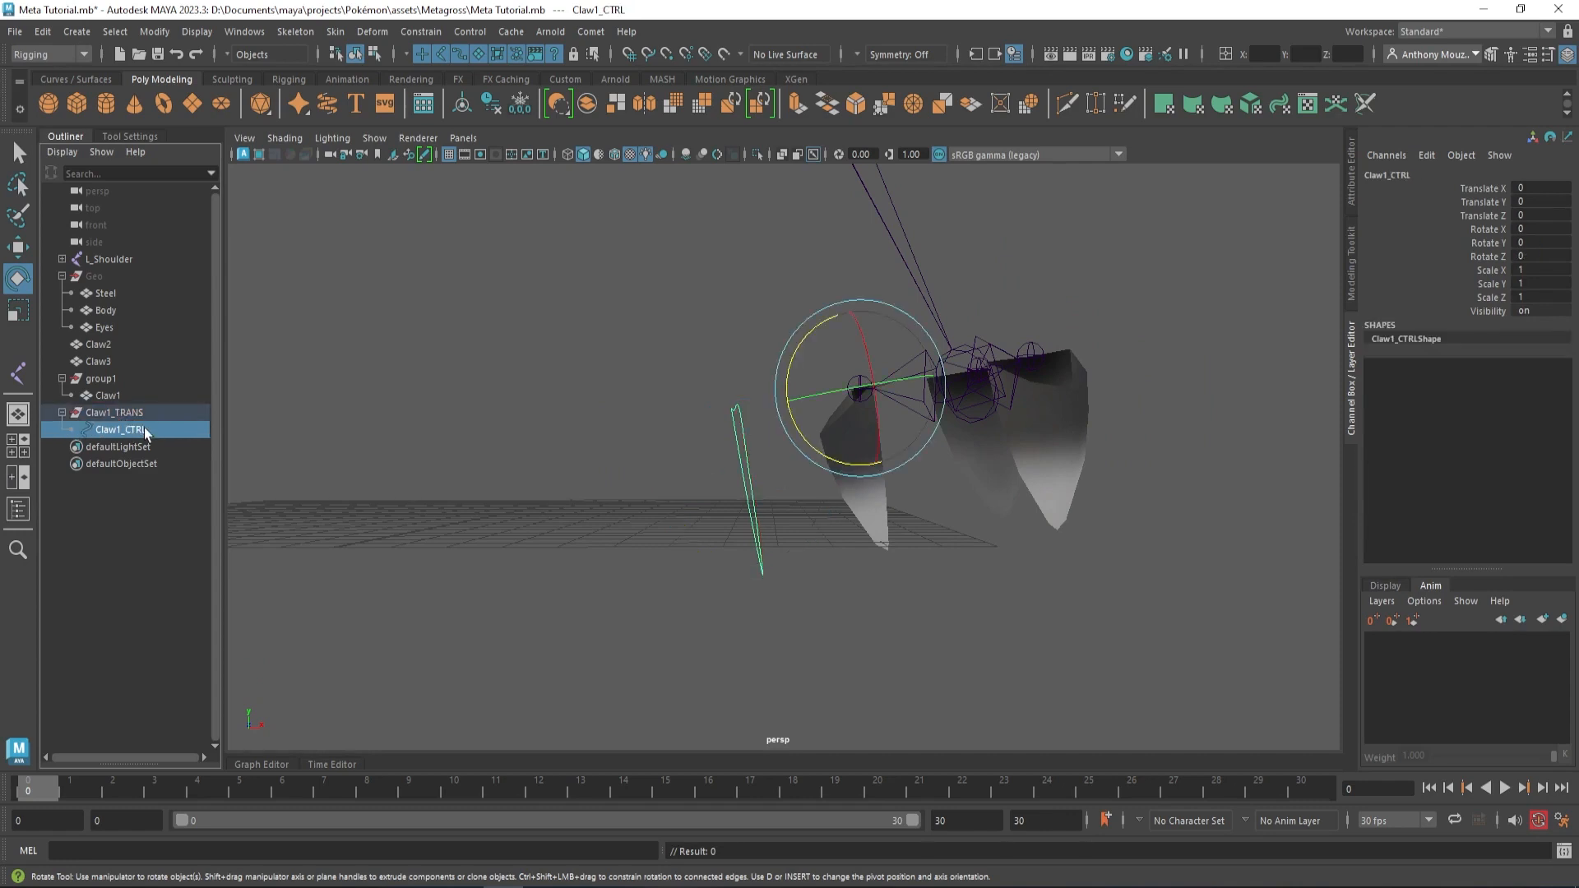
{"action": "mouse_move", "coordinate": [143, 433]}
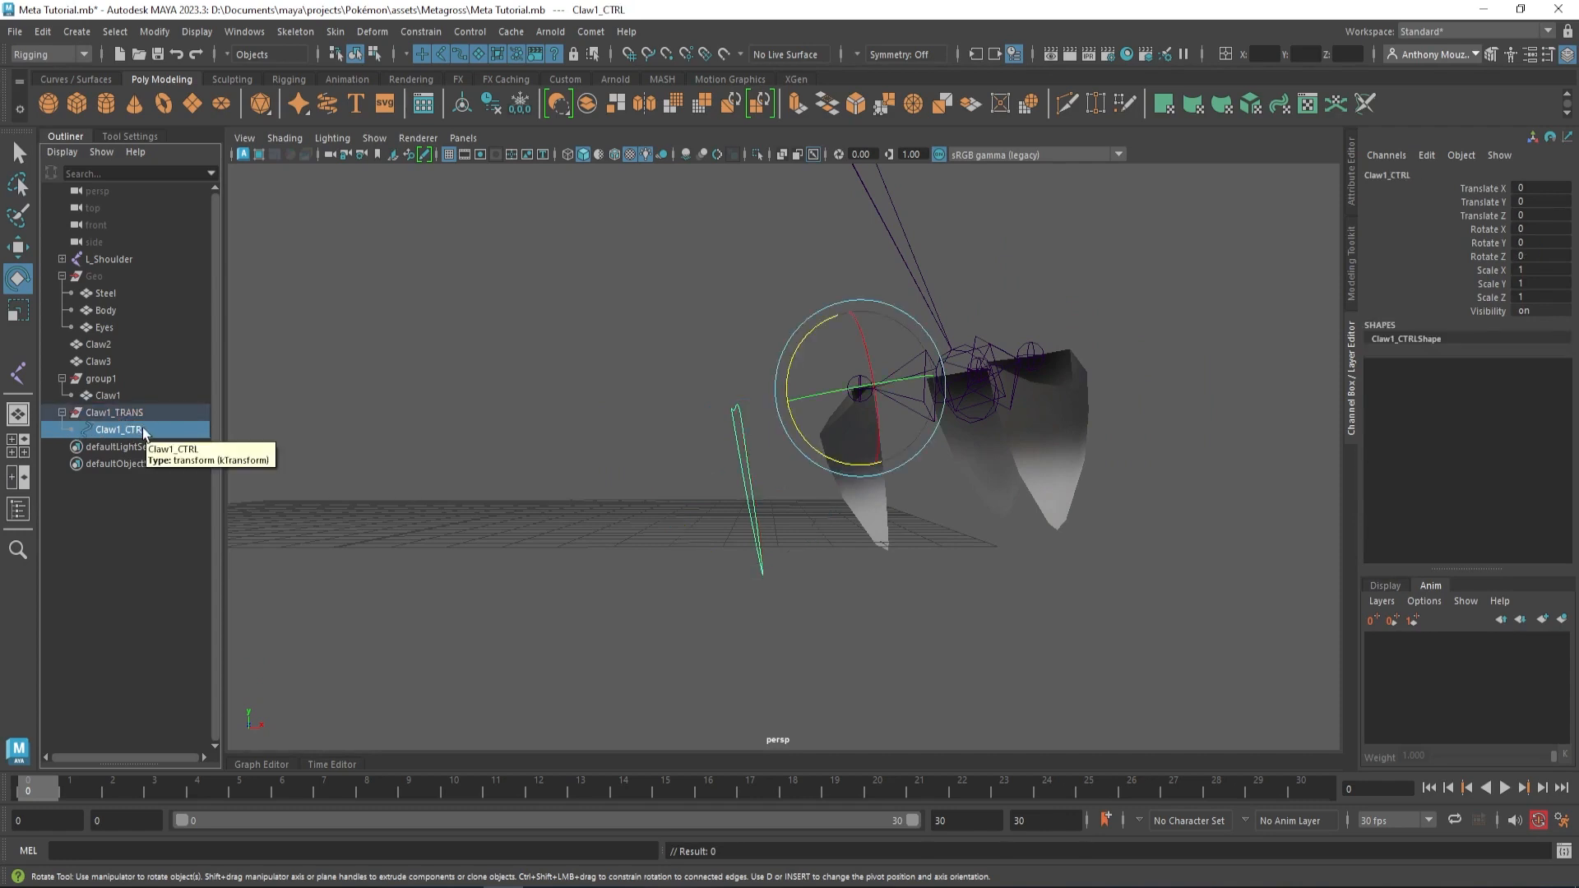
{"action": "left_click", "coordinate": [62, 259]}
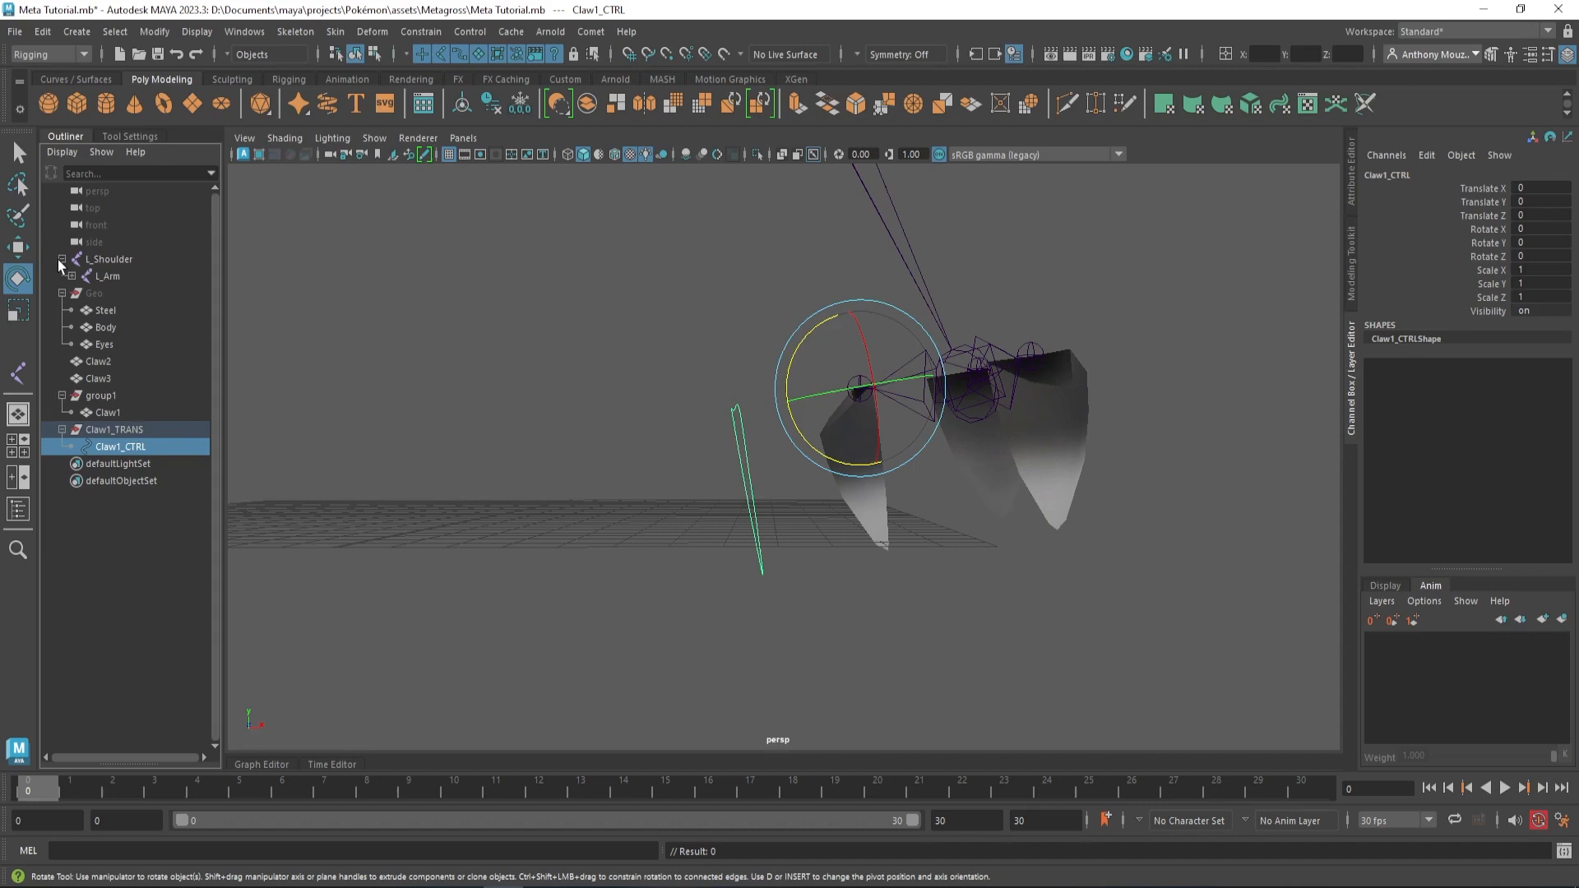
{"action": "left_click", "coordinate": [70, 275]}
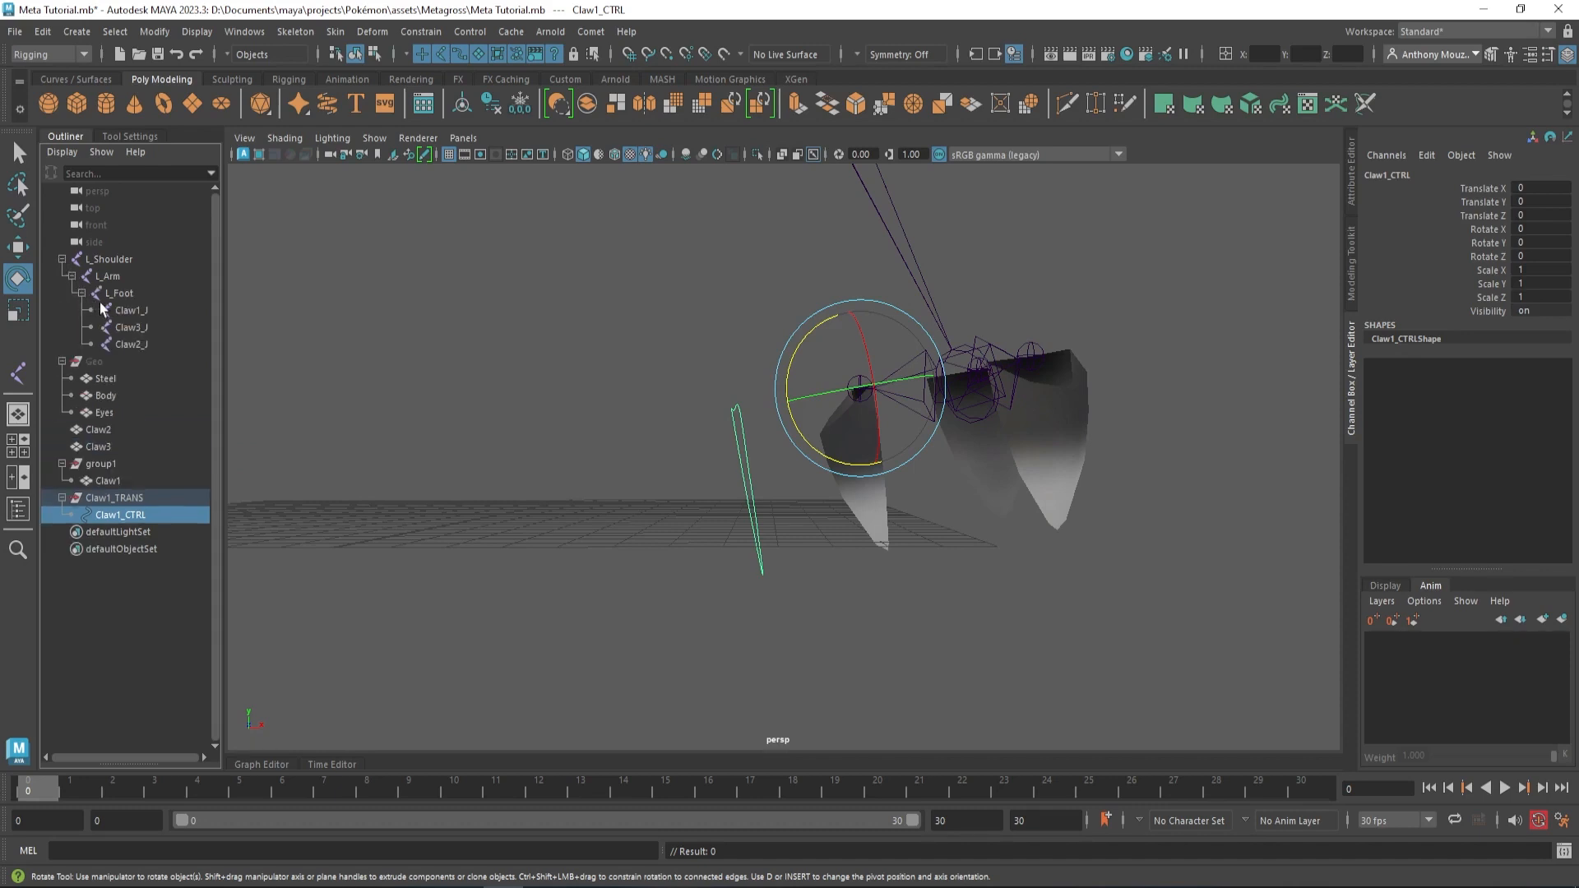
{"action": "left_click", "coordinate": [115, 498]}
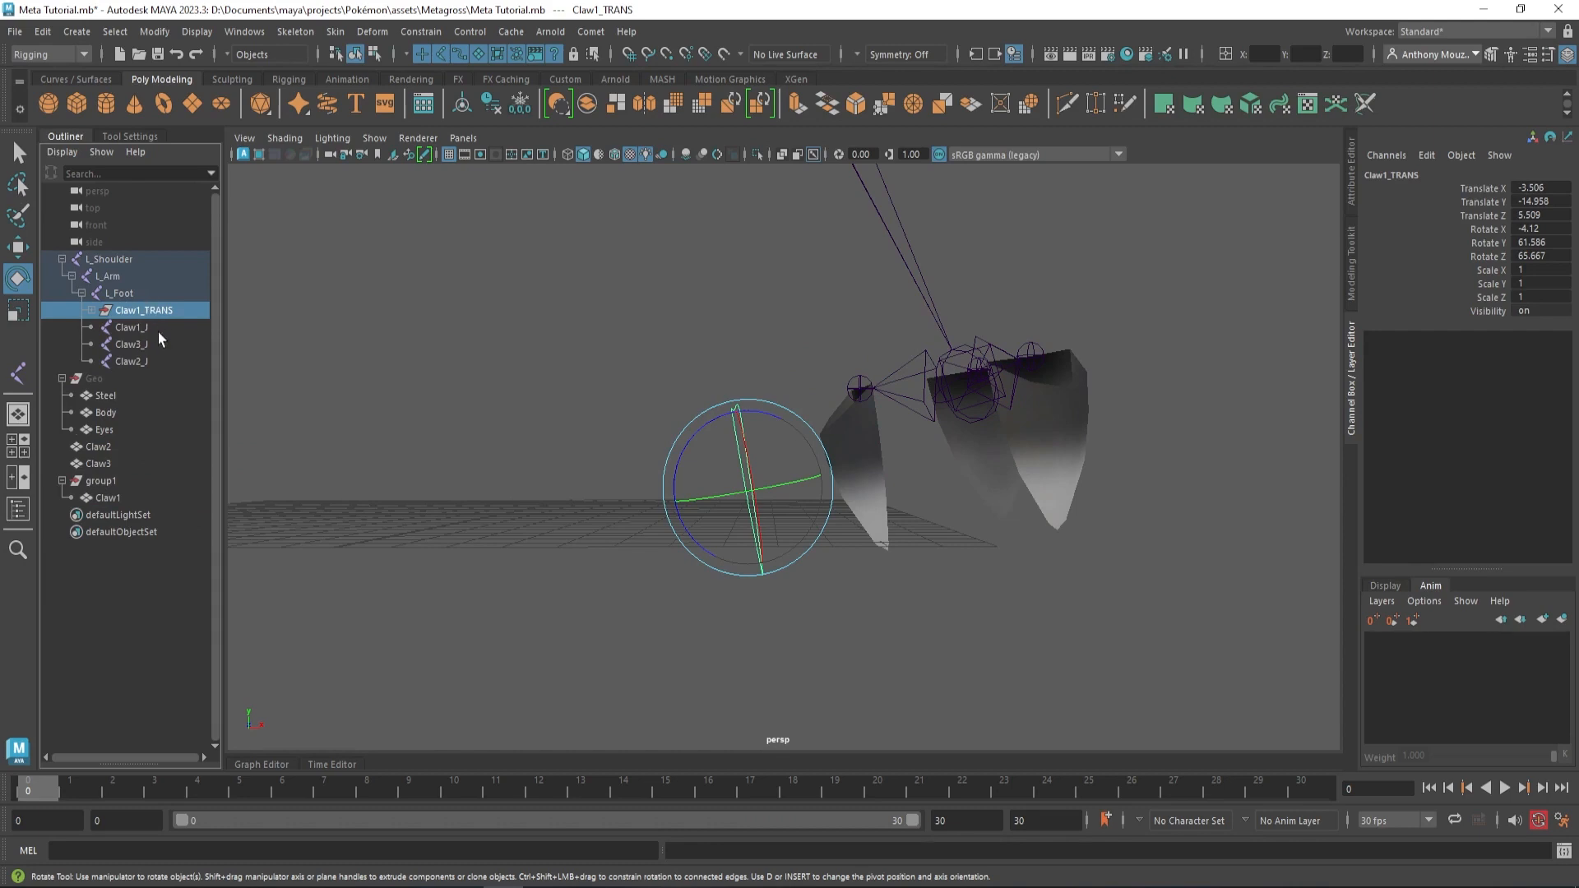
Orient-constrain Claw1_J to Claw1_CTRL and test-rotate the controller.
{"action": "left_click", "coordinate": [119, 293]}
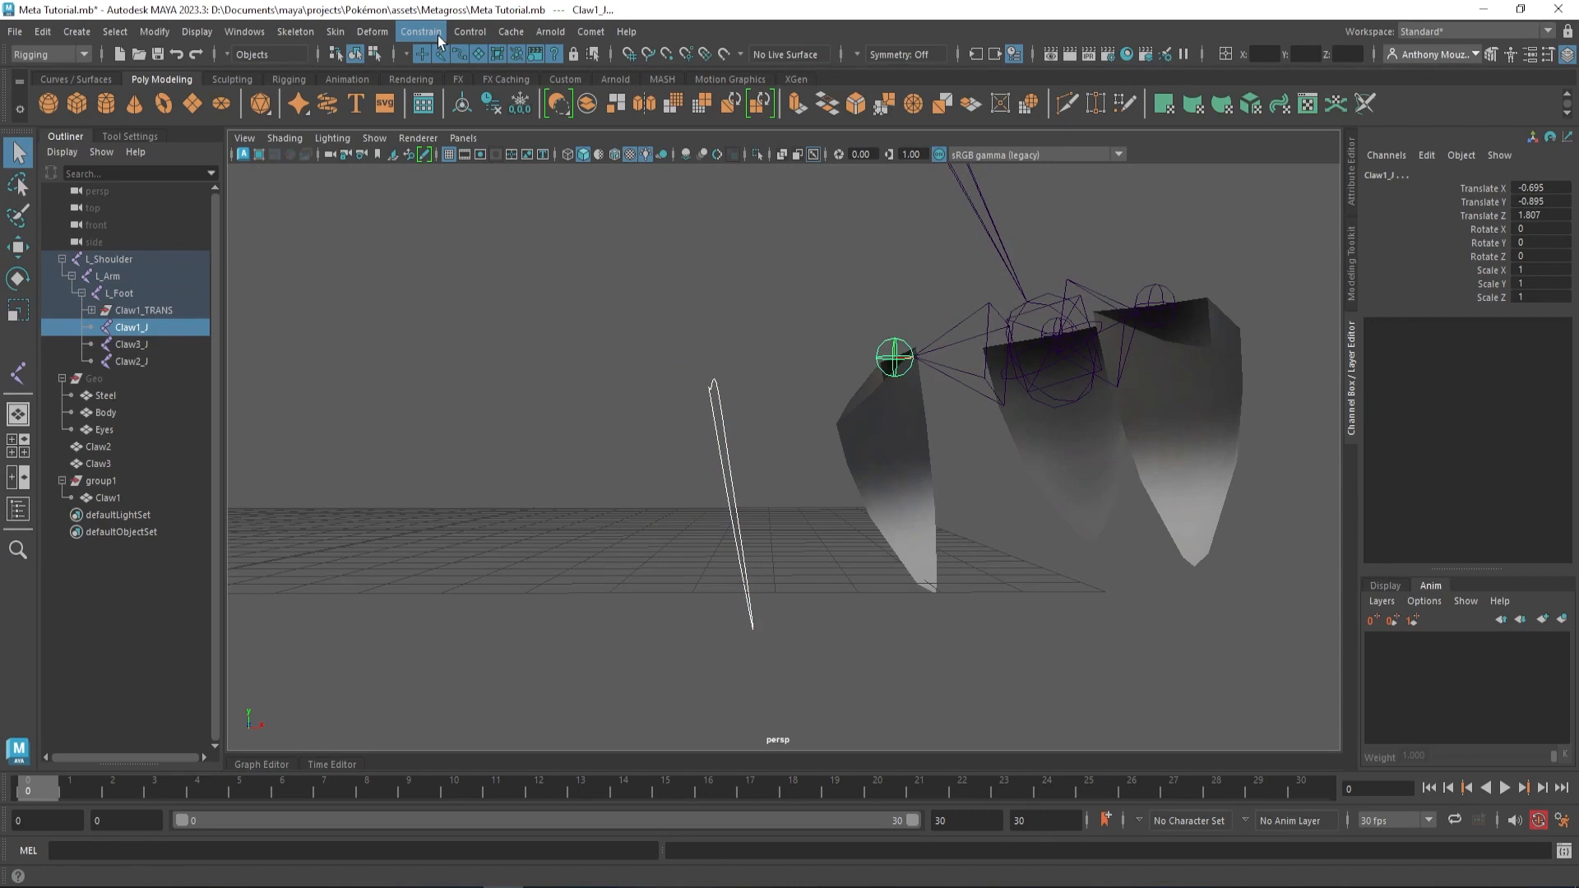
{"action": "left_click", "coordinate": [732, 433]}
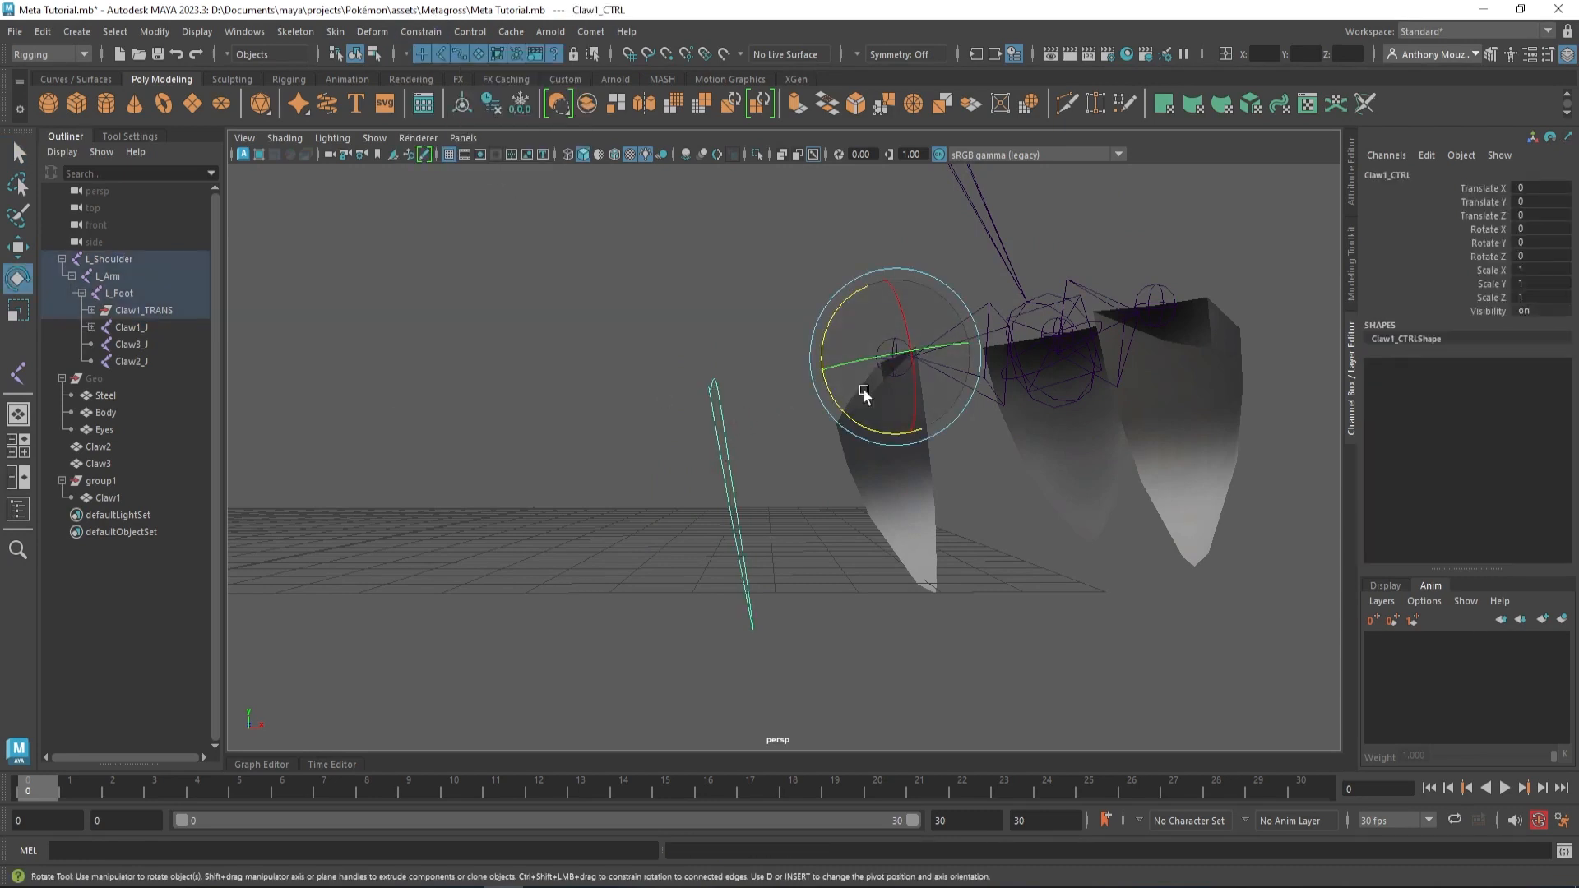
{"action": "left_click_drag", "start_coordinate": [864, 392], "coordinate": [791, 381]}
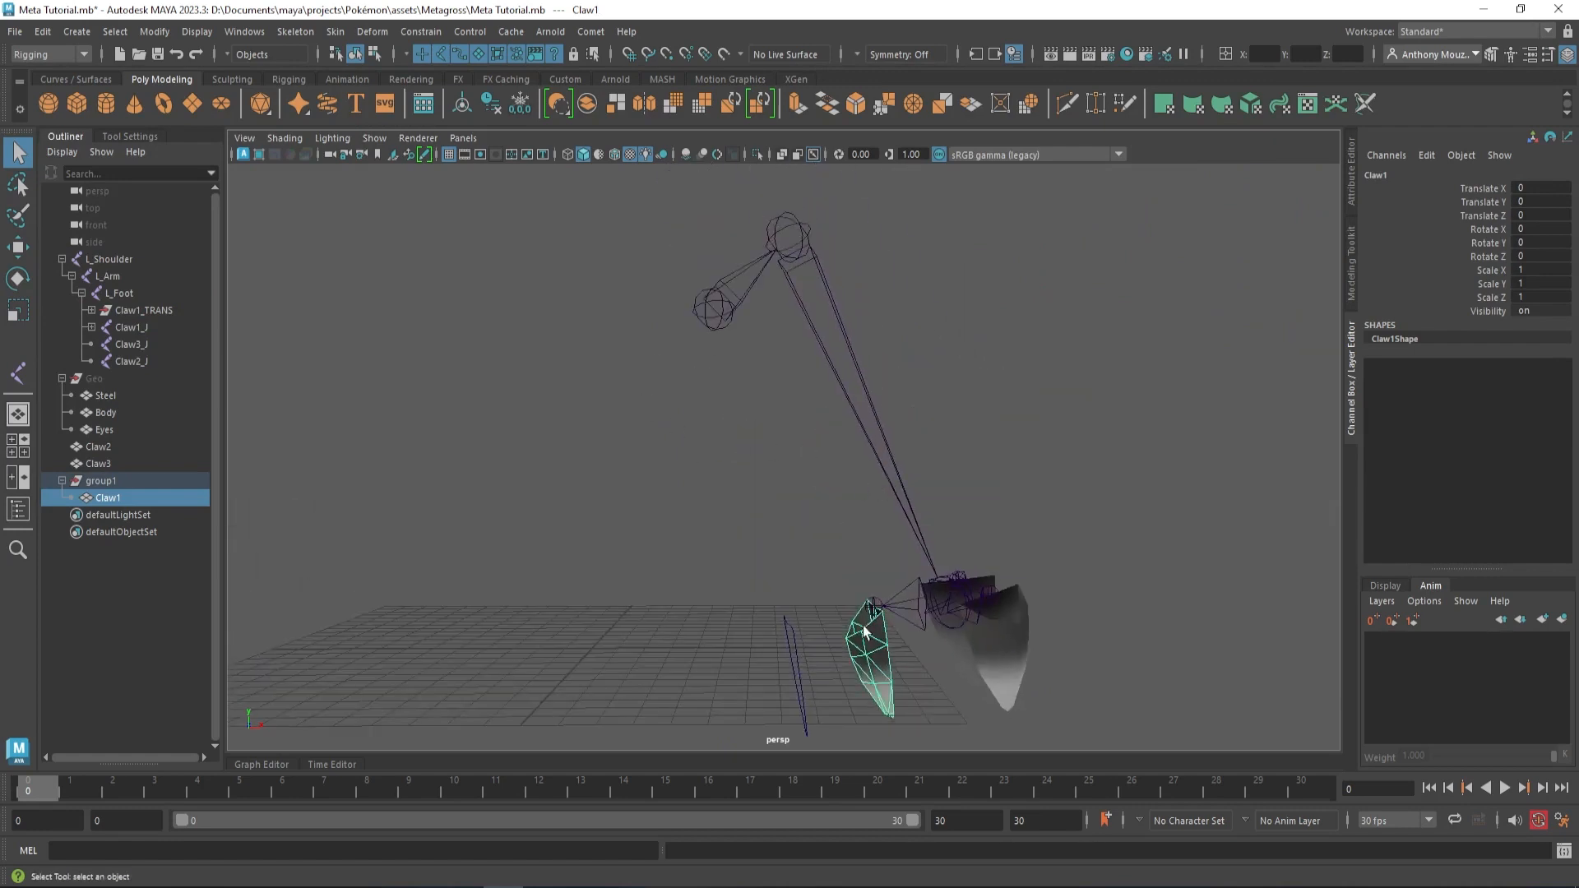
Ungroup the Claw1 mesh from group1, removing the empty group.
{"action": "left_click_drag", "start_coordinate": [861, 629], "coordinate": [690, 331]}
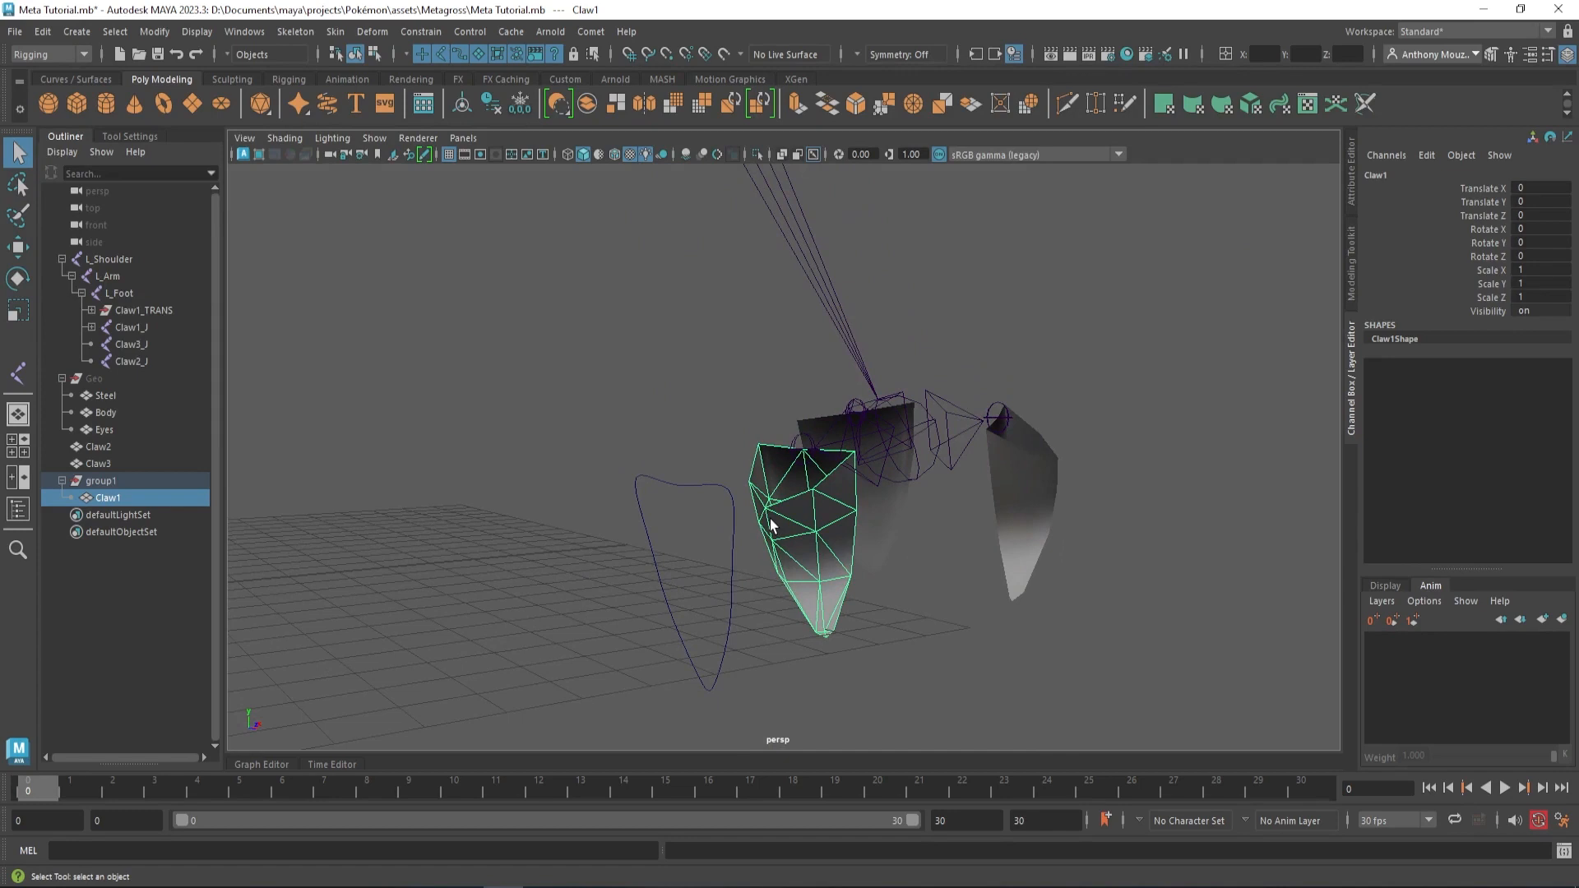
{"action": "right_click", "coordinate": [771, 524]}
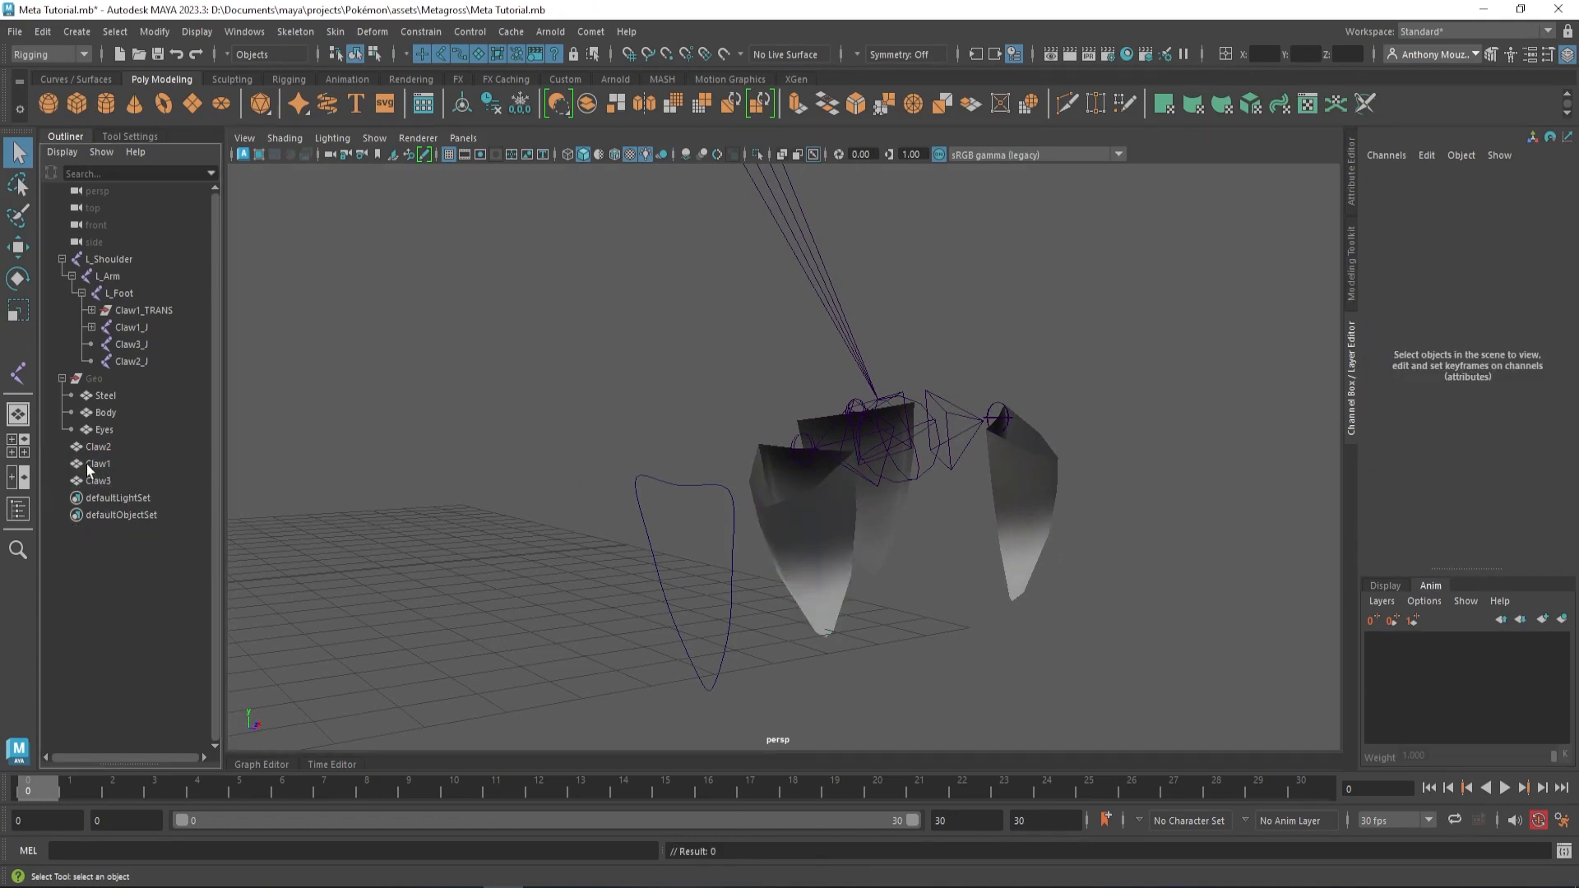
{"action": "left_click", "coordinate": [98, 463]}
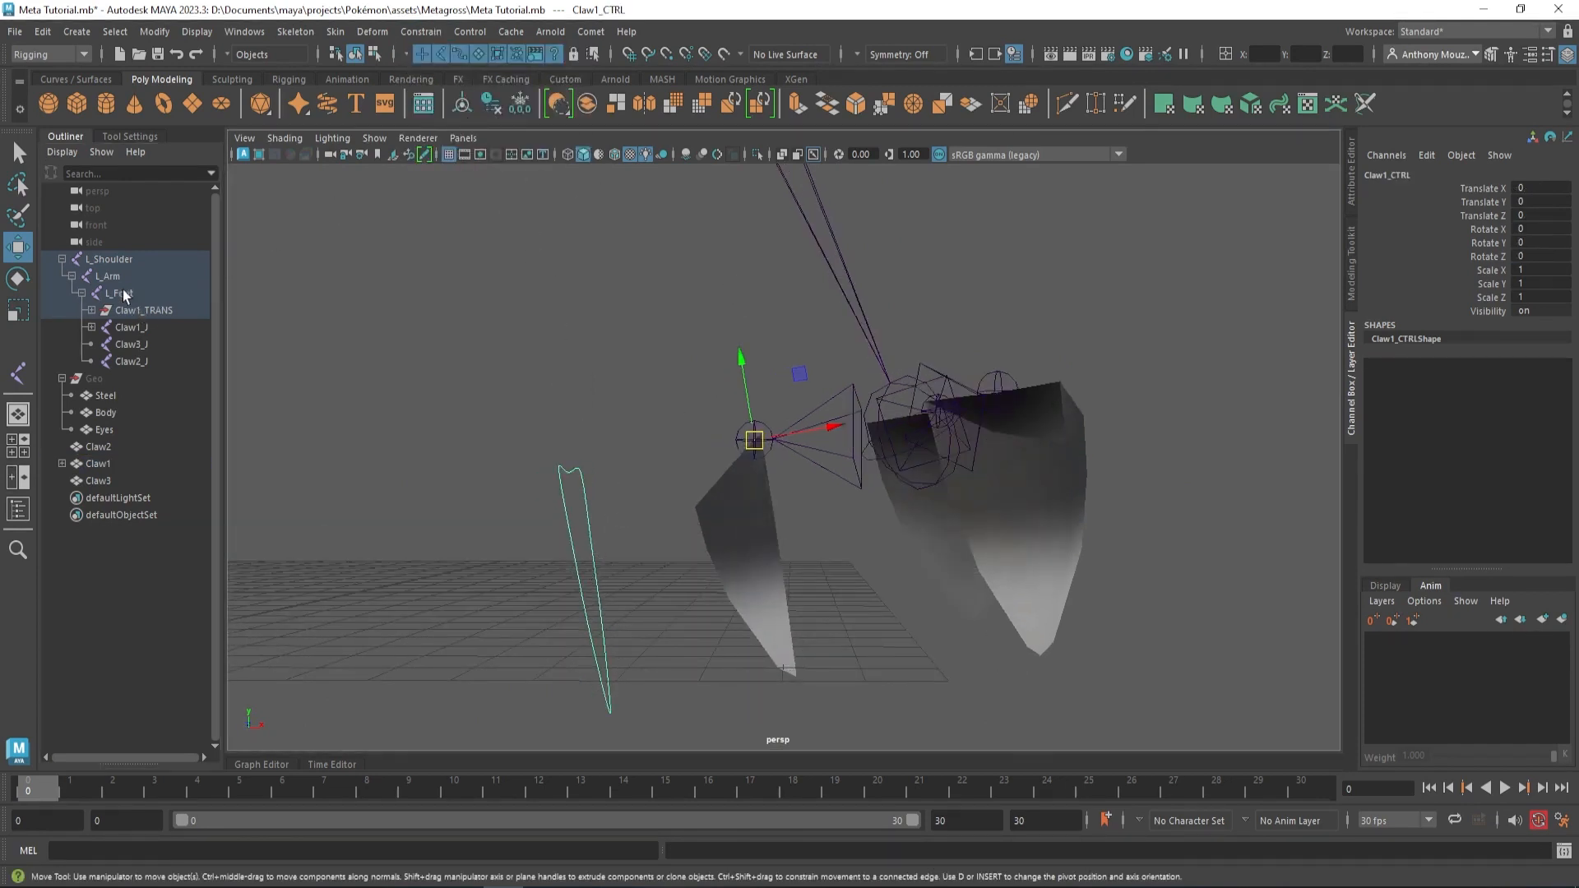
{"action": "left_click", "coordinate": [93, 378]}
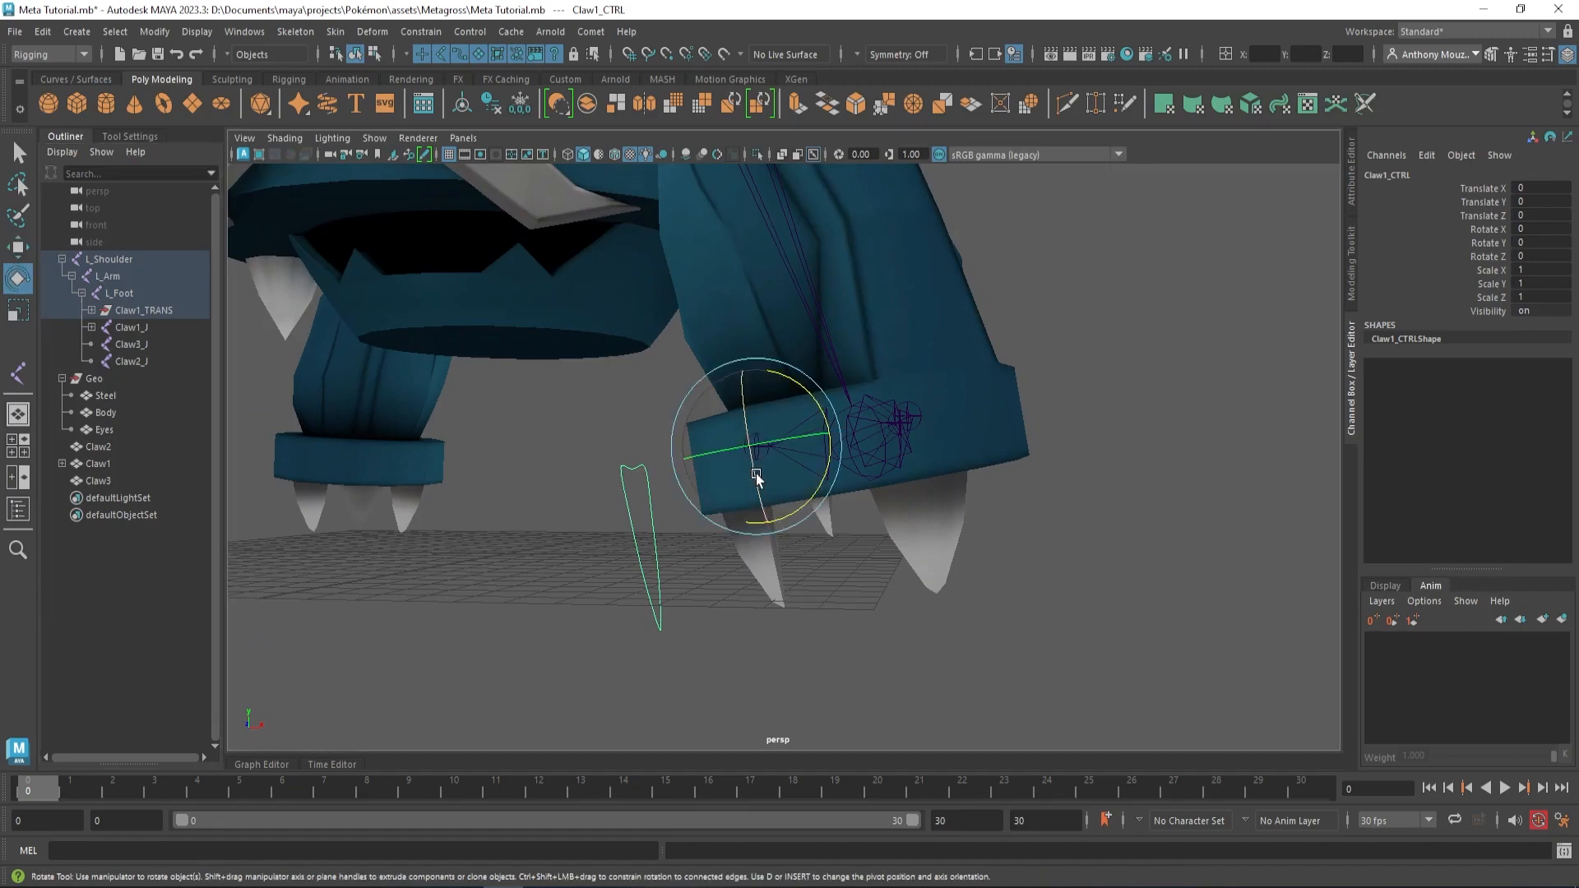
{"action": "left_click_drag", "start_coordinate": [755, 476], "coordinate": [705, 541]}
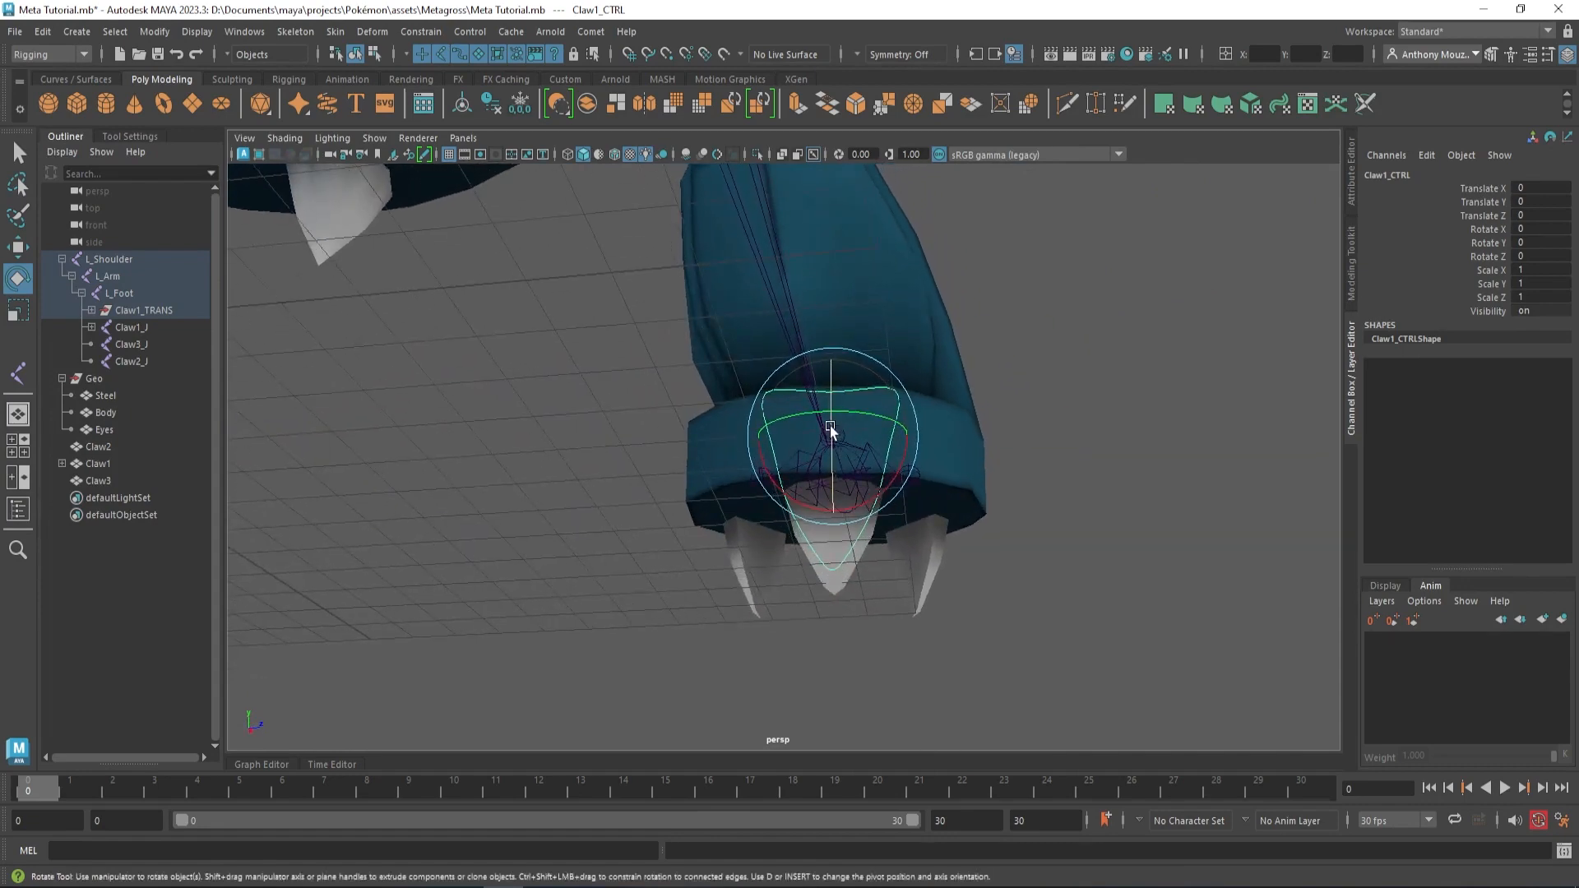
{"action": "left_click_drag", "start_coordinate": [830, 434], "coordinate": [861, 506]}
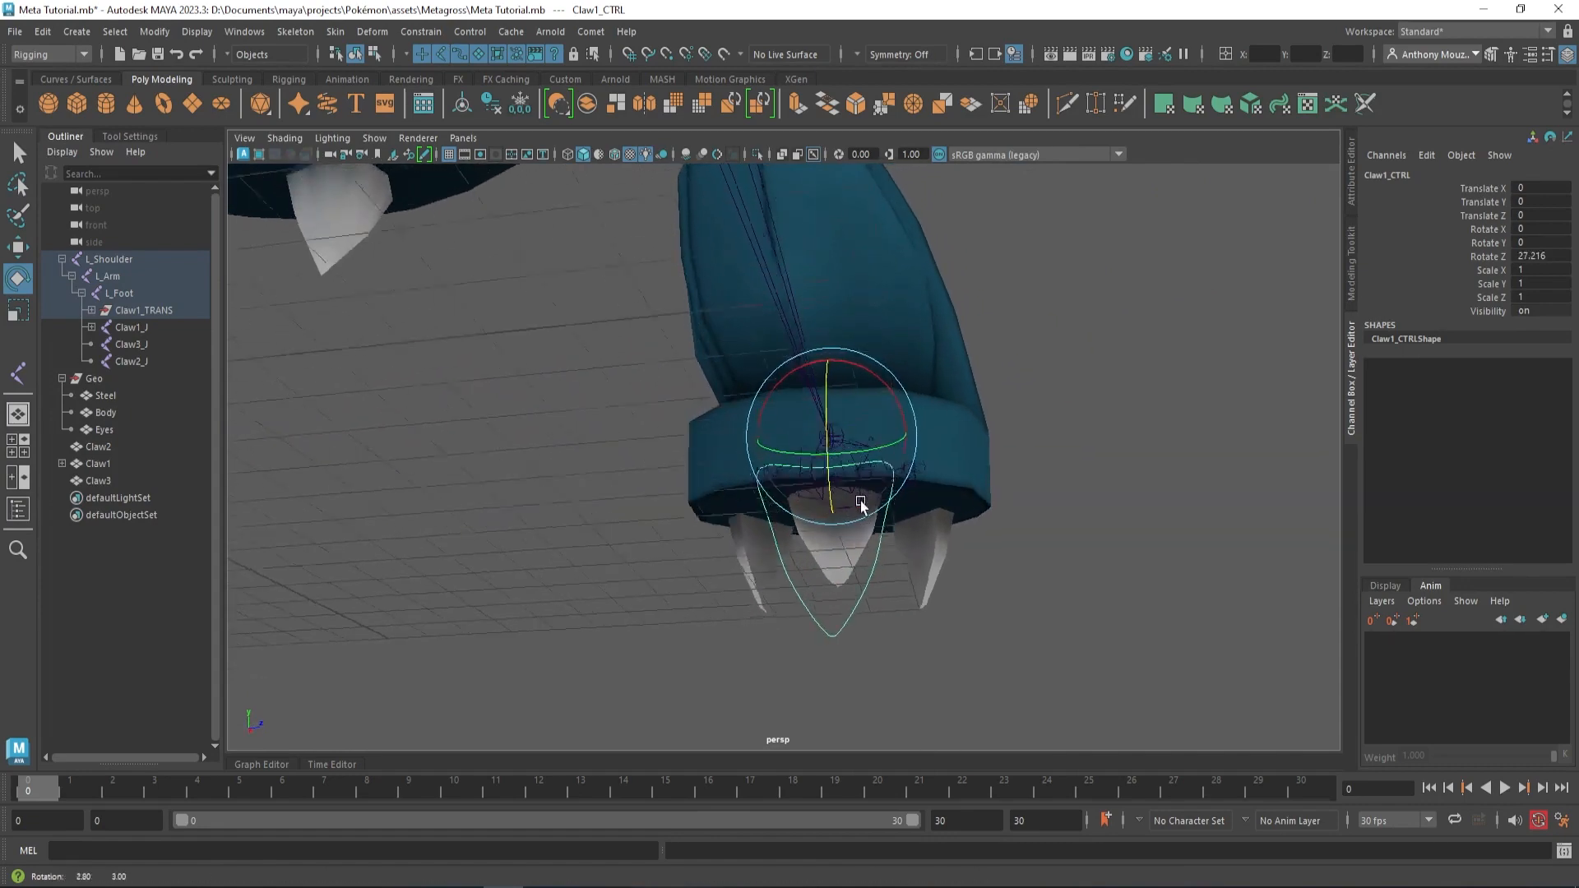
{"action": "left_click_drag", "start_coordinate": [861, 503], "coordinate": [821, 453]}
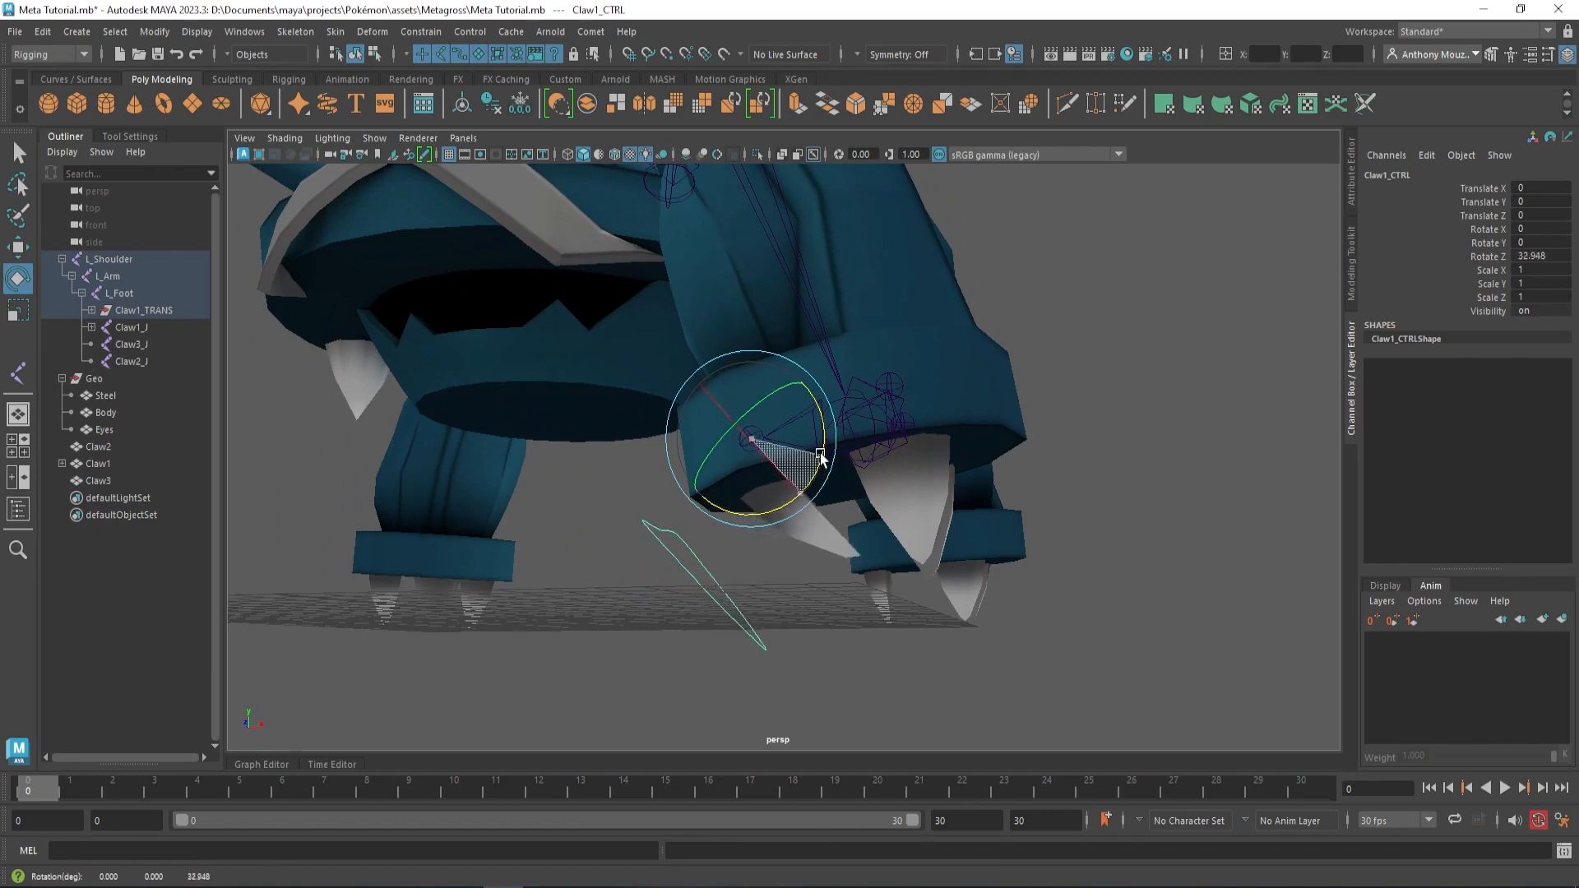
{"action": "left_click_drag", "start_coordinate": [776, 438], "coordinate": [821, 453]}
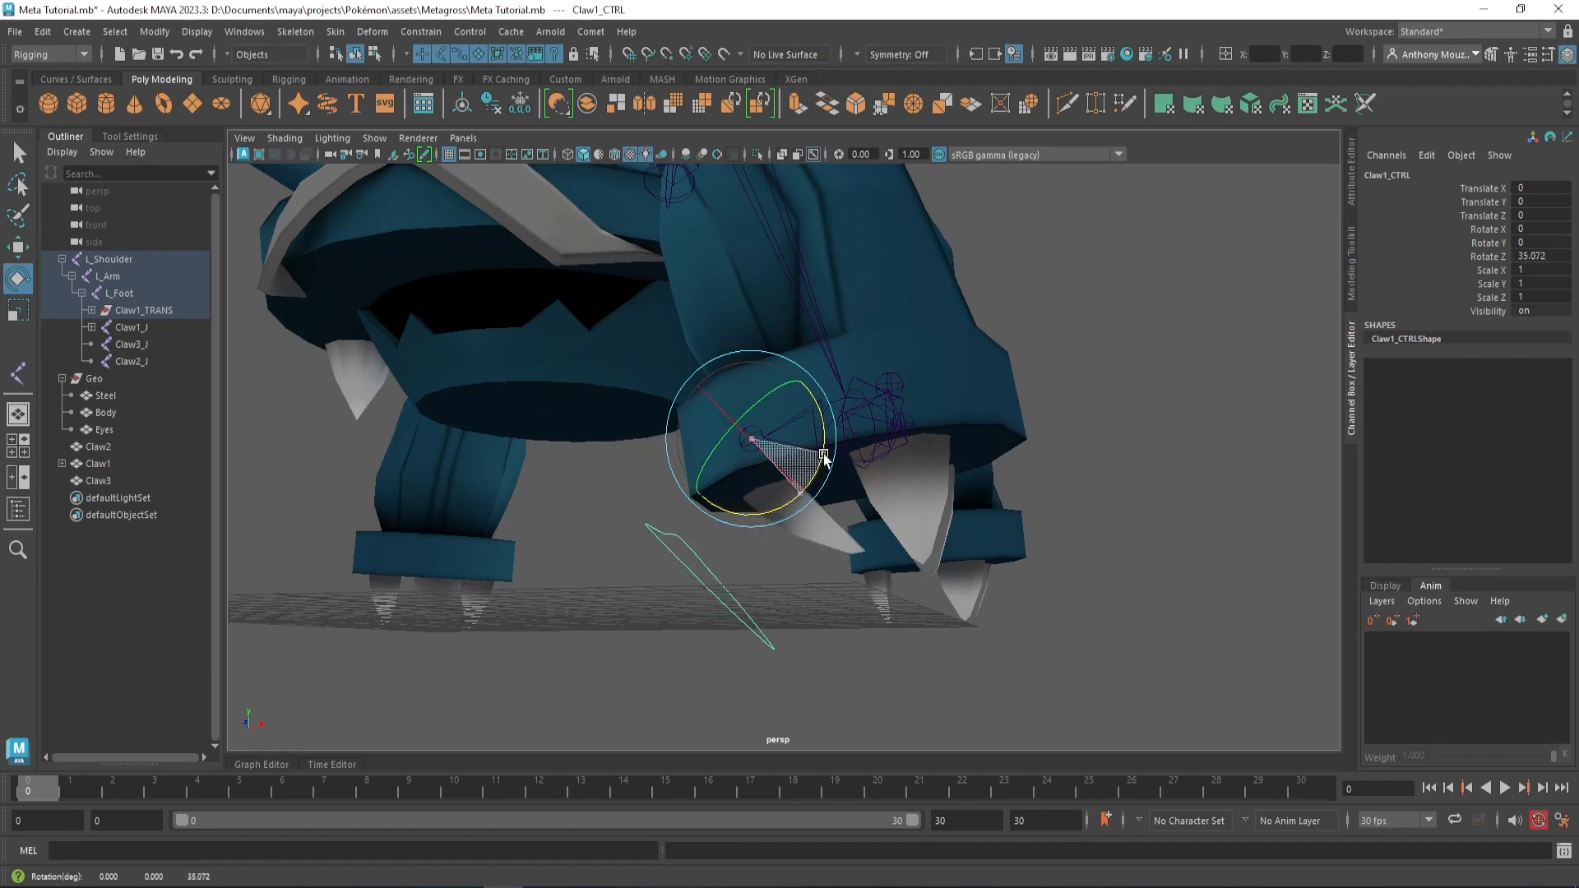
{"action": "left_click_drag", "start_coordinate": [820, 458], "coordinate": [816, 472]}
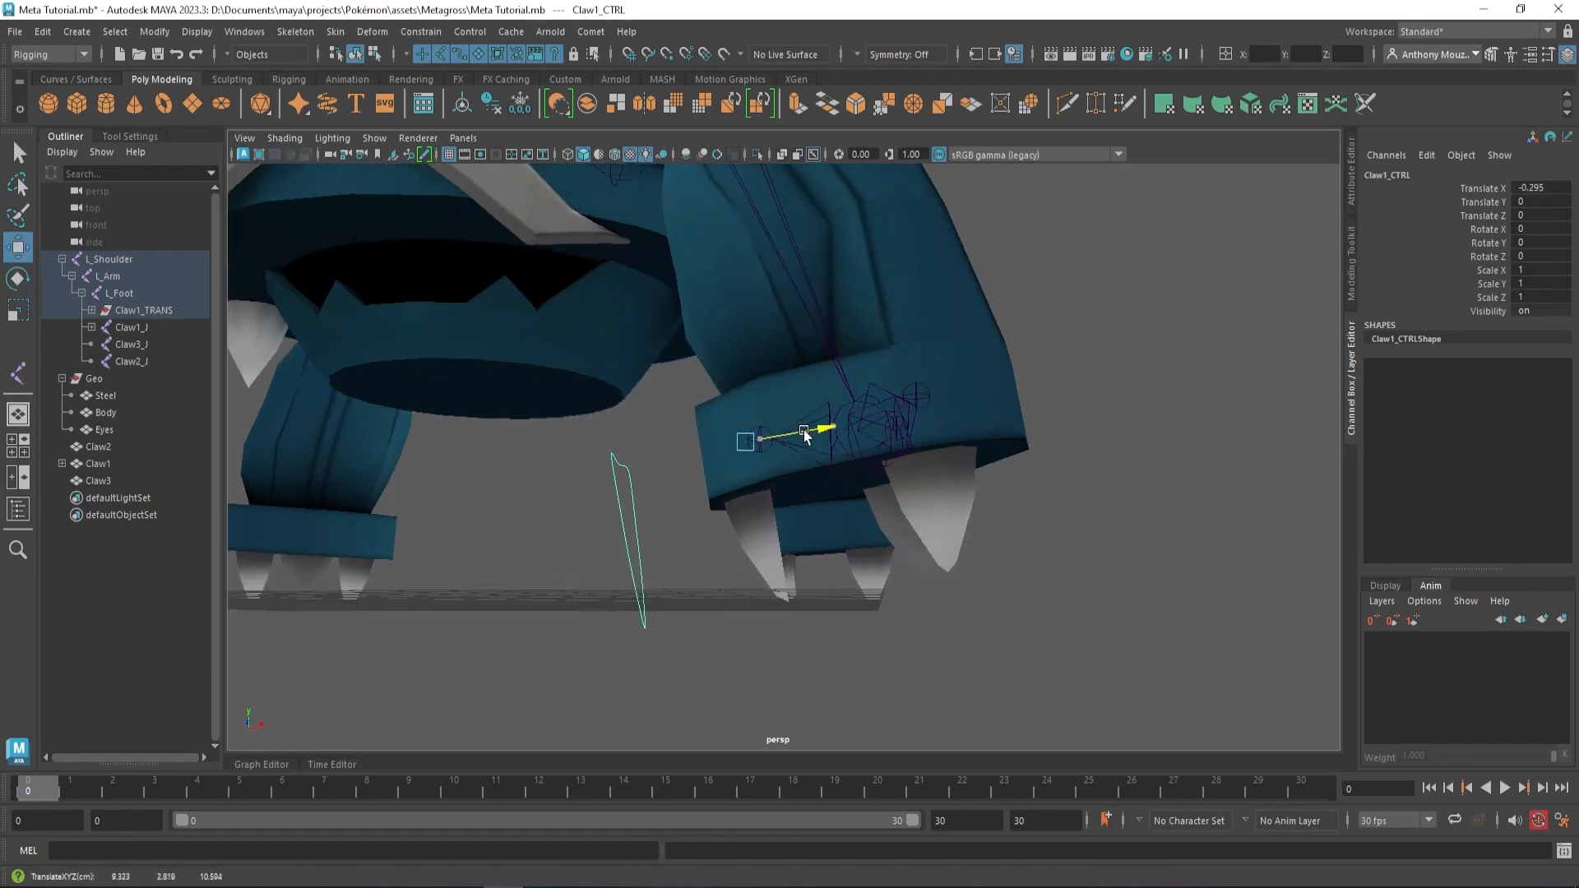
{"action": "left_click_drag", "start_coordinate": [800, 435], "coordinate": [693, 443]}
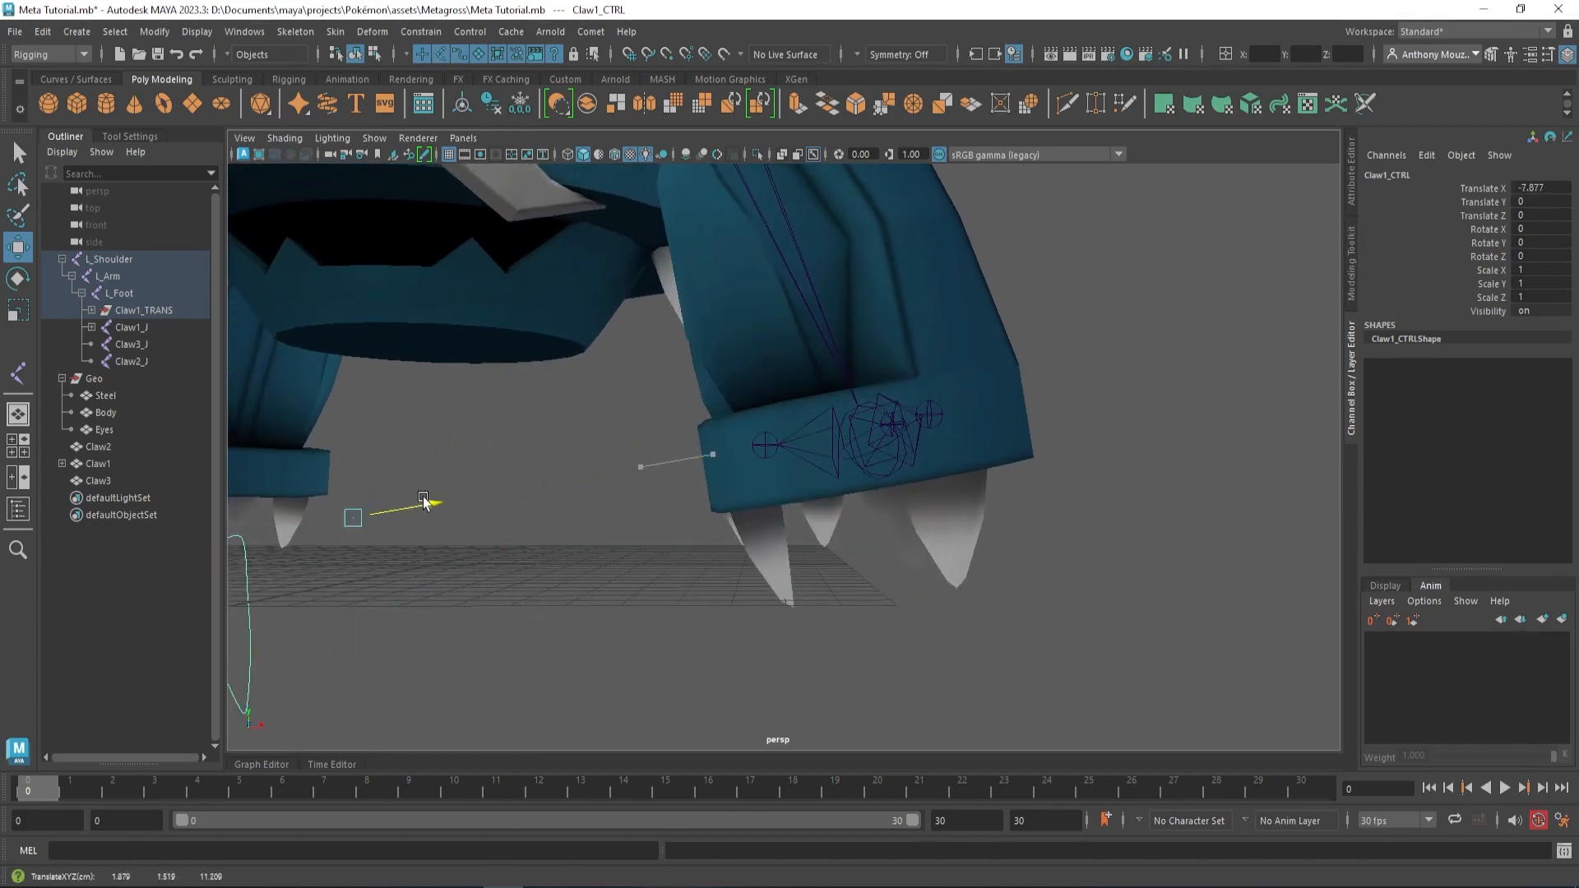
{"action": "left_click_drag", "start_coordinate": [423, 501], "coordinate": [479, 483]}
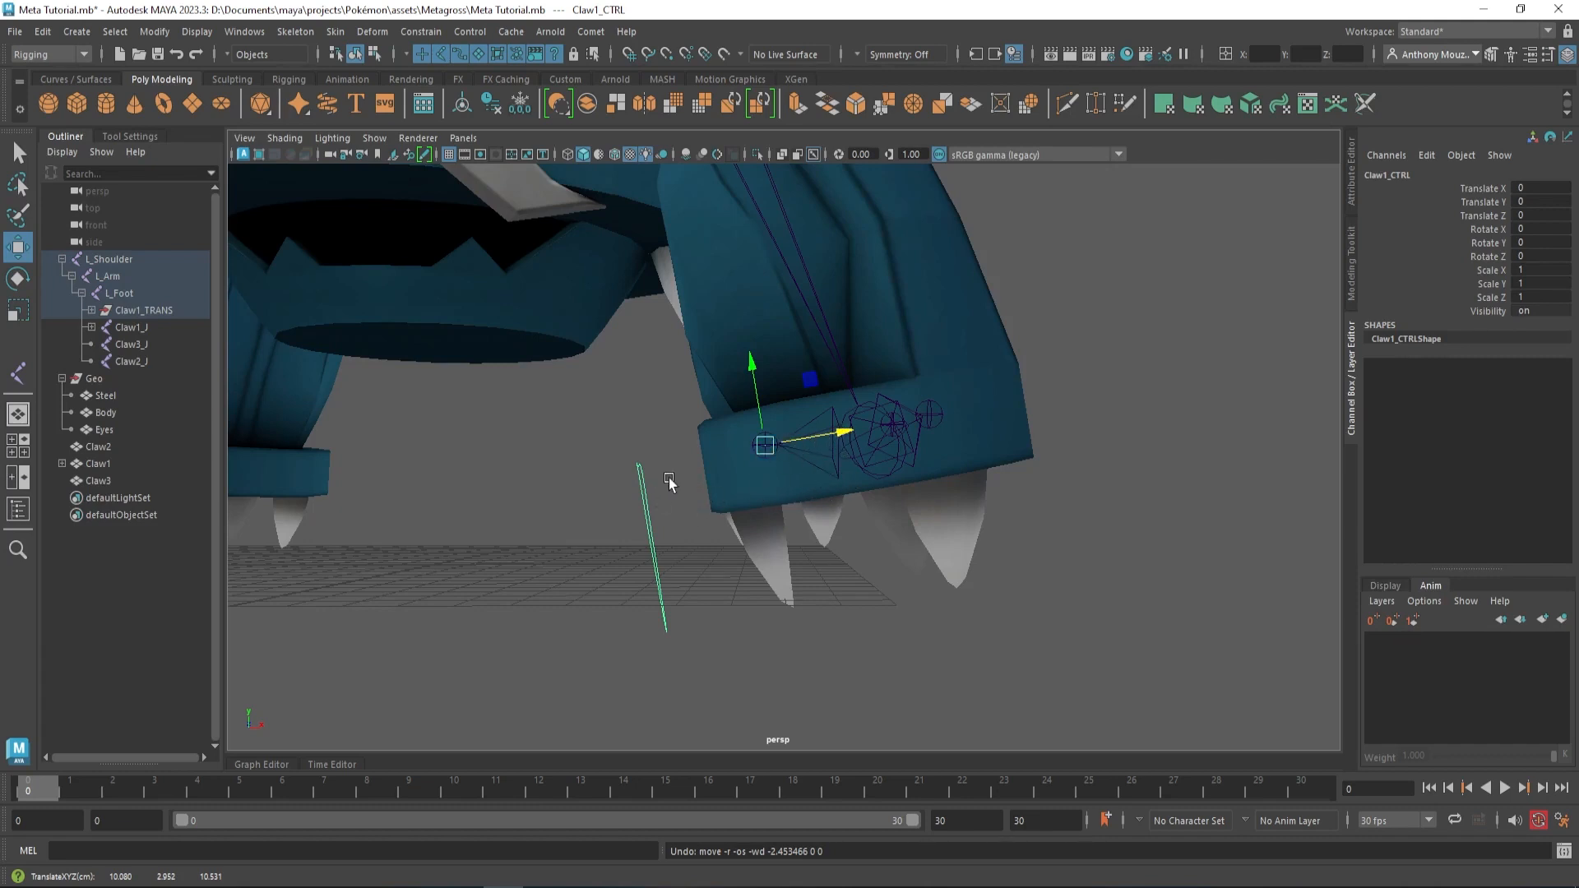
{"action": "mouse_move", "coordinate": [1256, 362]}
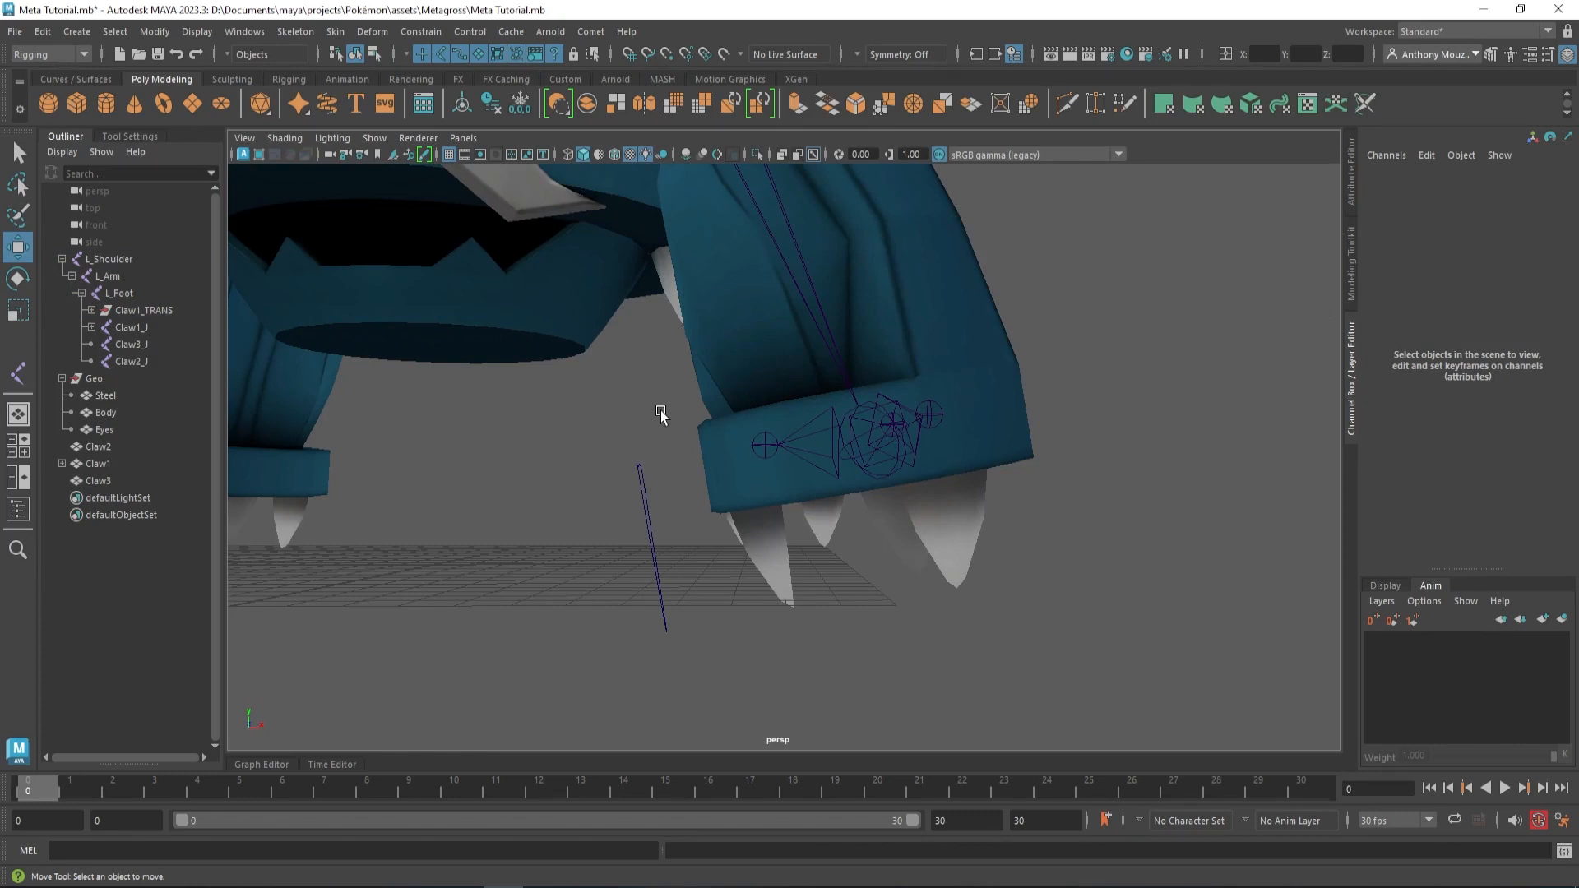
{"action": "mouse_move", "coordinate": [555, 555]}
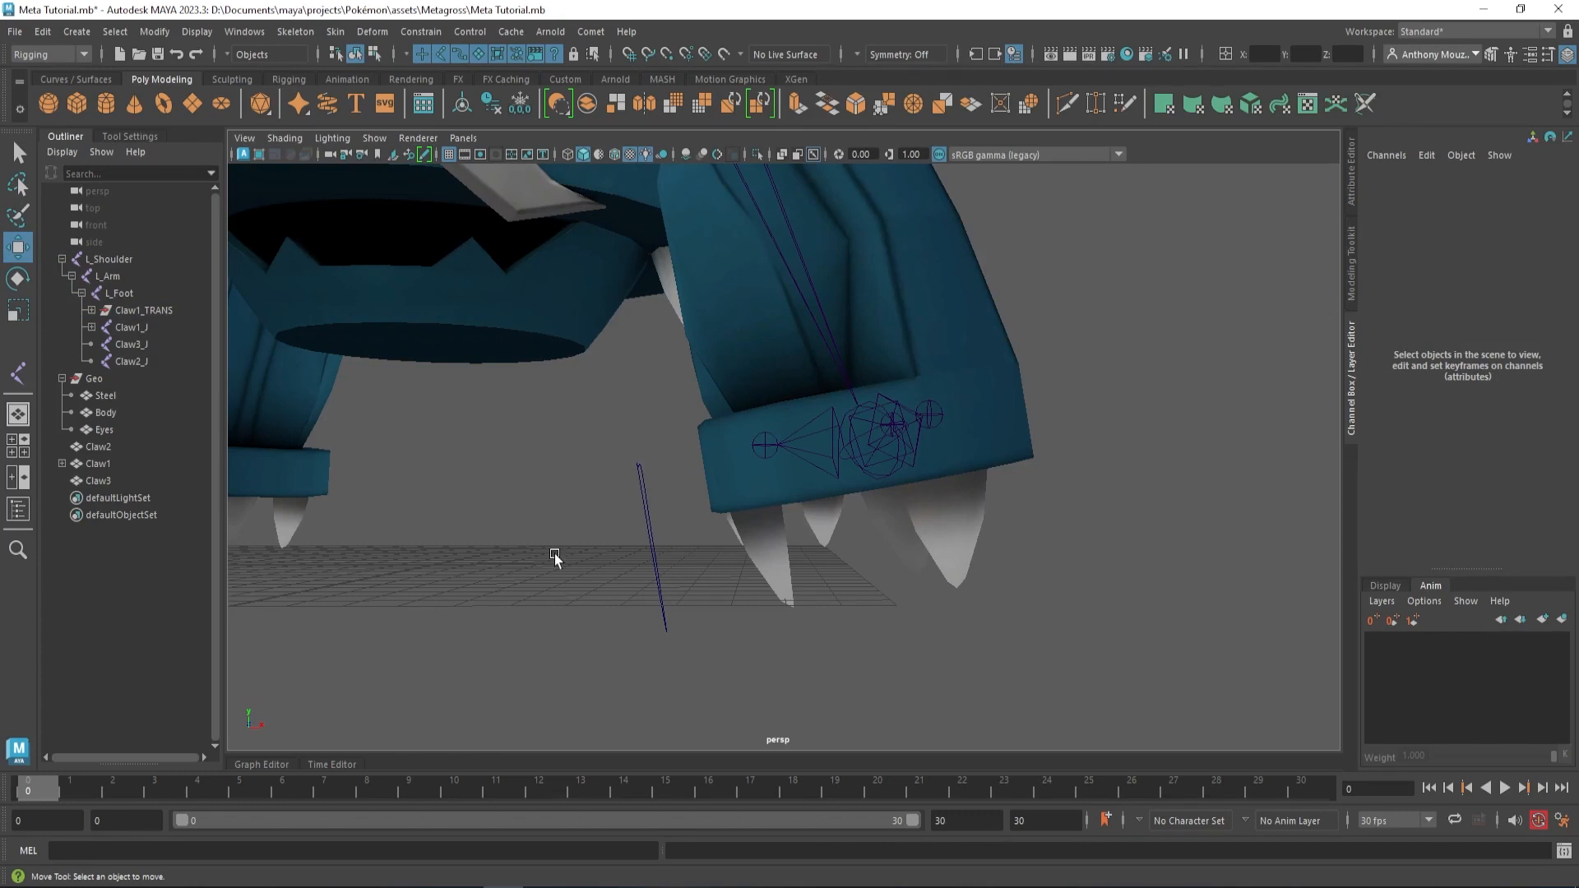